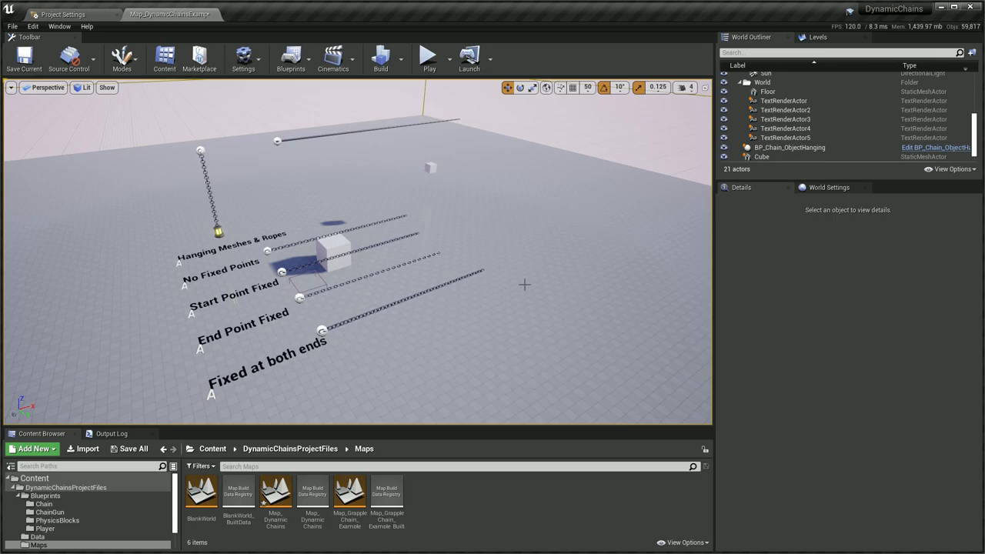
Leave the hanging-chains demo map and load the BlankWorld level with a single chain.
click(425, 58)
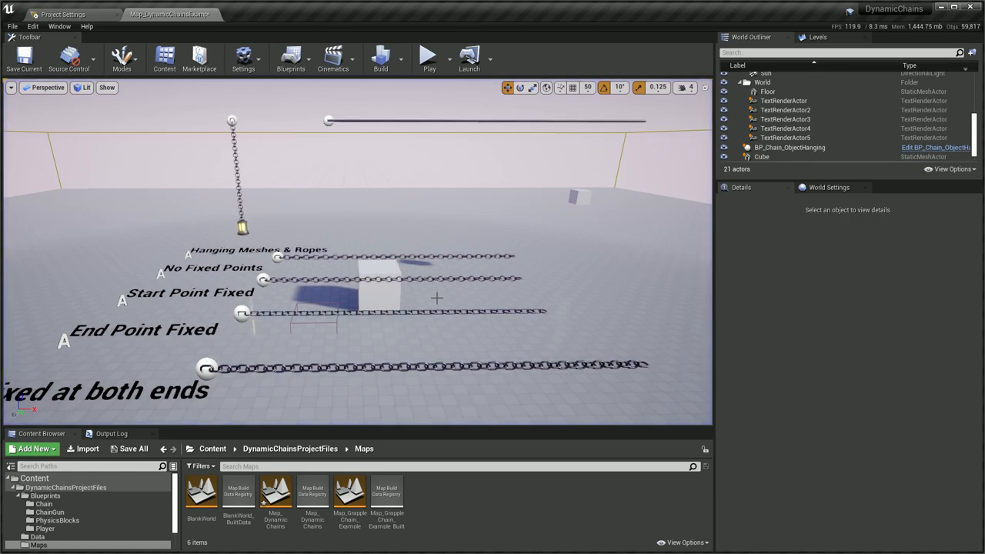
double_click(200, 496)
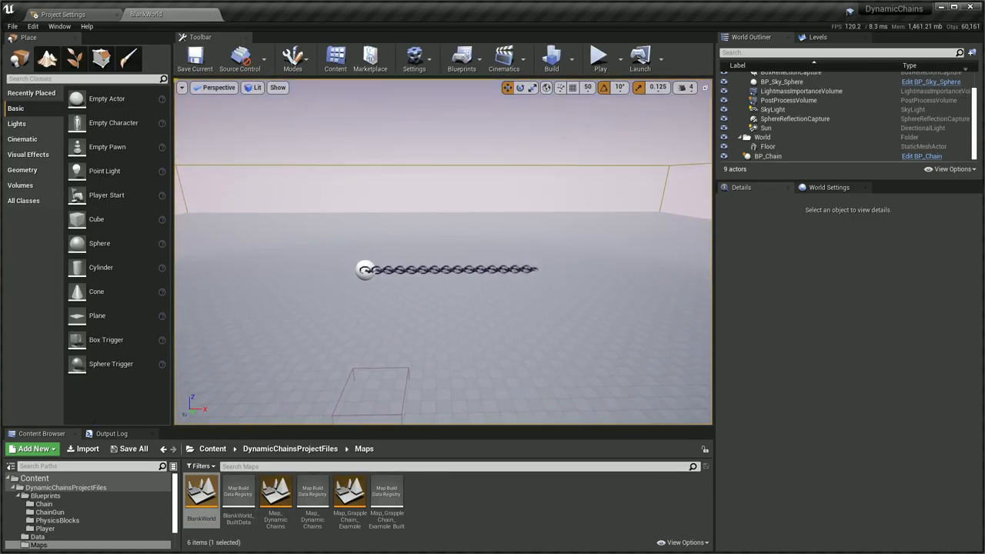
Delete BP_Chain from the level and browse to the Blueprints > Chain folder.
click(767, 156)
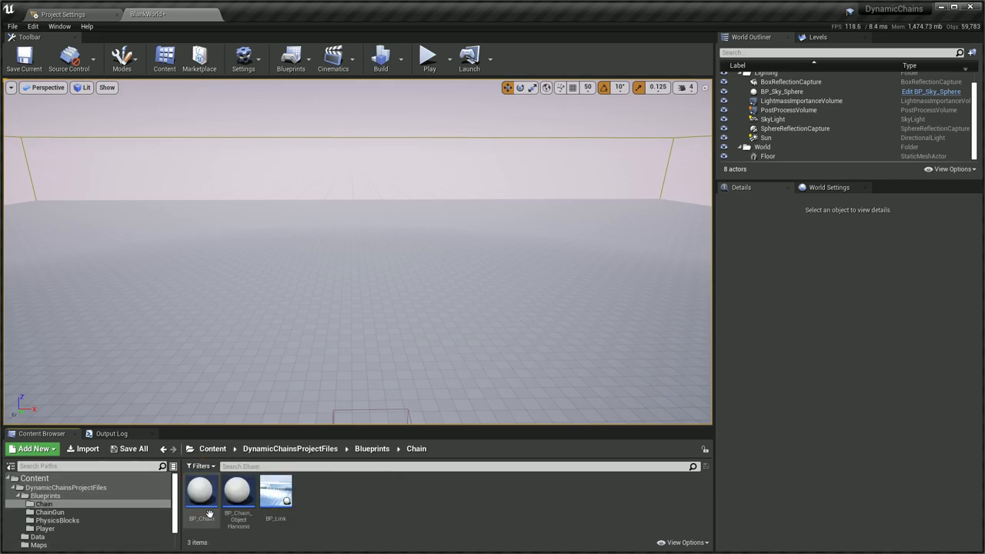
mouse_move(278, 495)
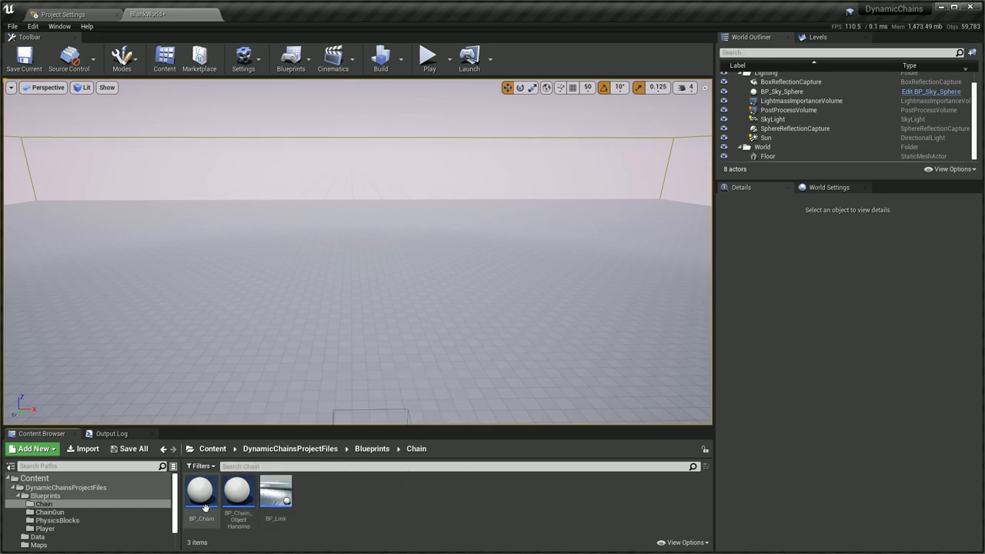
click(204, 490)
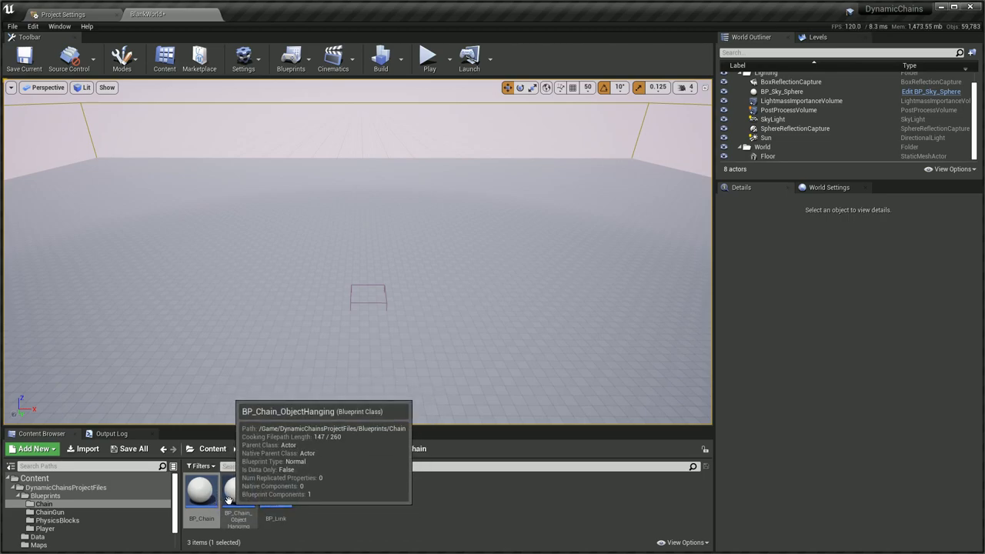
mouse_move(198, 494)
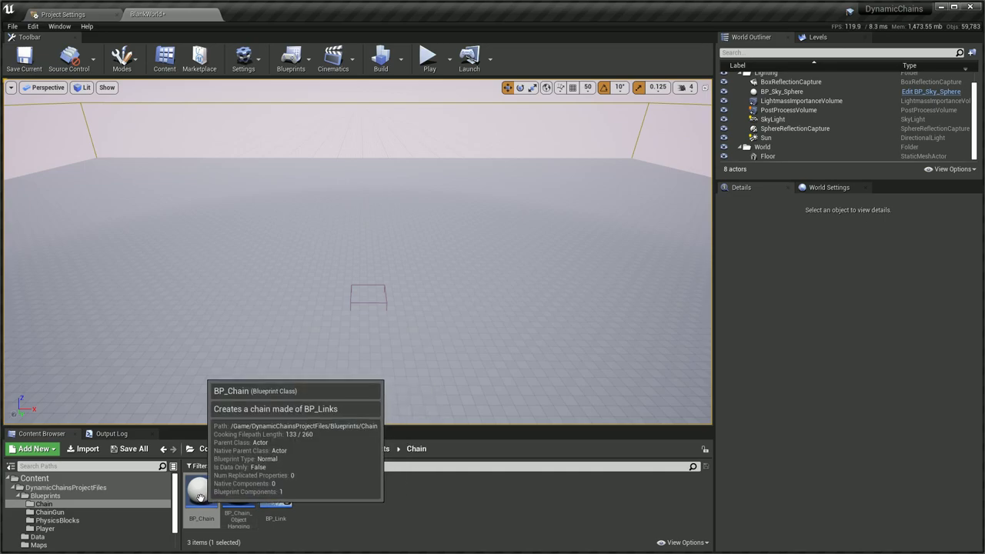
Place a BP_Chain actor in the level with Attachment Type set to StartFixed.
drag(200, 493, 368, 301)
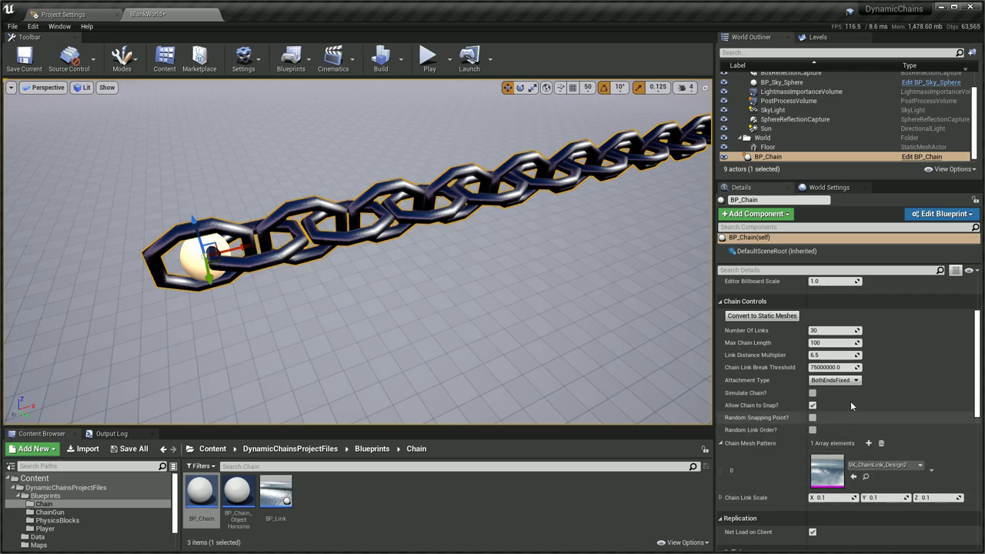
mouse_move(751, 362)
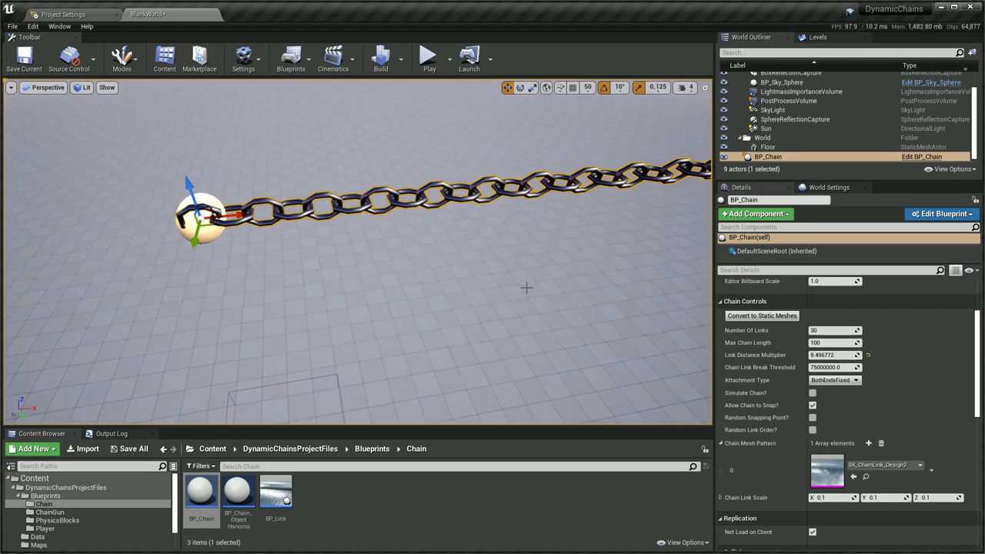
click(834, 380)
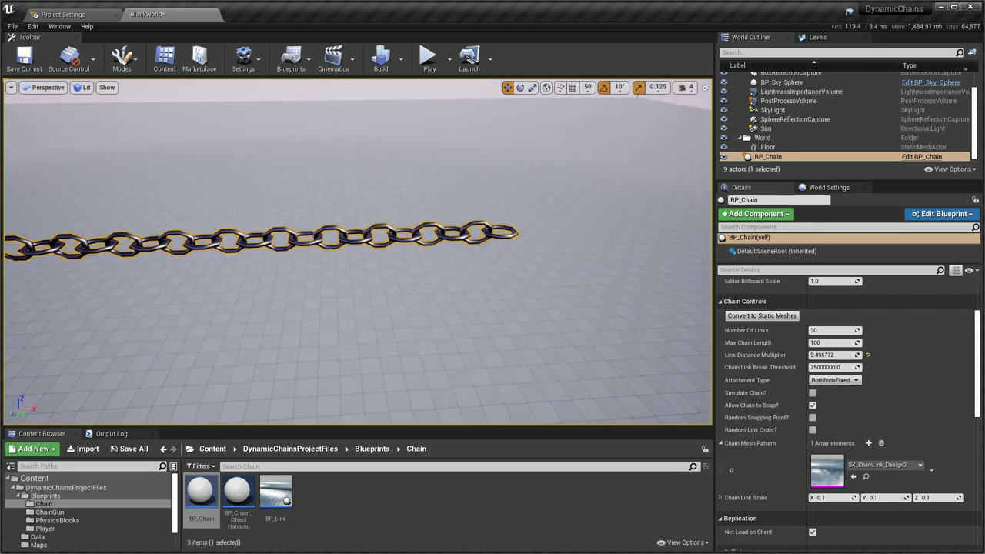
click(831, 380)
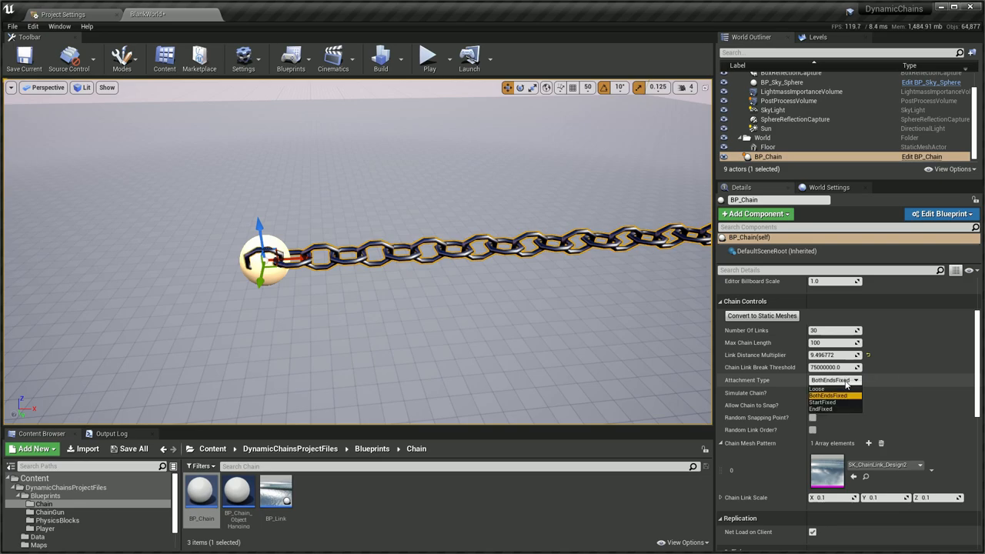
click(823, 400)
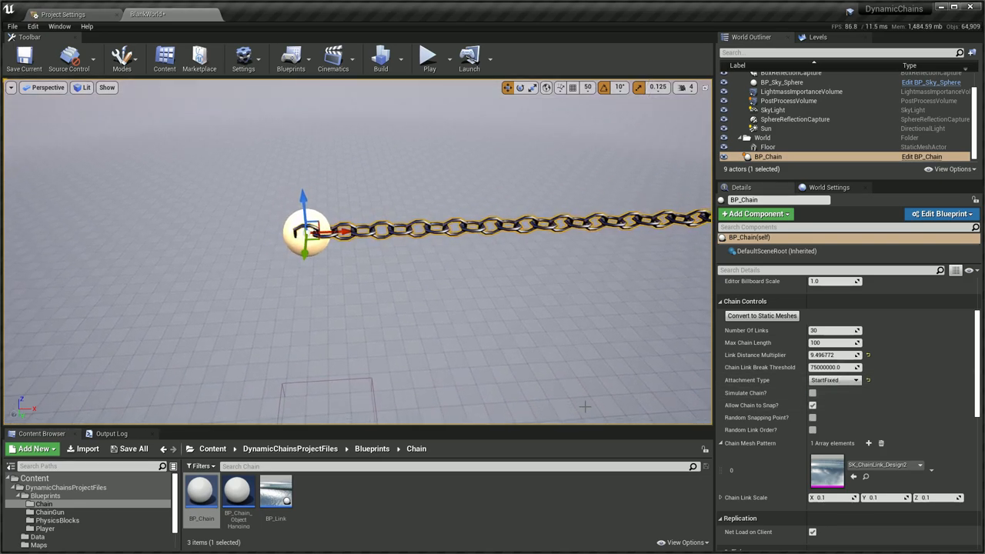
mouse_move(745, 393)
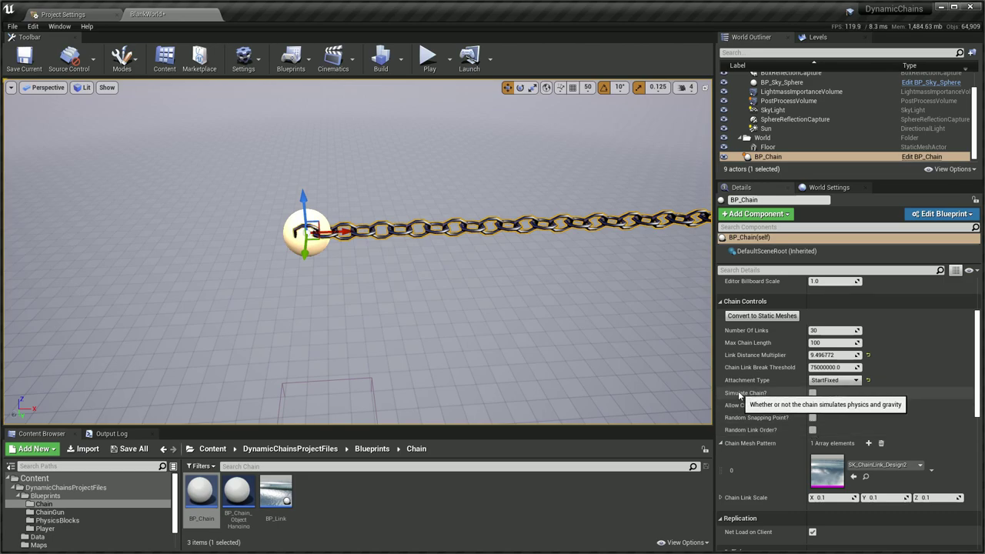
Enable Simulate Chain and play the level to watch the chain fall.
click(813, 393)
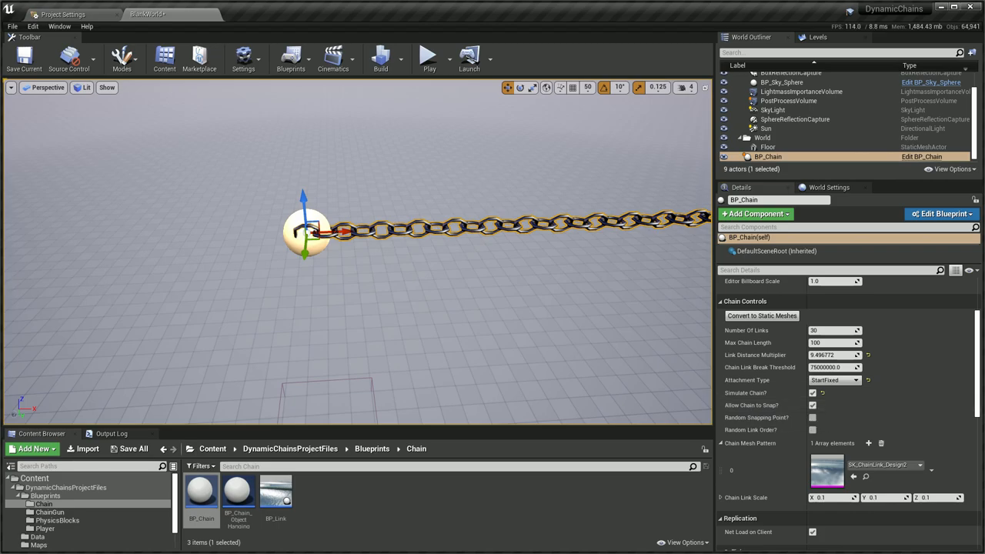
click(428, 58)
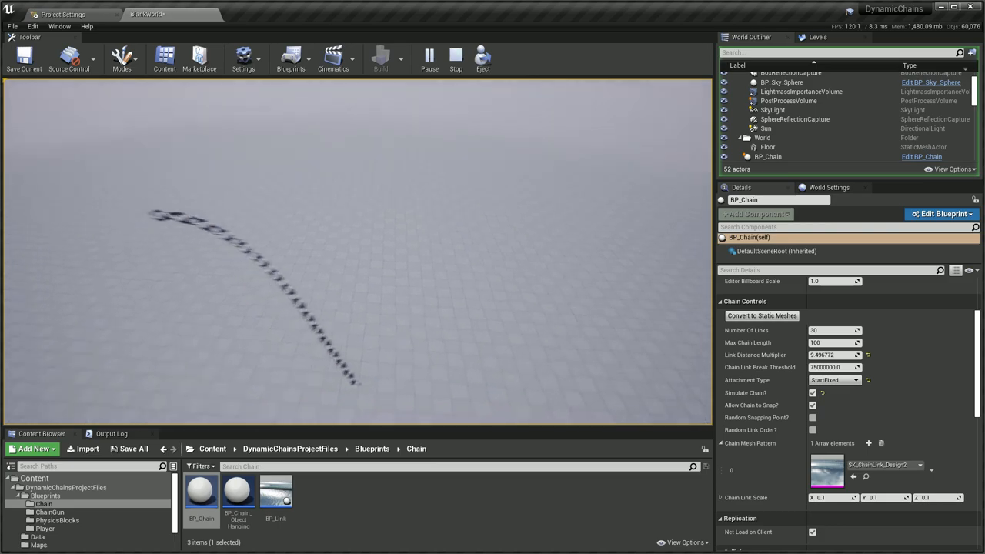
Stop play, add a movable Cube beside the chain and start simulating.
click(456, 59)
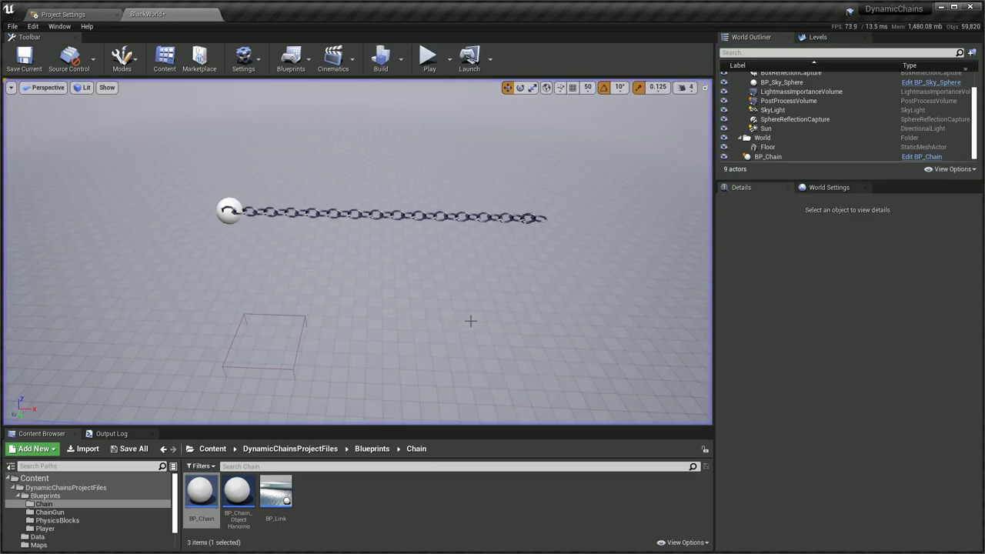
click(49, 24)
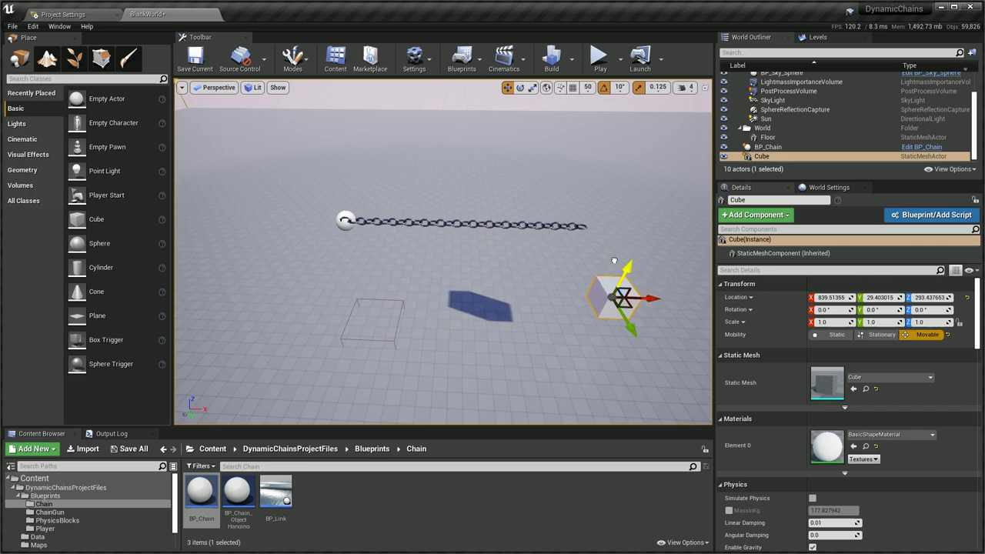
click(594, 59)
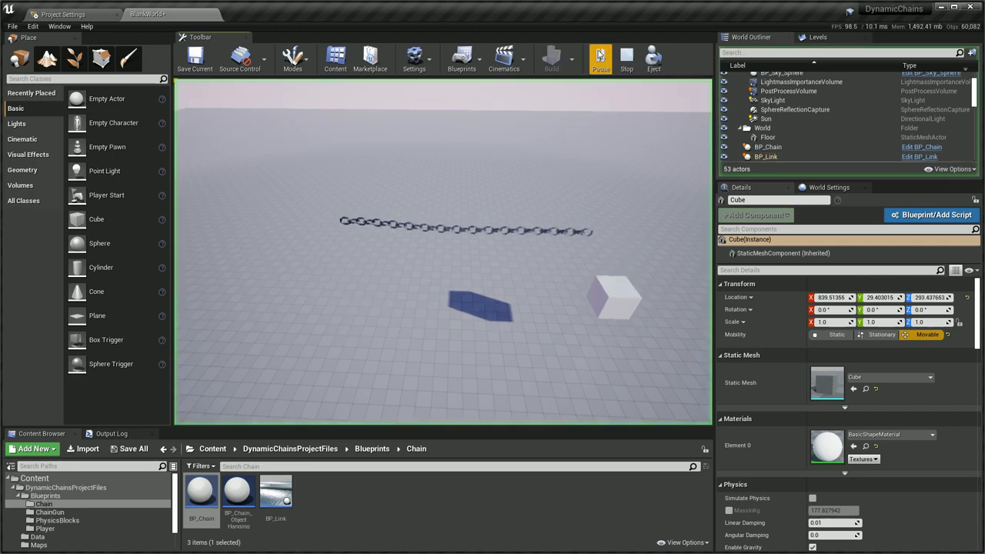
click(626, 59)
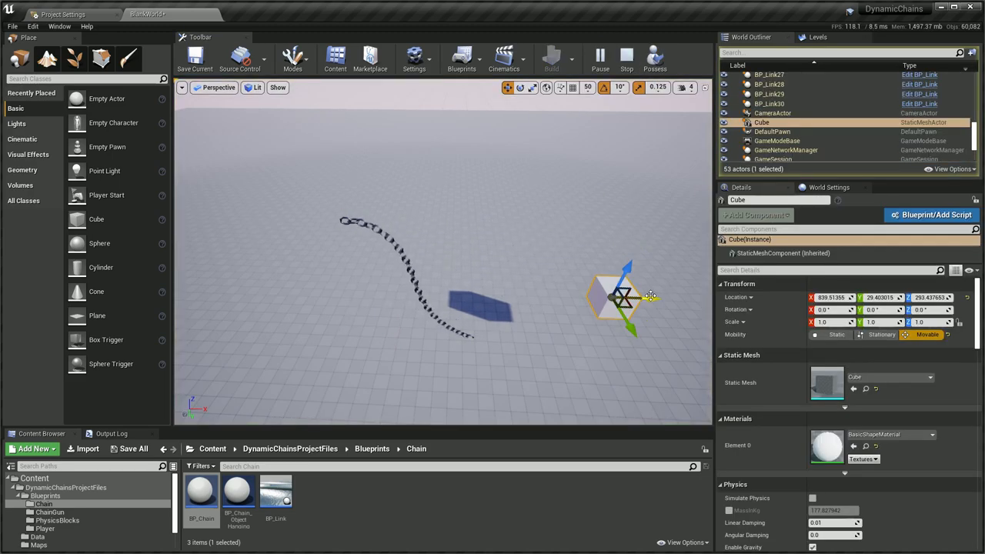
Push the cube back and forth through the hanging chain to test its reaction.
drag(628, 296, 404, 289)
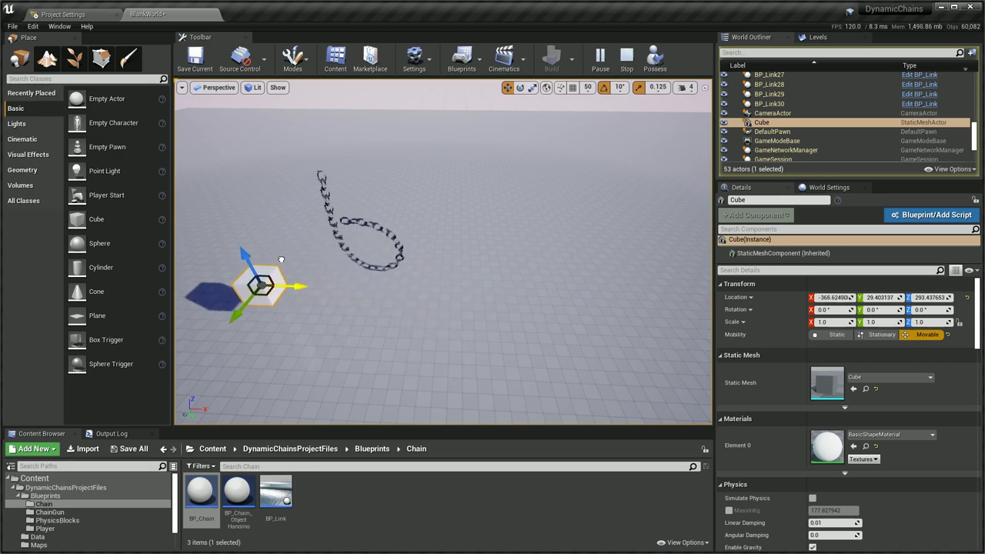
drag(261, 286, 492, 293)
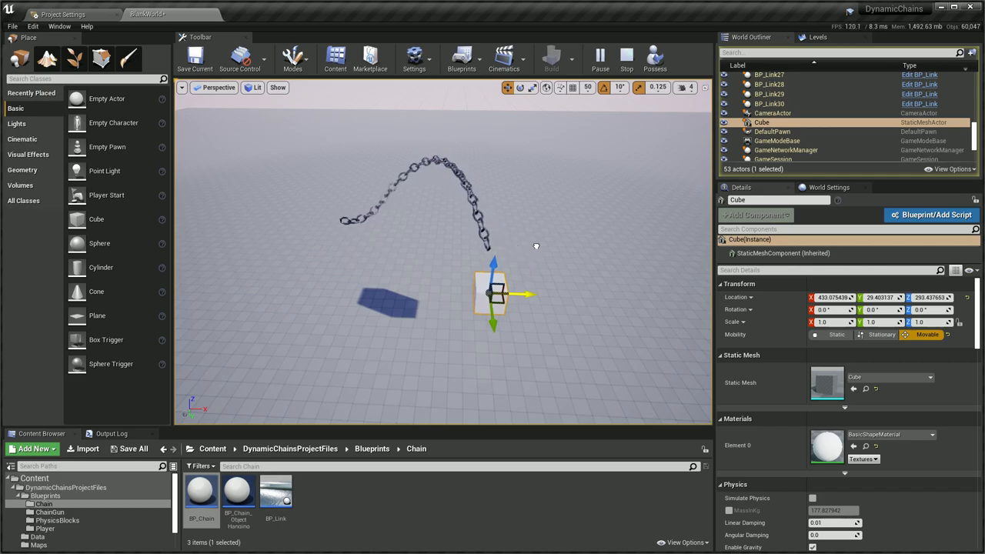
drag(526, 296, 628, 296)
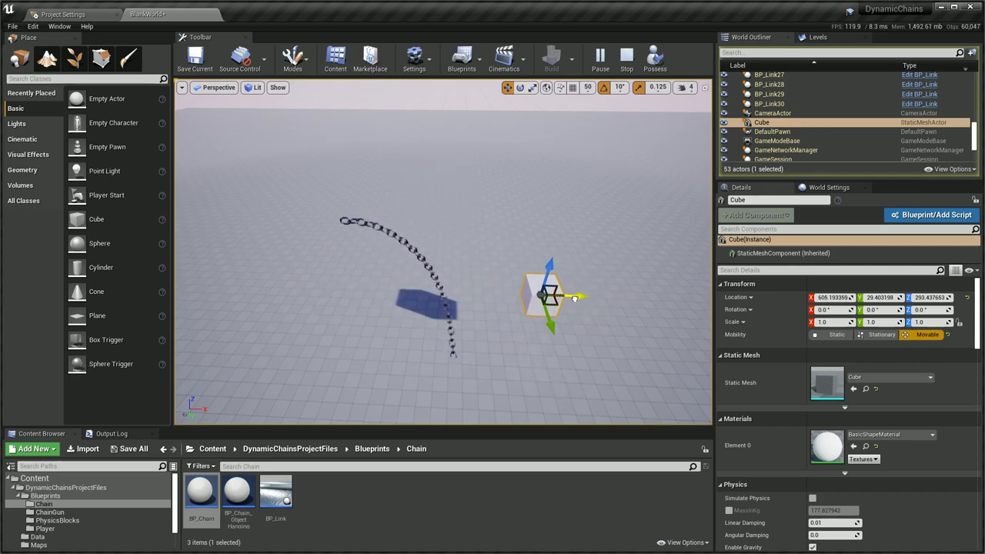
drag(572, 295, 579, 292)
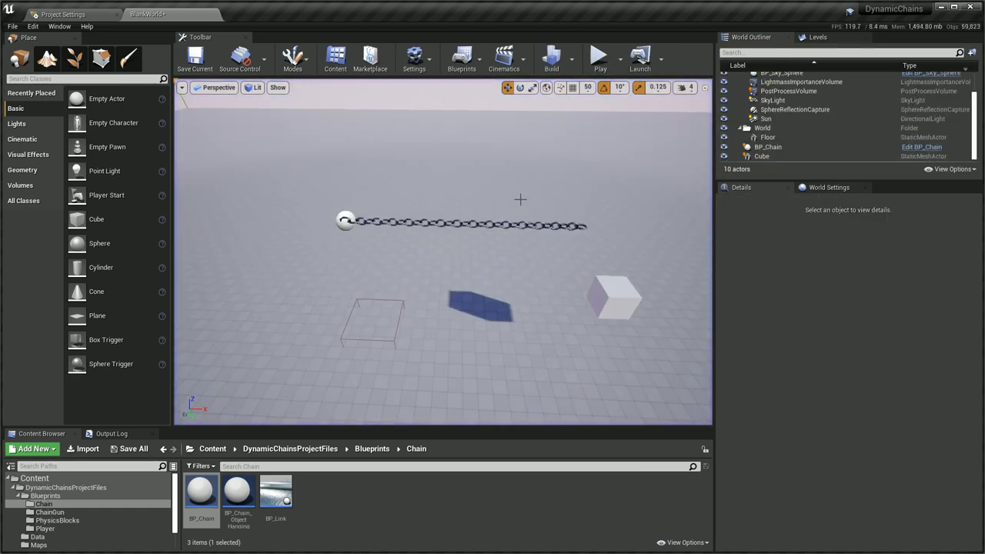
Select BP_Chain and give it a different link mesh with adjusted link count and spacing.
click(767, 146)
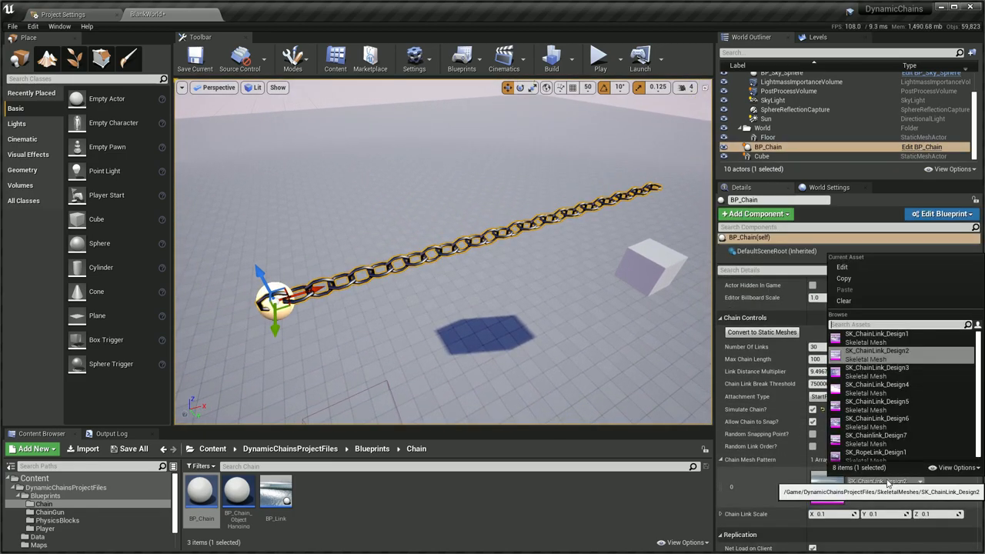
click(856, 343)
text(50)
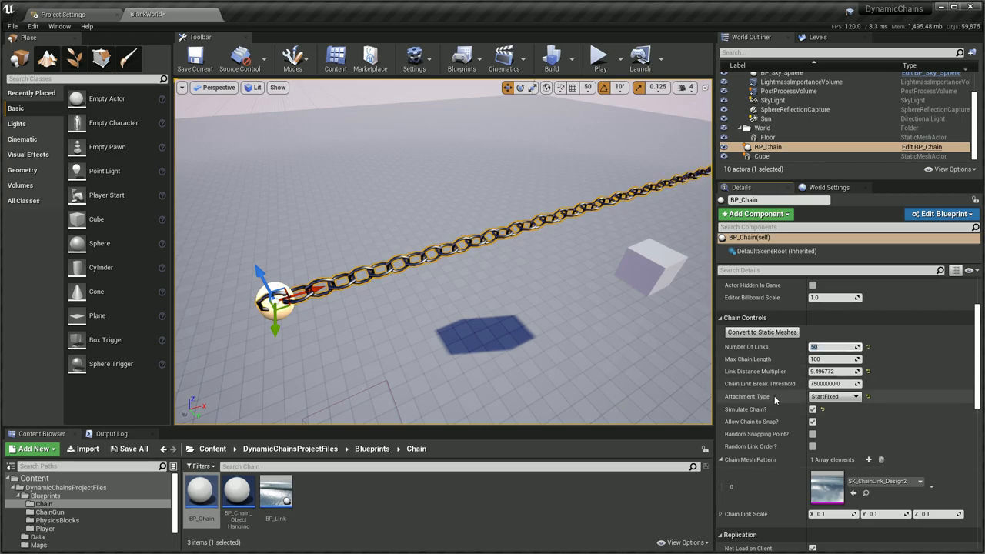
text(2)
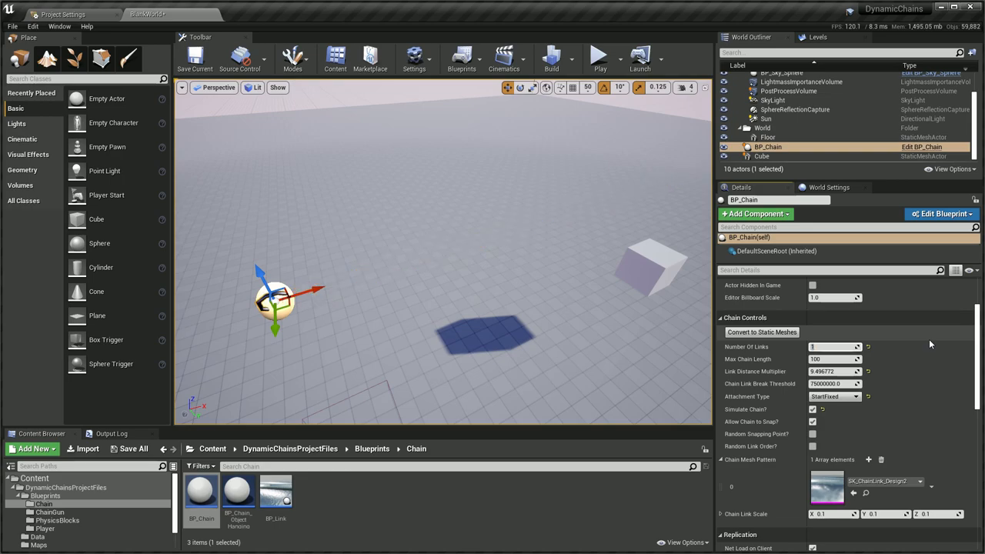
text(50)
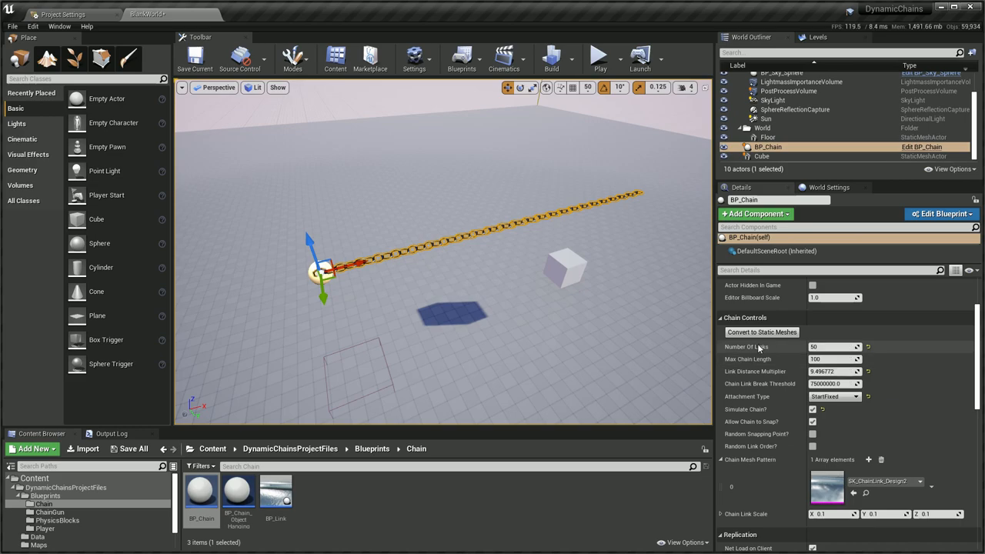
mouse_move(753, 361)
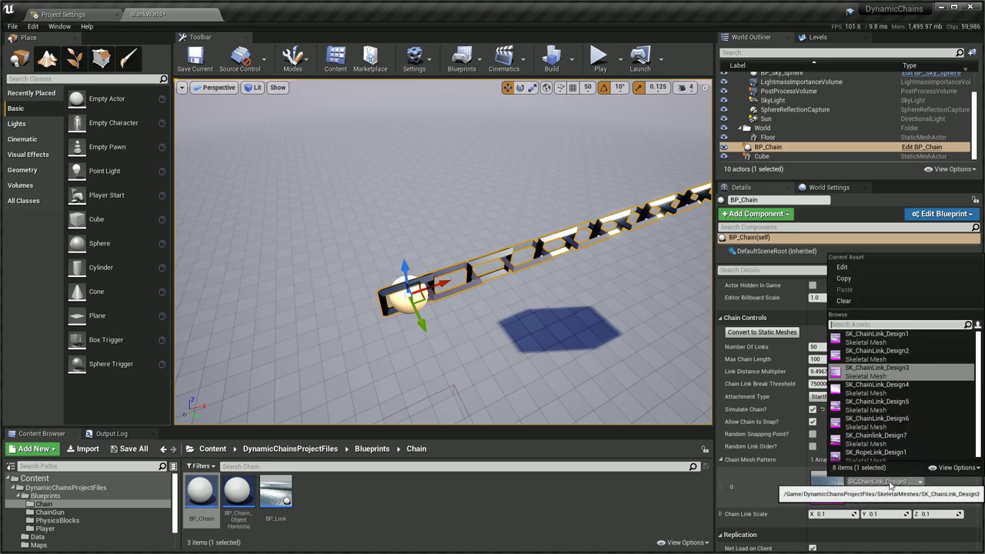
click(874, 367)
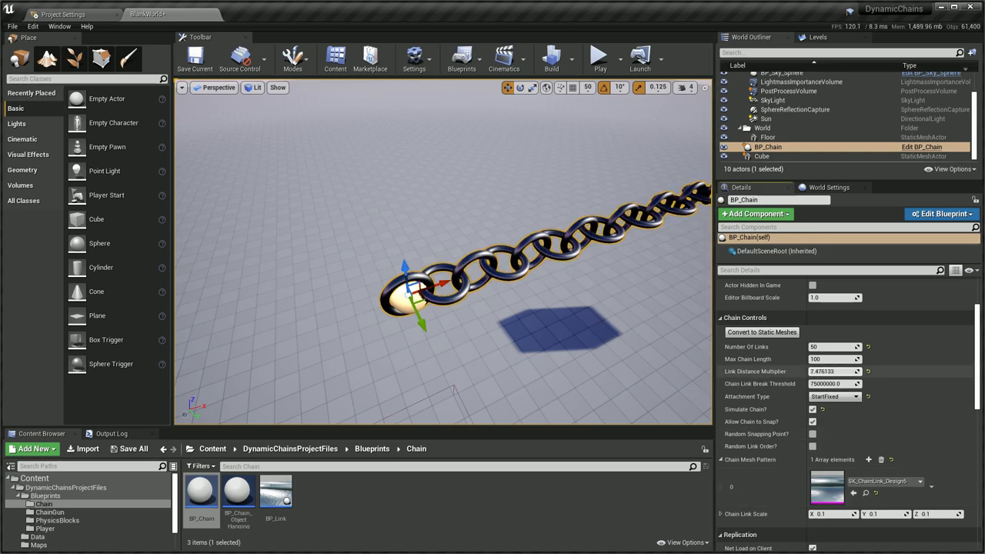
Test the simulation, then set the chain's Number of Links to 100.
click(595, 59)
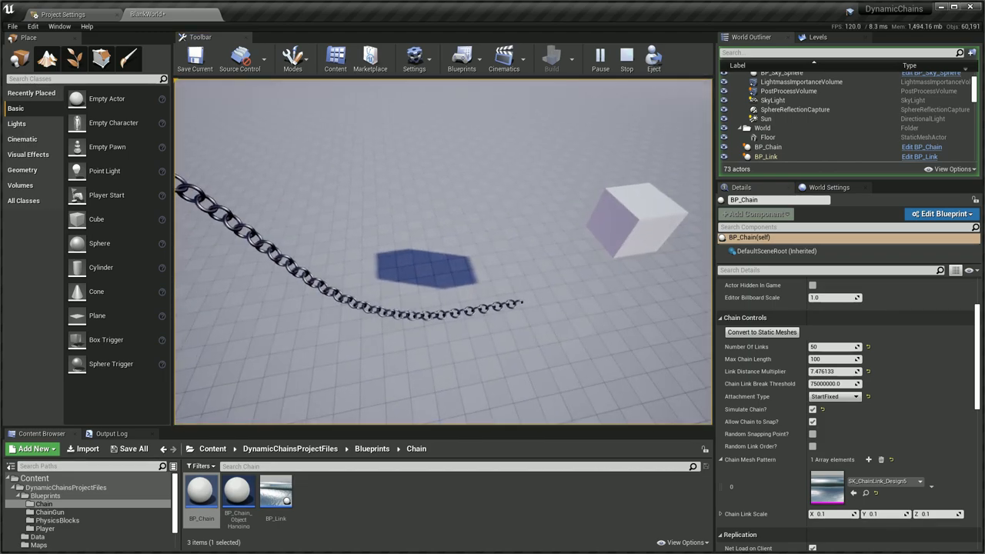
click(594, 59)
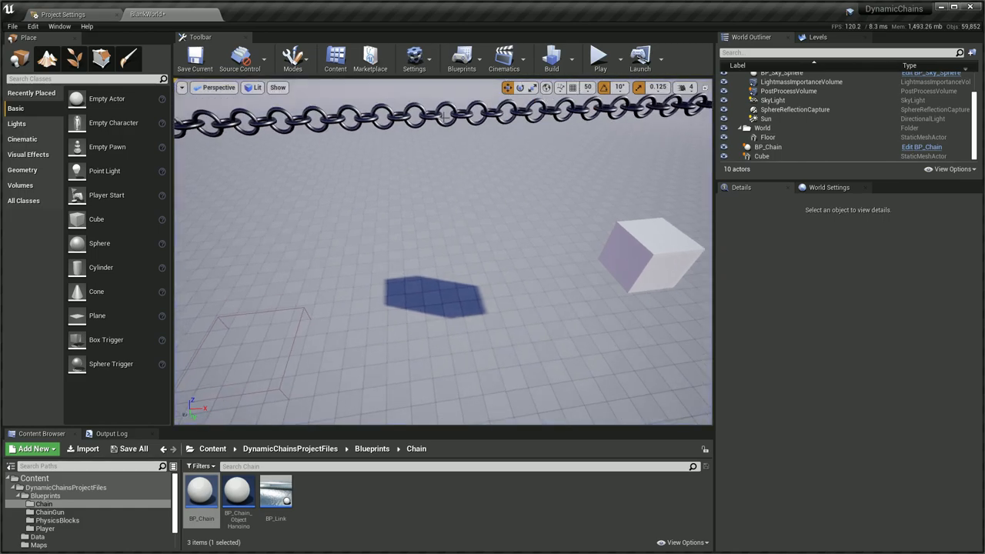
click(768, 147)
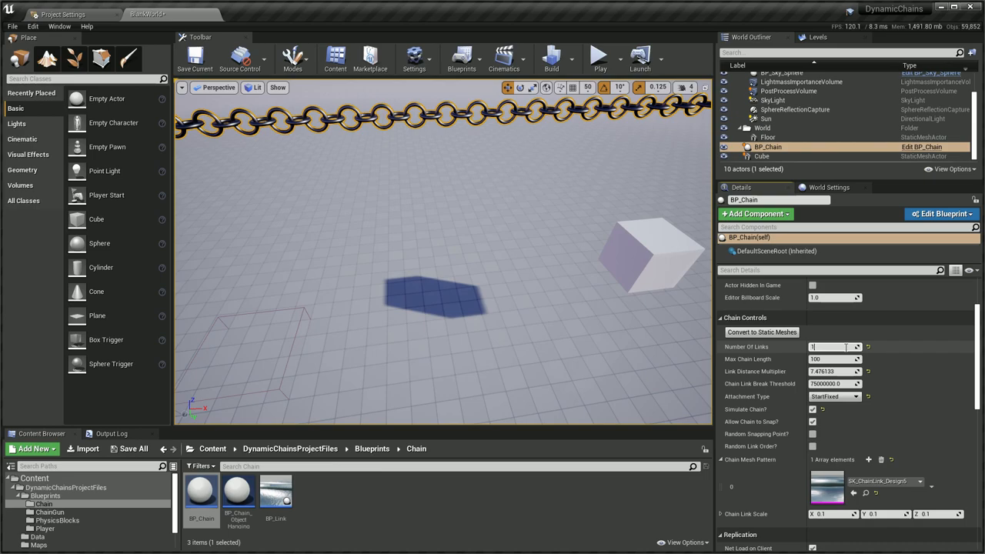
text(100)
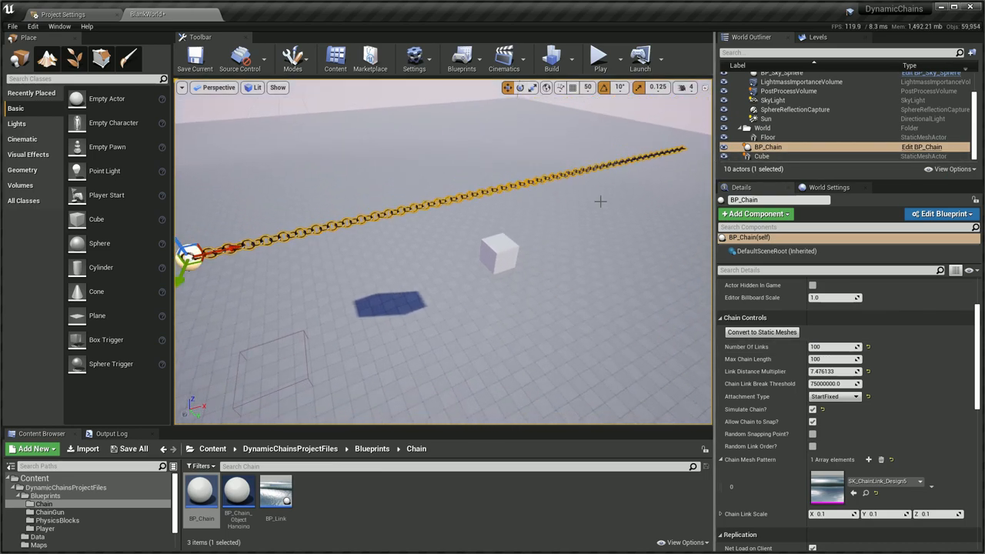
click(596, 58)
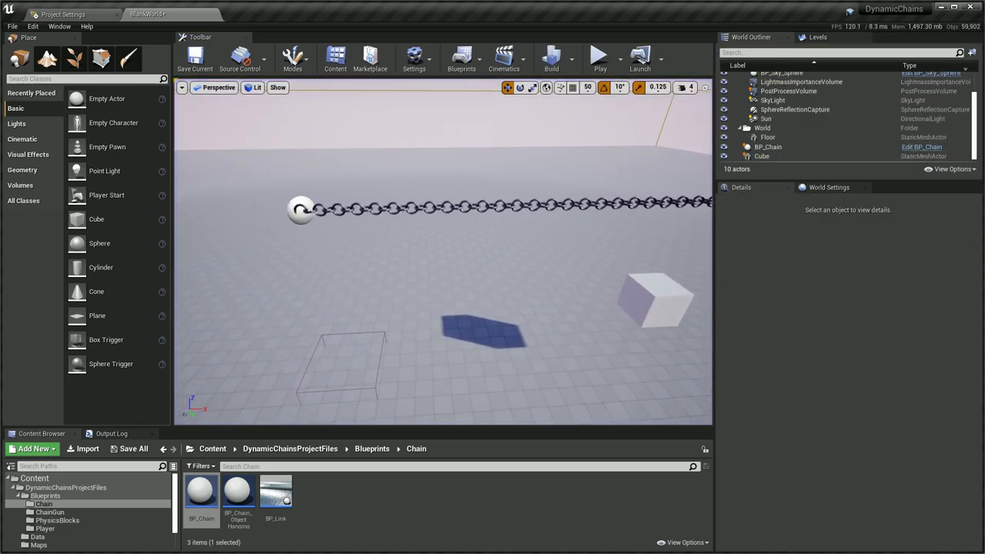
Try the Loose attachment type and simulate the chain hanging free.
click(766, 146)
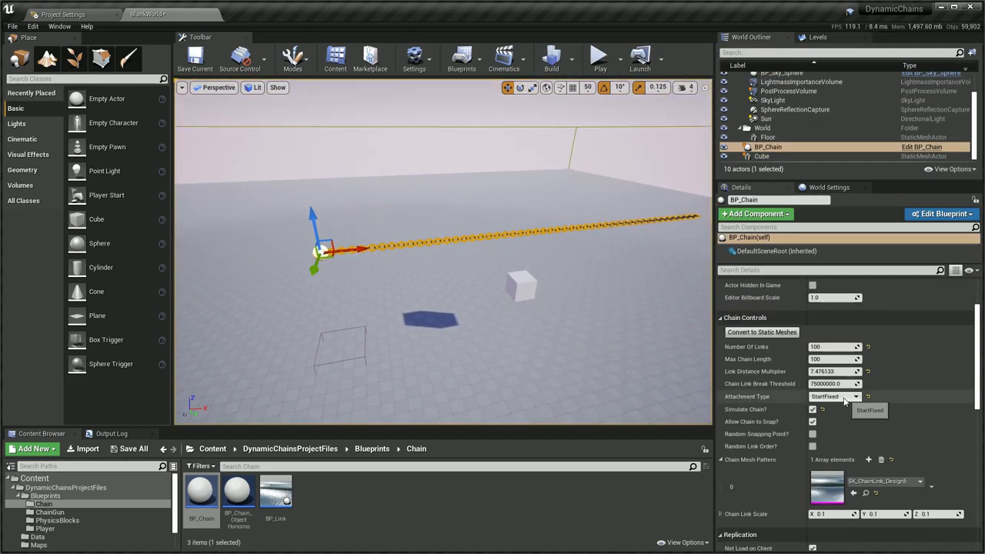
click(856, 397)
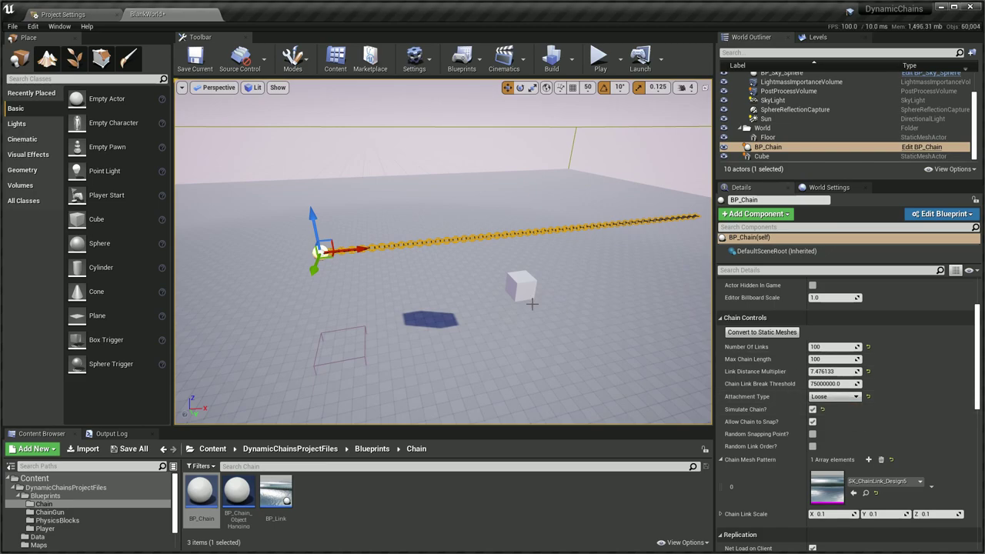
click(597, 58)
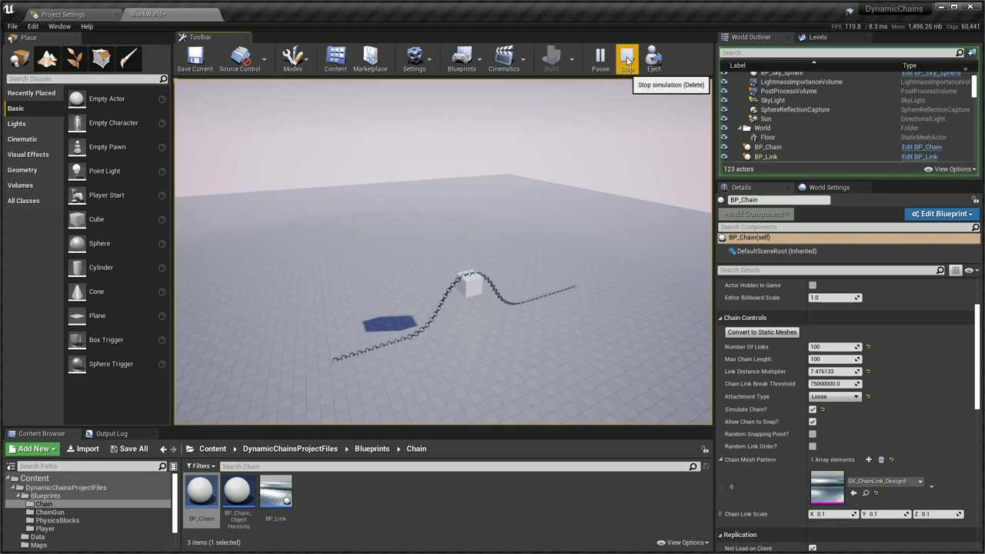
click(628, 59)
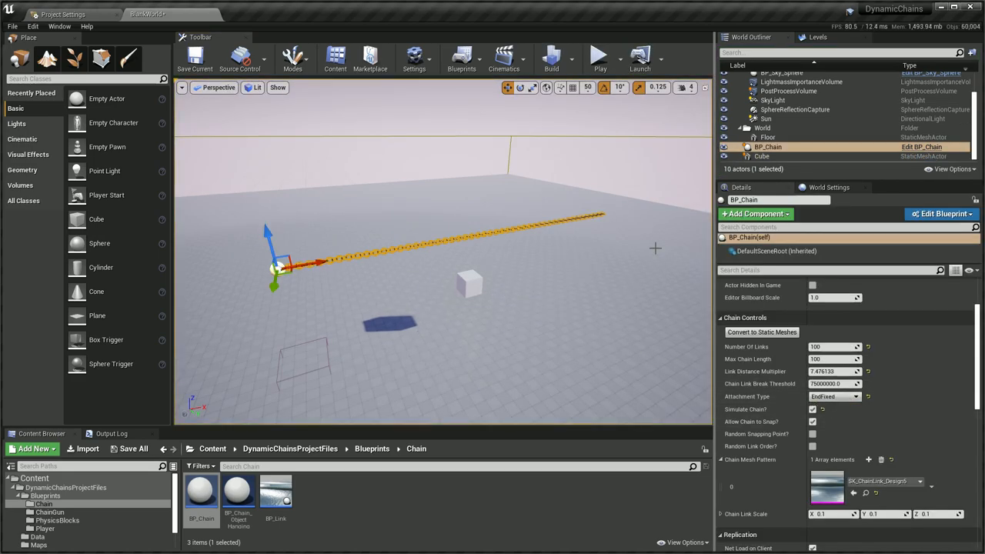
click(594, 57)
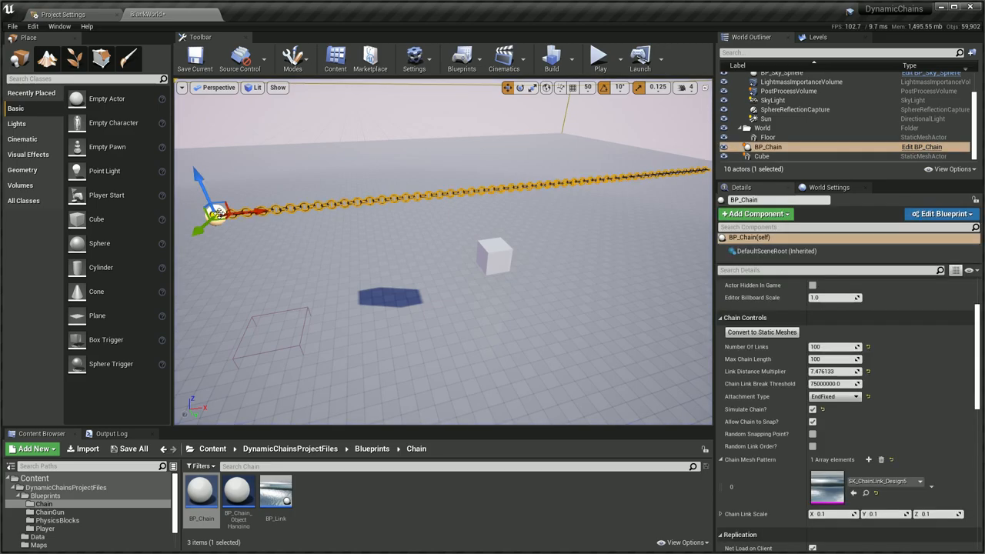
Set Attachment Type to BothEndsFixed and simulate so the chain sags.
click(835, 398)
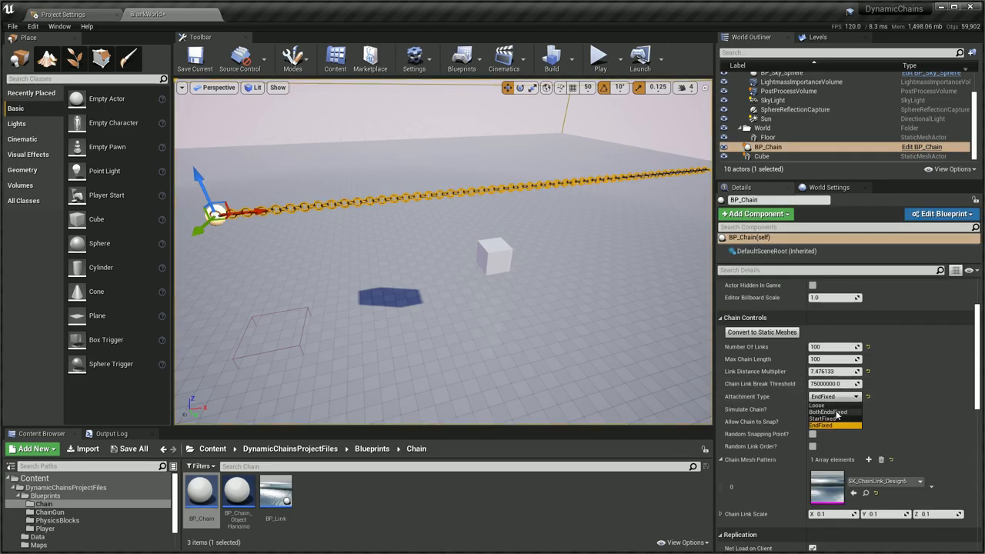
click(831, 413)
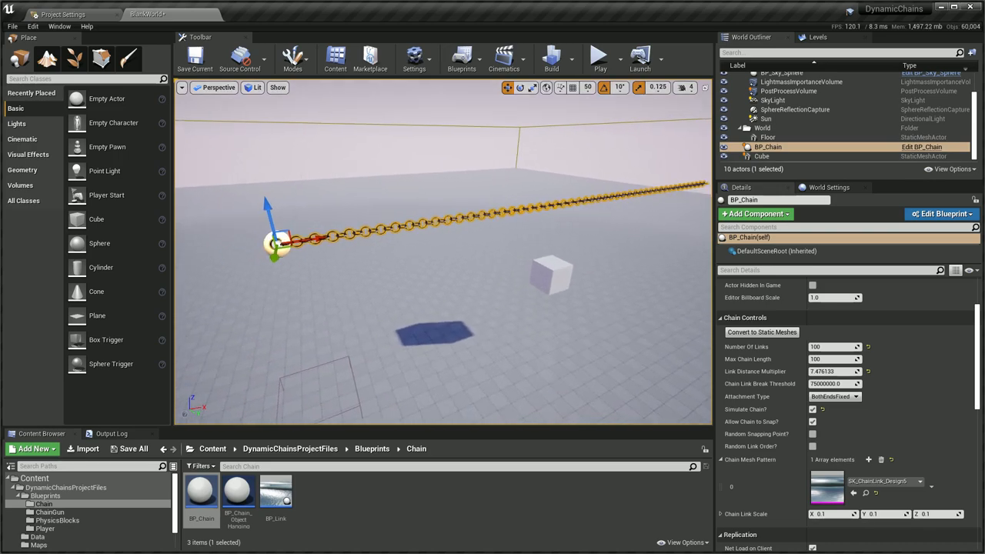
click(595, 58)
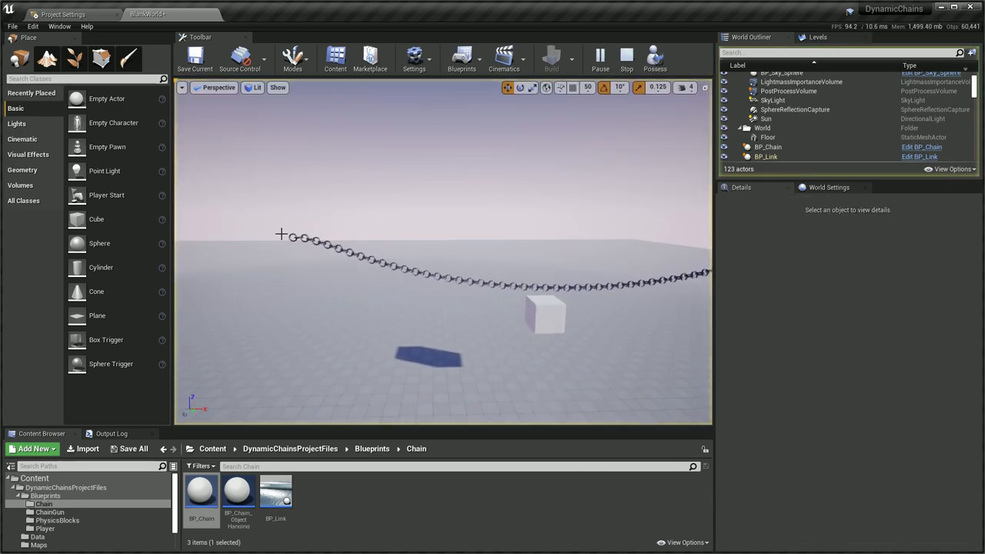
Inspect the Floor and BP_Chain while simulating, then stop the simulation.
click(766, 137)
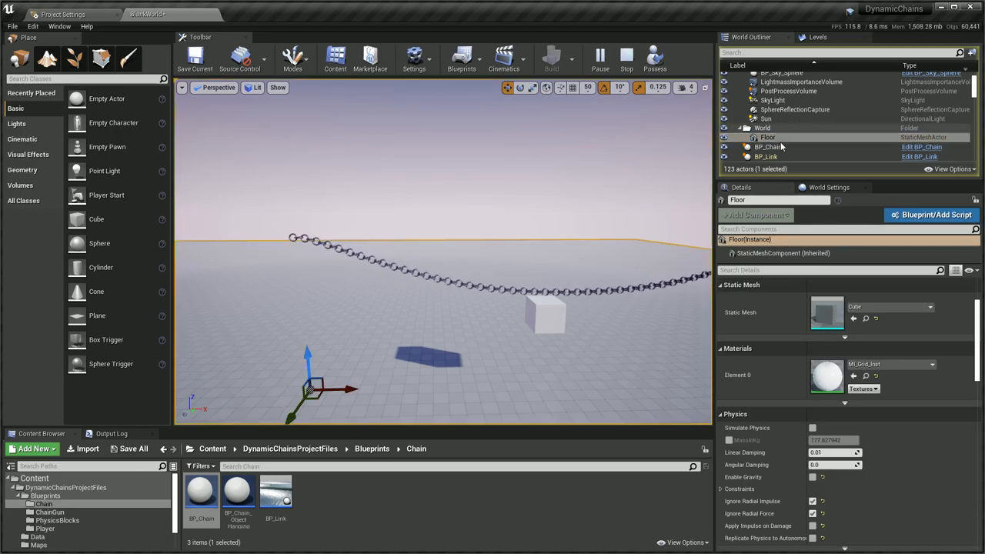
click(767, 146)
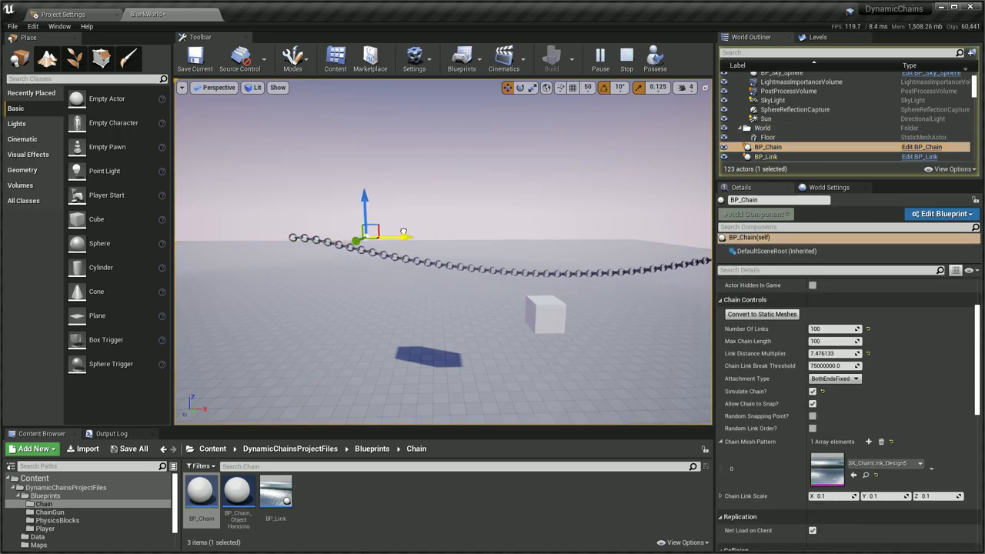
click(766, 157)
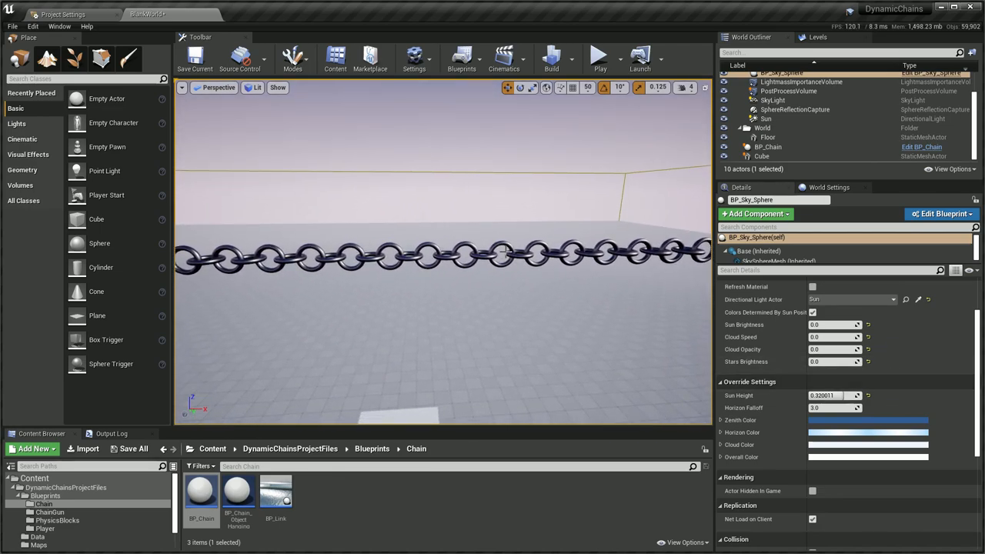
Set BP_Chain's Chain Link Break Threshold to 1000000.0 and reselect the chain.
click(766, 146)
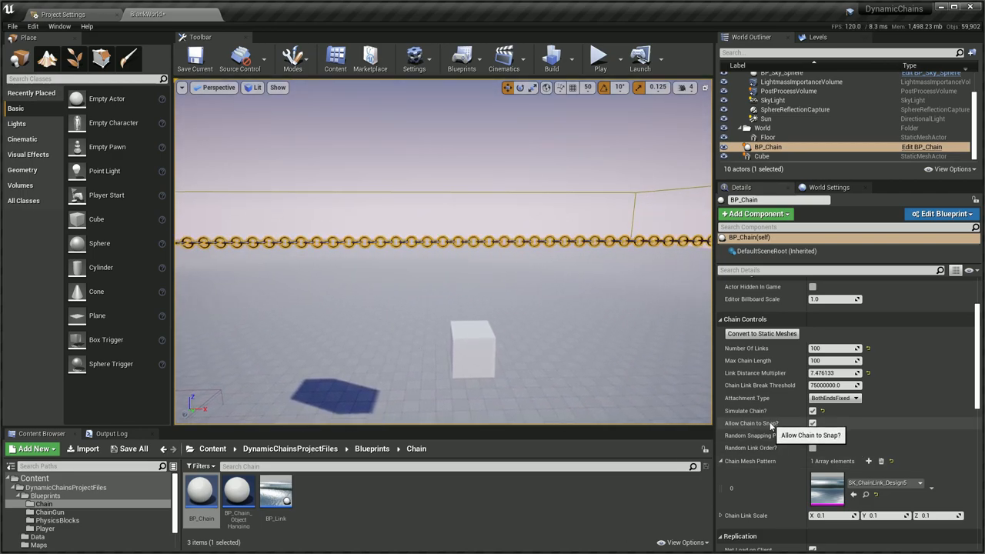
mouse_move(747, 423)
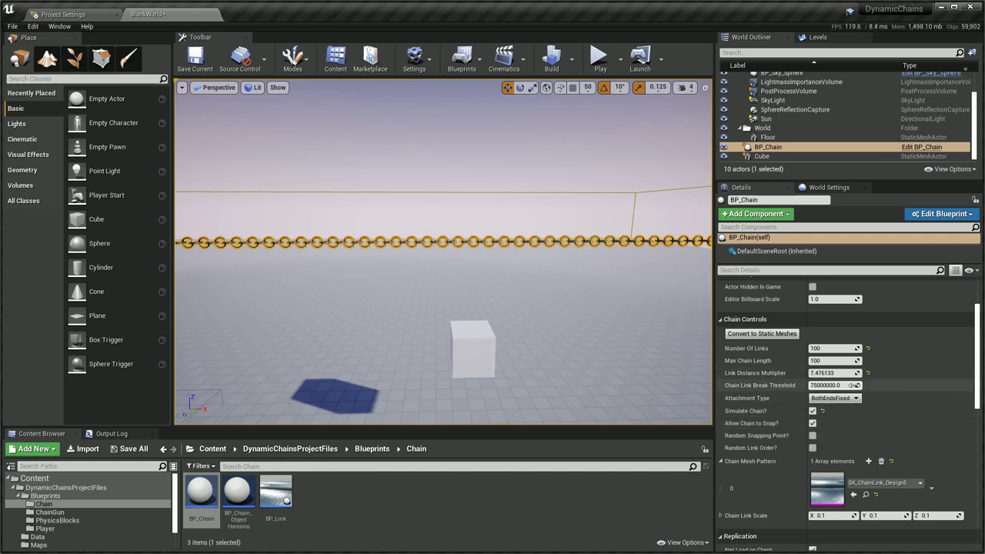
click(831, 385)
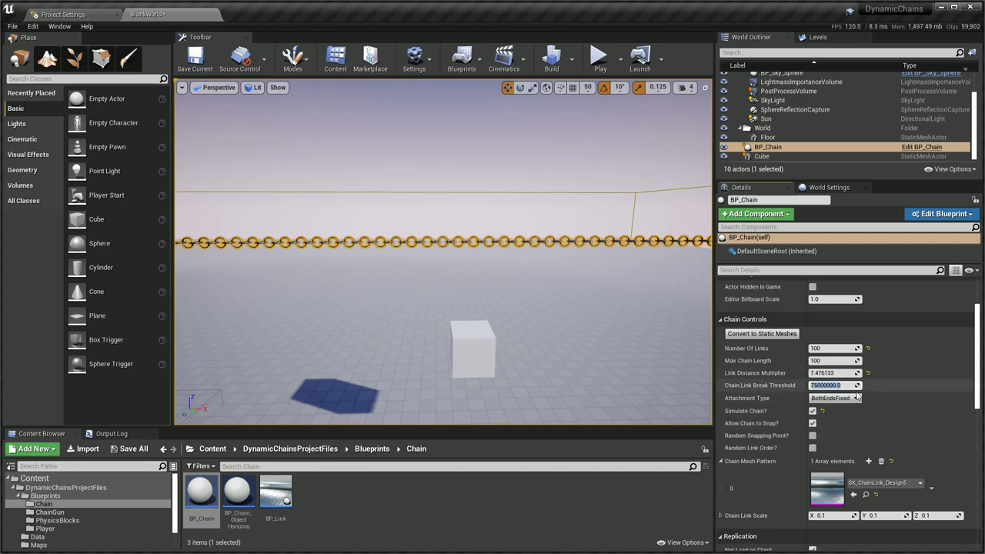
text(1000000.0)
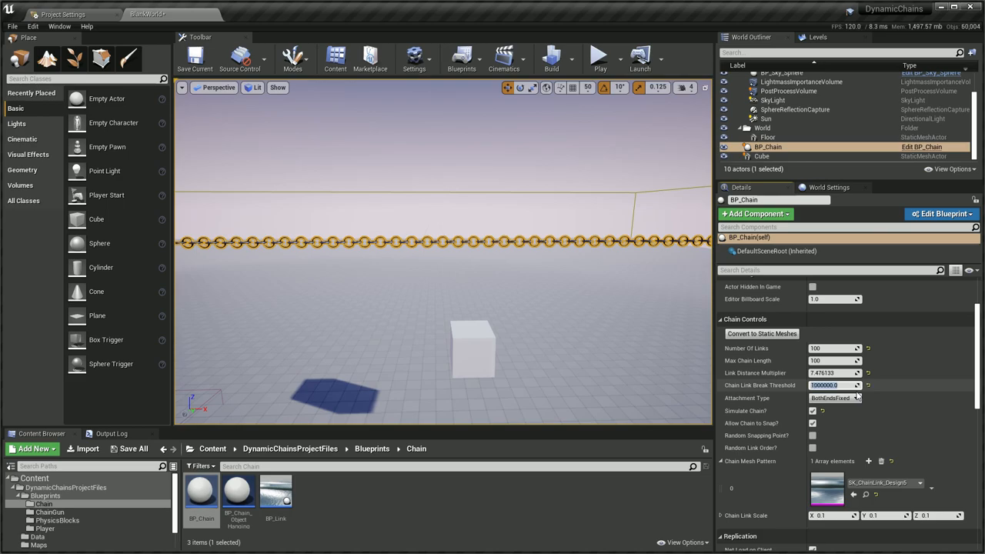
click(594, 57)
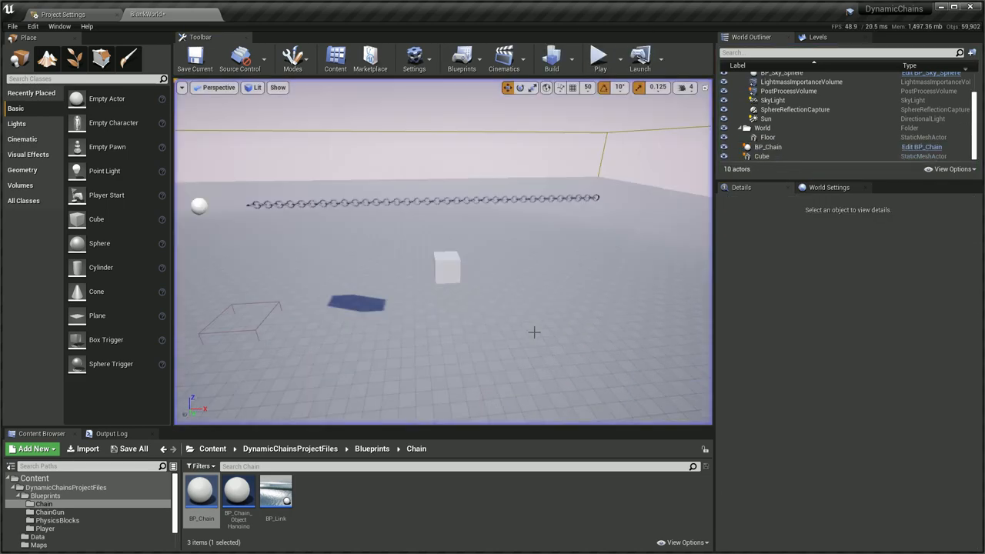
click(766, 146)
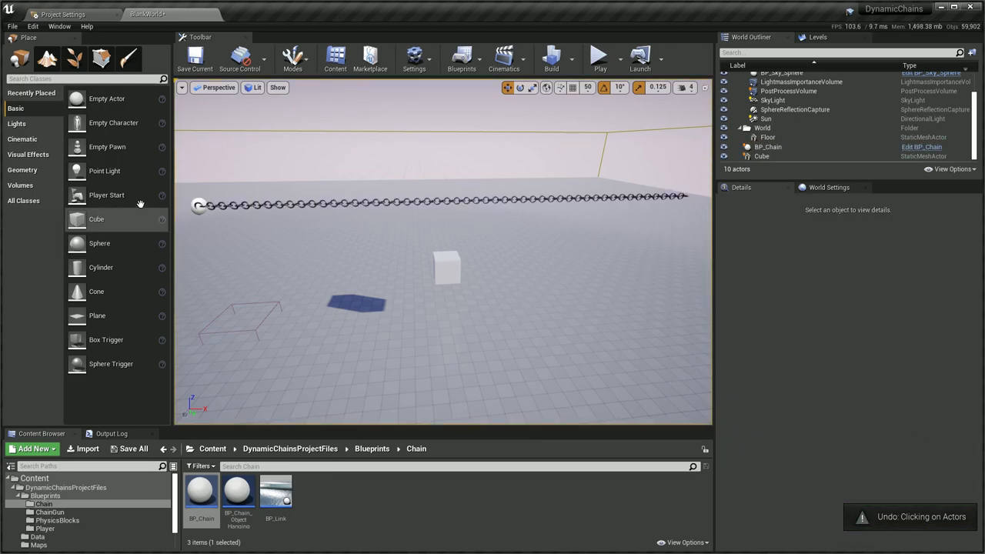
click(767, 146)
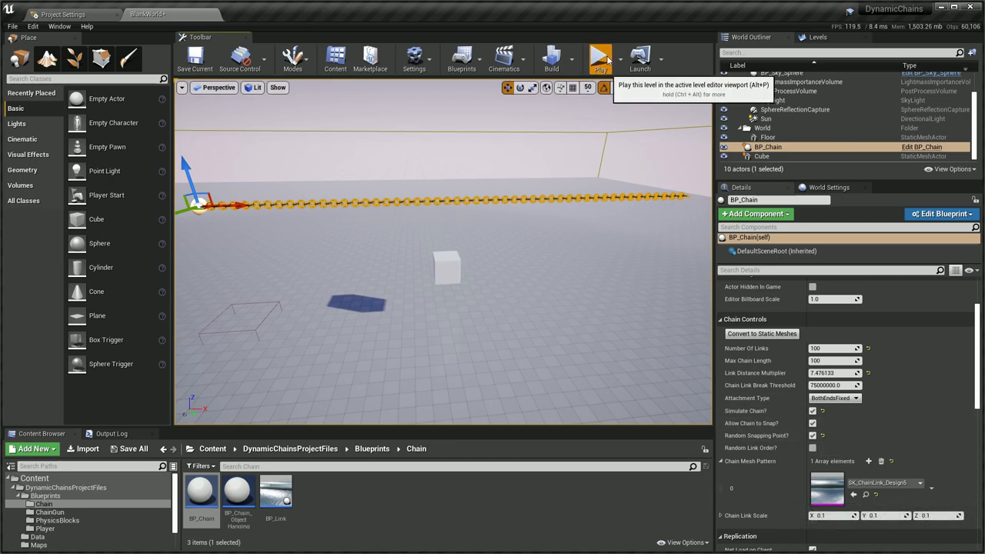
Simulate the level, select the cube, and stop the simulation.
click(597, 56)
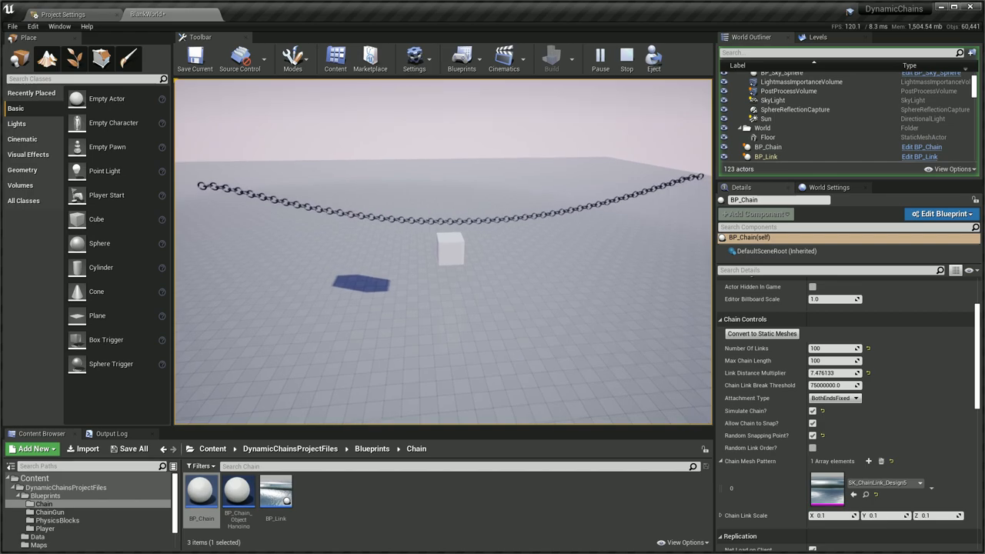
click(449, 249)
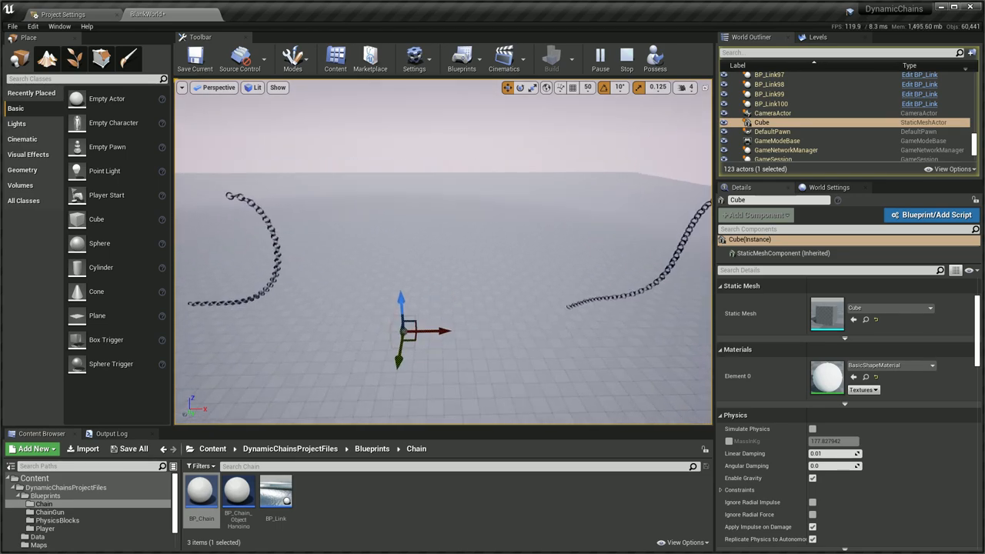
click(594, 58)
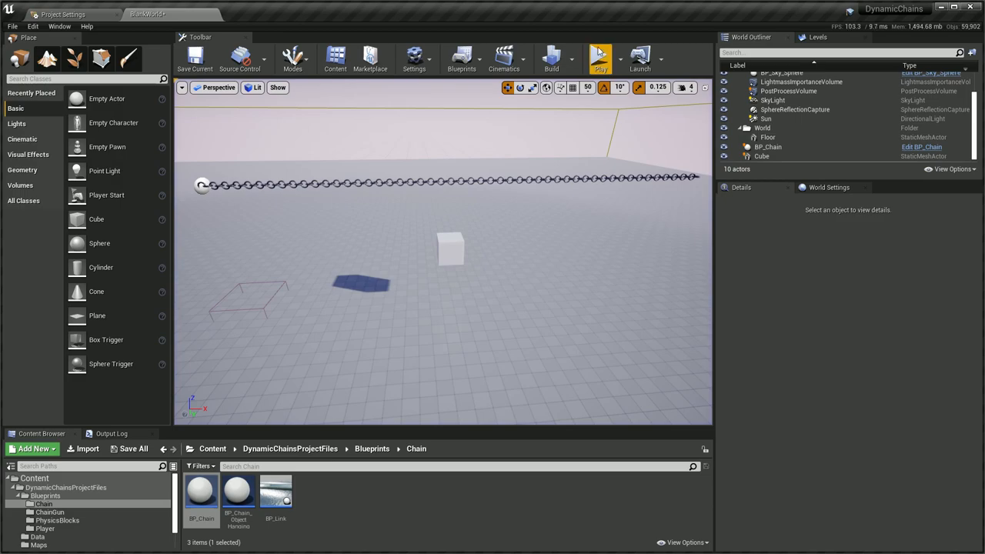
Run the simulation again and move the cube to disturb the breakable chain.
click(597, 57)
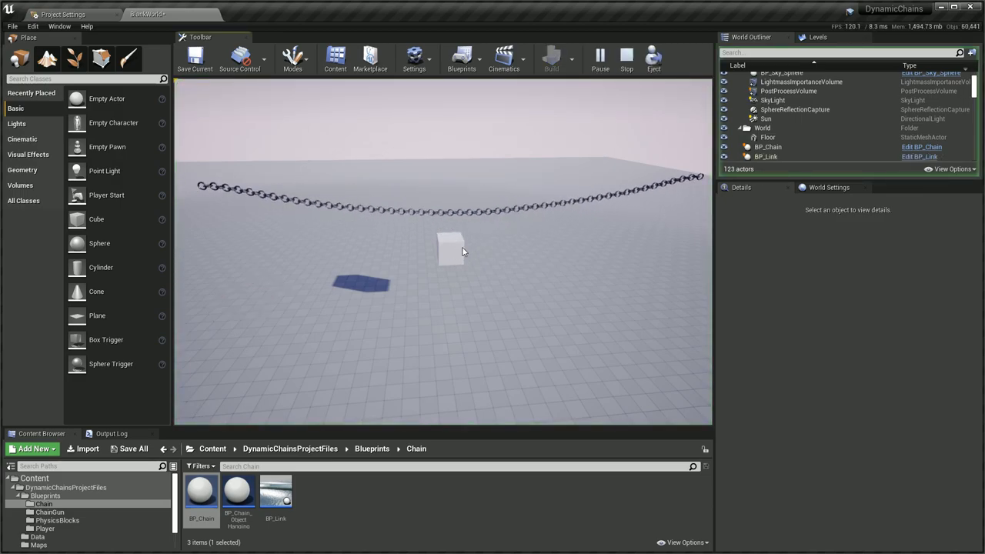
click(453, 250)
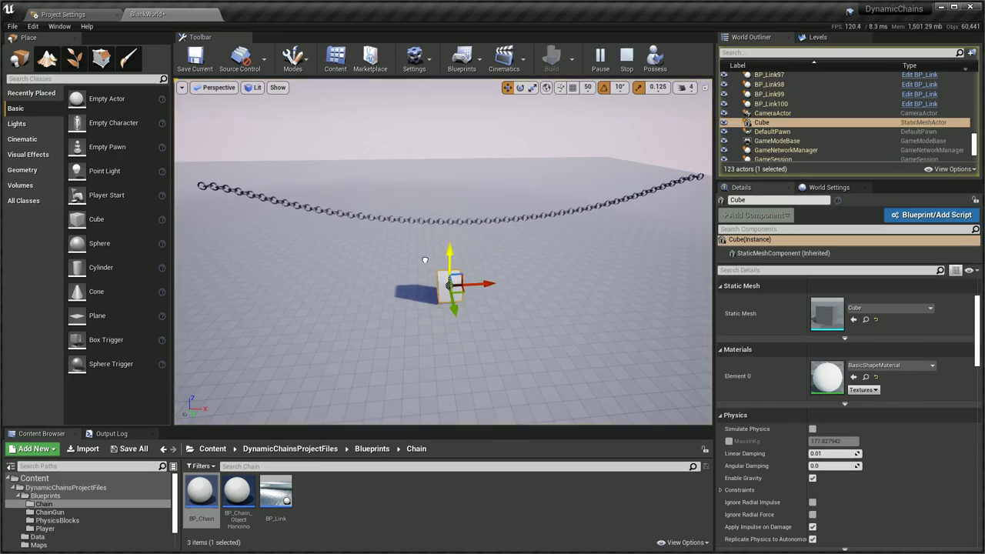
drag(446, 285, 254, 239)
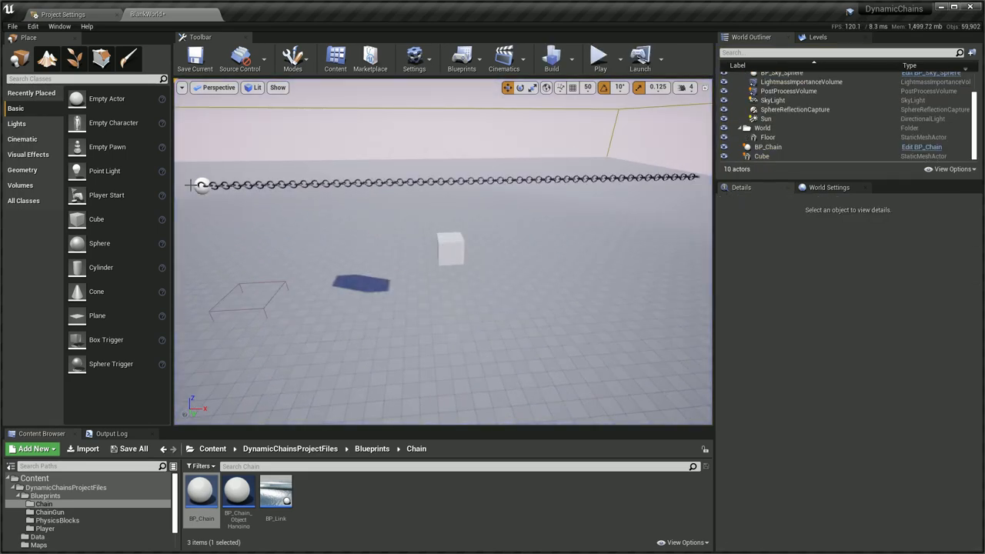
Add entries to BP_Chain's Chain Mesh Pattern so it holds three link meshes.
click(766, 146)
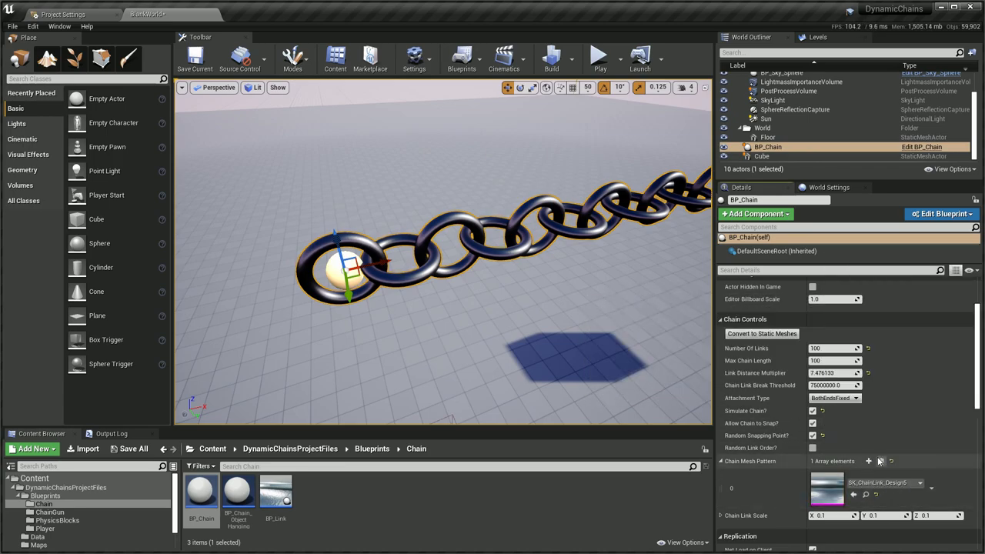
mouse_move(868, 462)
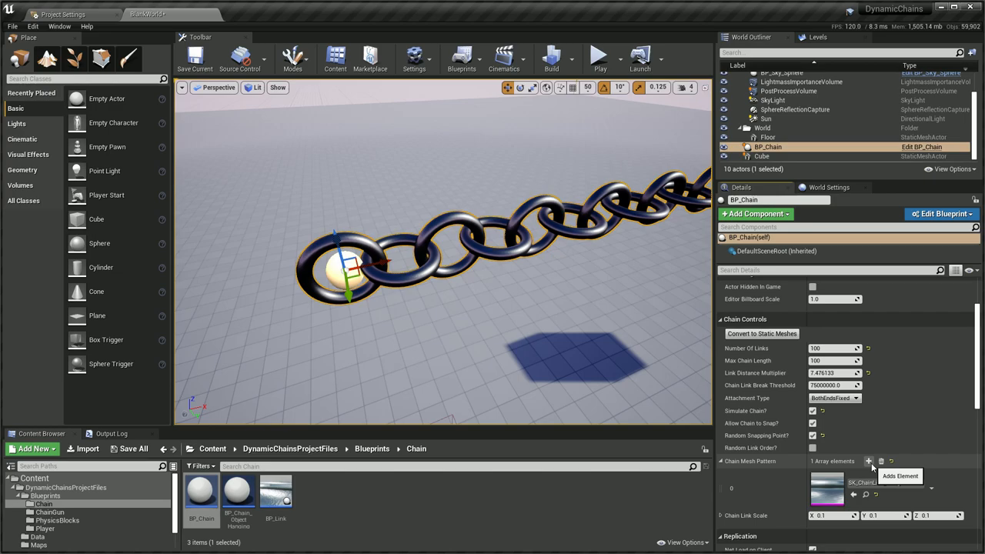
click(868, 462)
text(9)
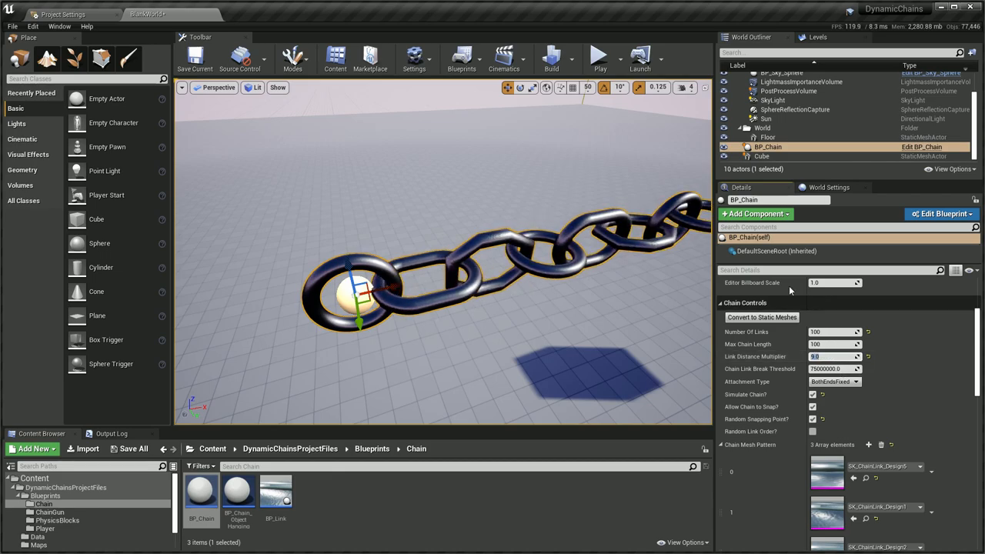
click(608, 57)
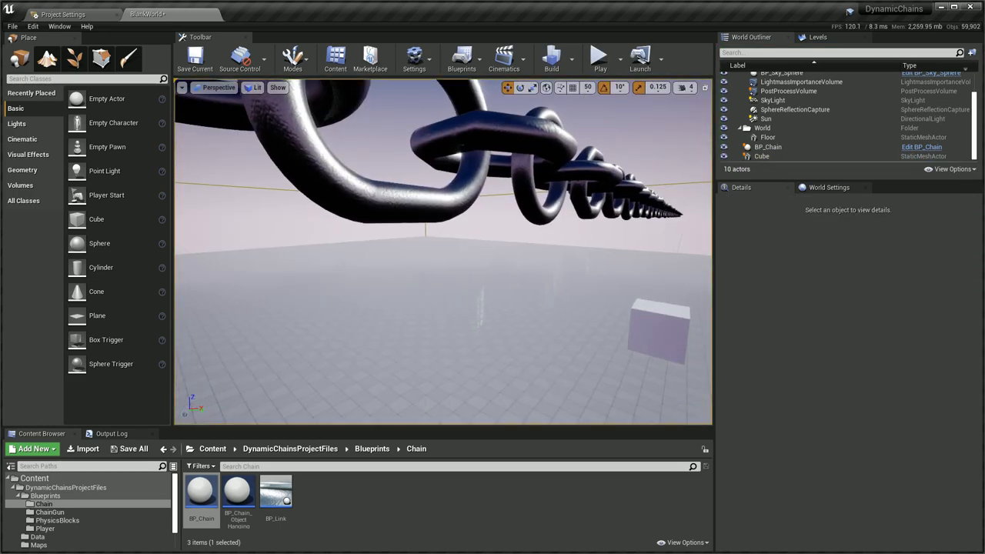
Inspect BP_Chain from several angles and reselect it to show its Chain Controls.
click(768, 146)
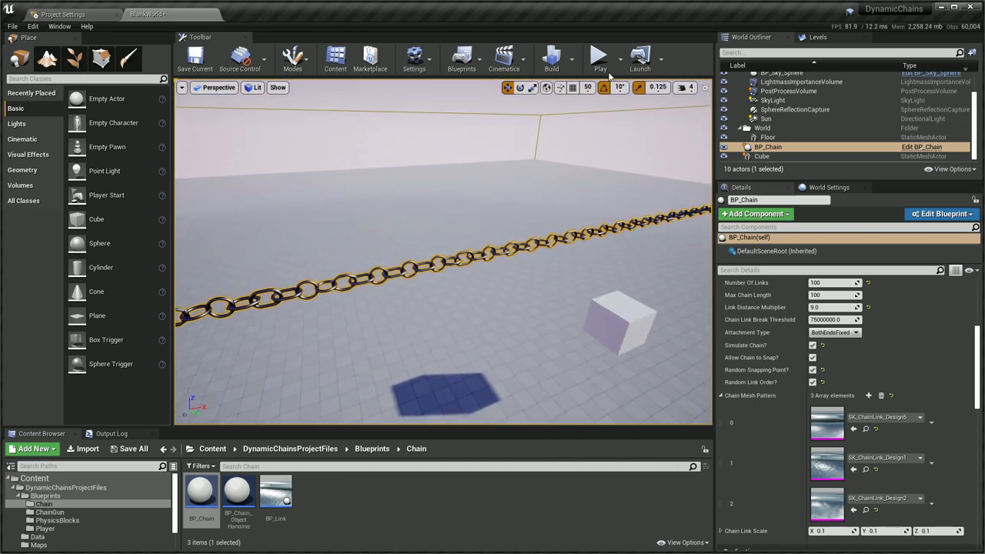
click(598, 55)
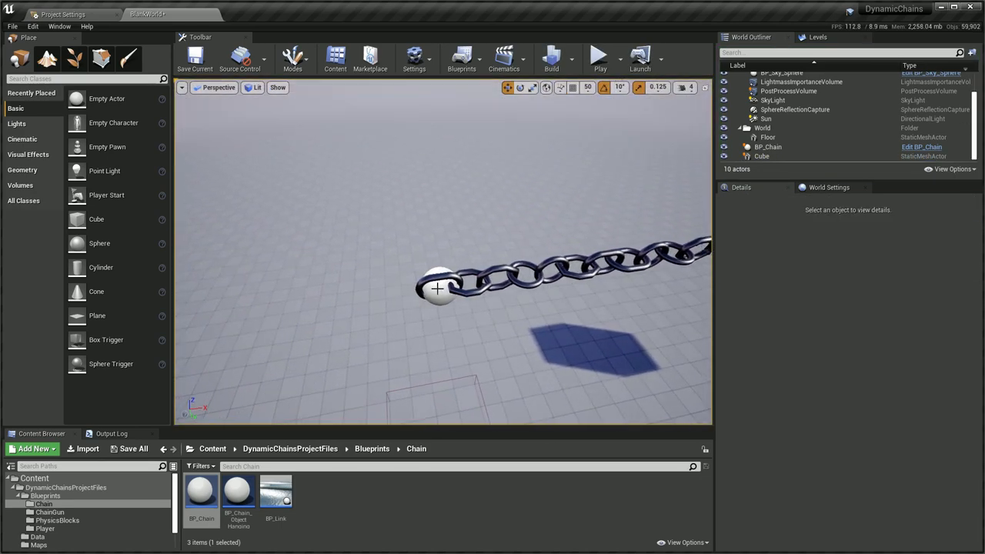
click(437, 289)
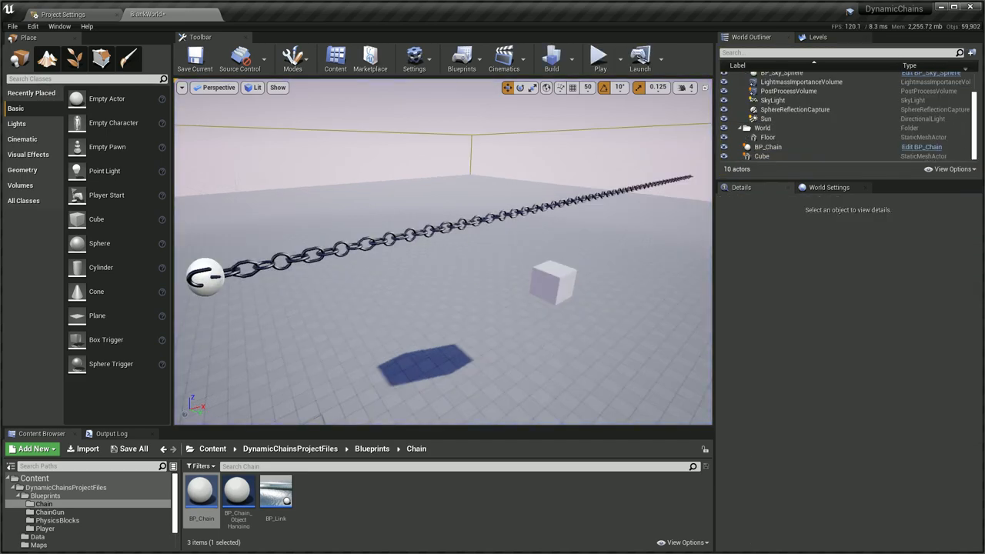
click(768, 147)
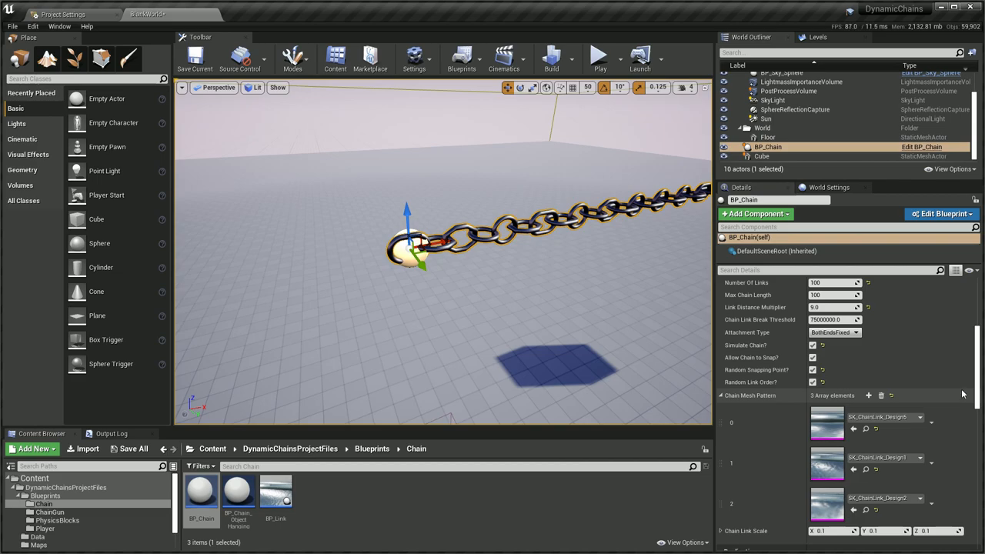
Set Chain Link Scale to 0.05 on all axes, then select the chain with the hanging object.
scroll(down, 3)
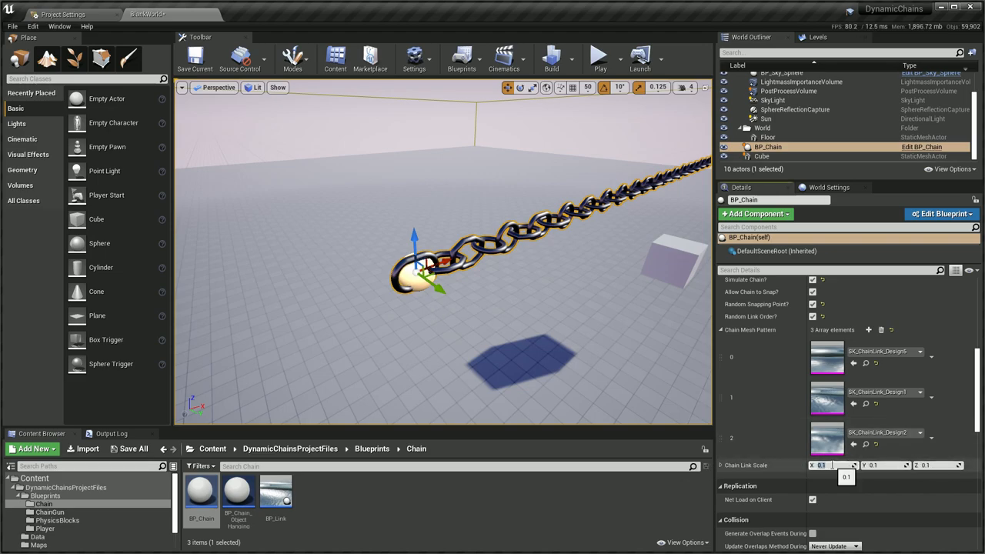
text(0.05)
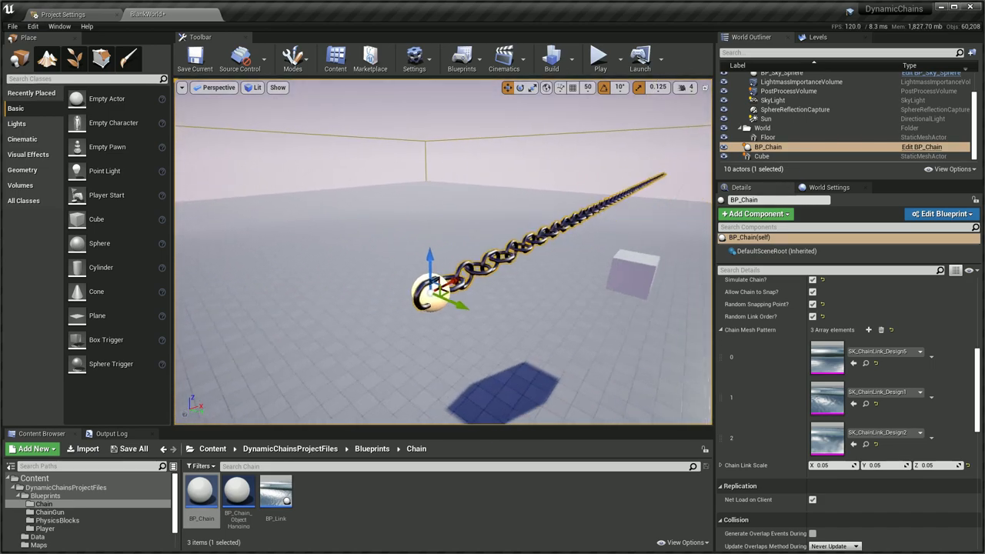
click(594, 58)
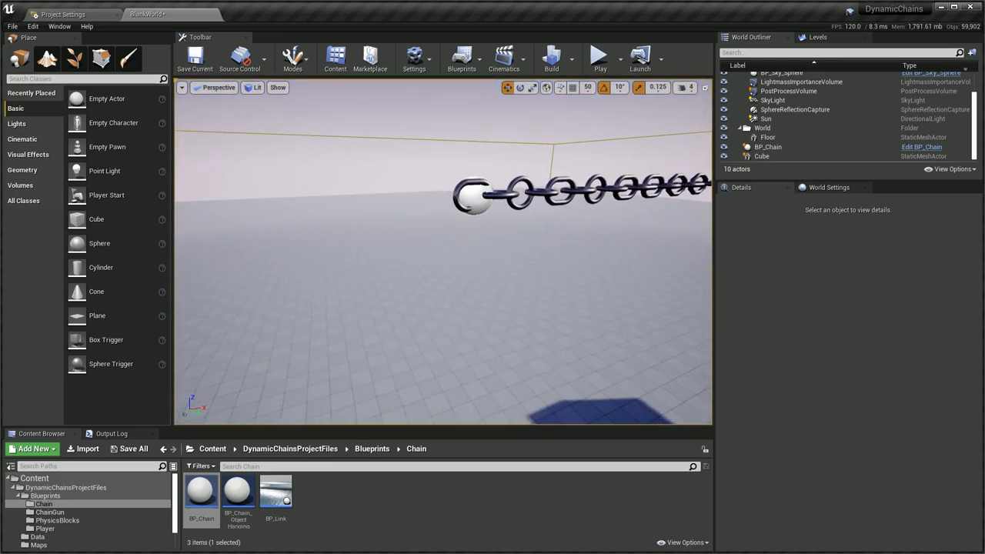
click(471, 199)
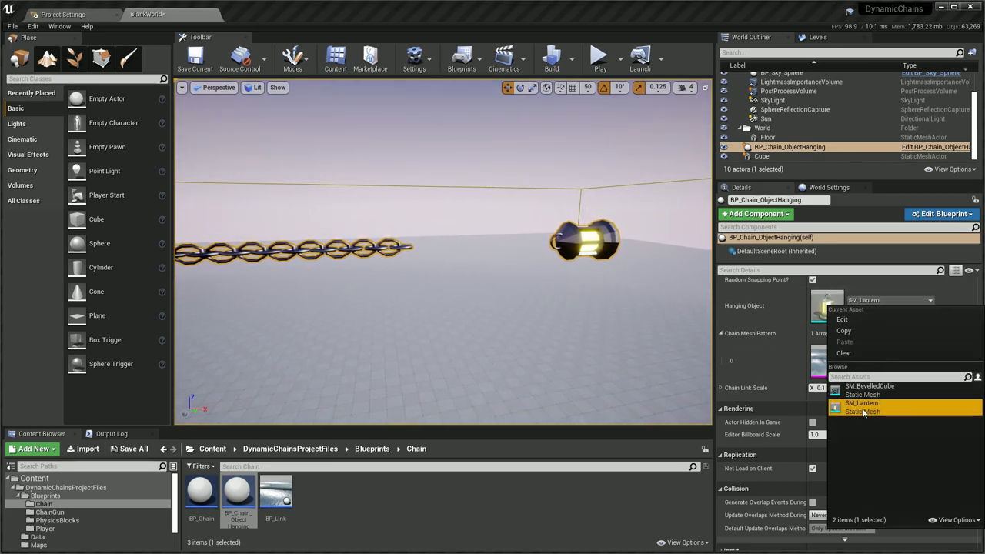
Choose SM_Lantern as the Hanging Object for BP_Chain_ObjectHanging.
click(862, 407)
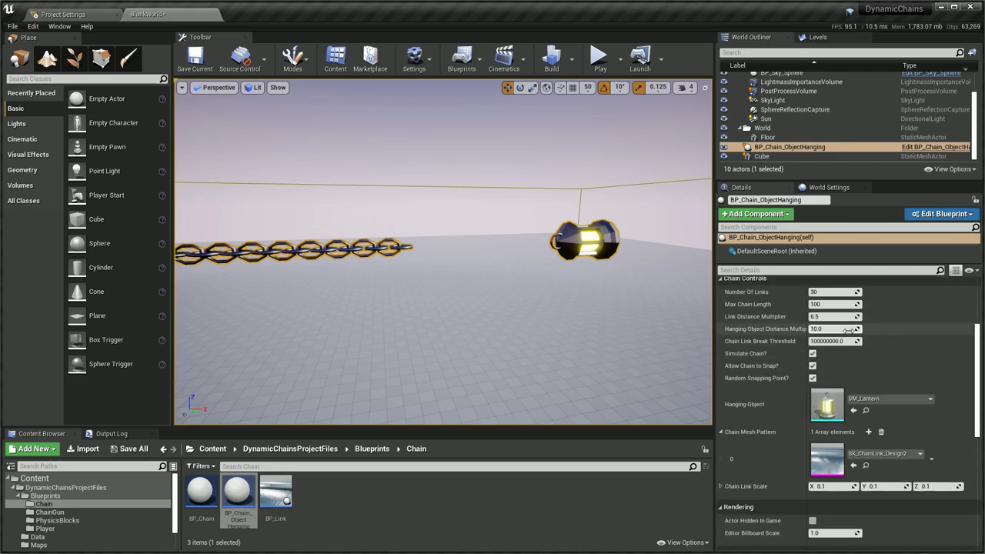
Increase the Hanging Object Distance Multiplier, then run and stop a brief play test.
drag(834, 329, 849, 330)
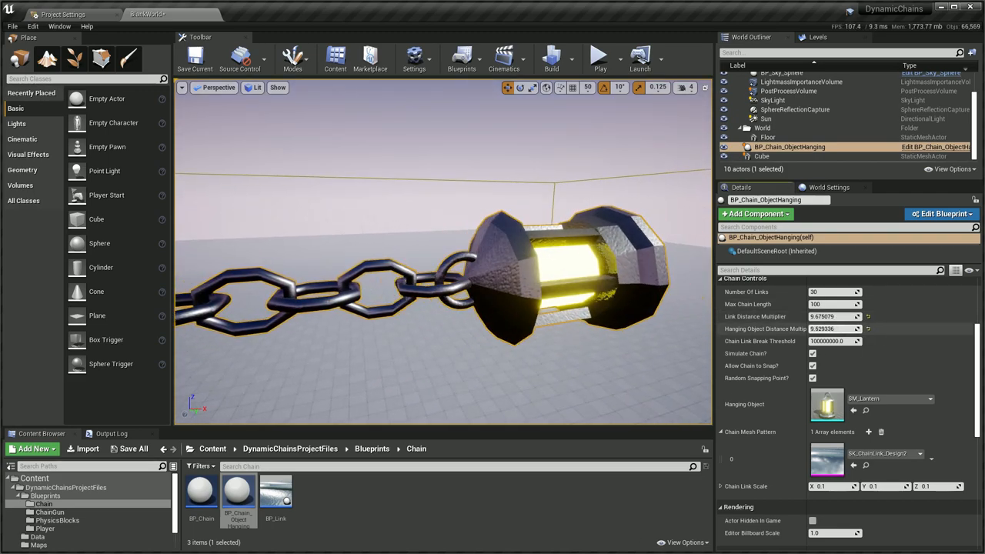
click(596, 59)
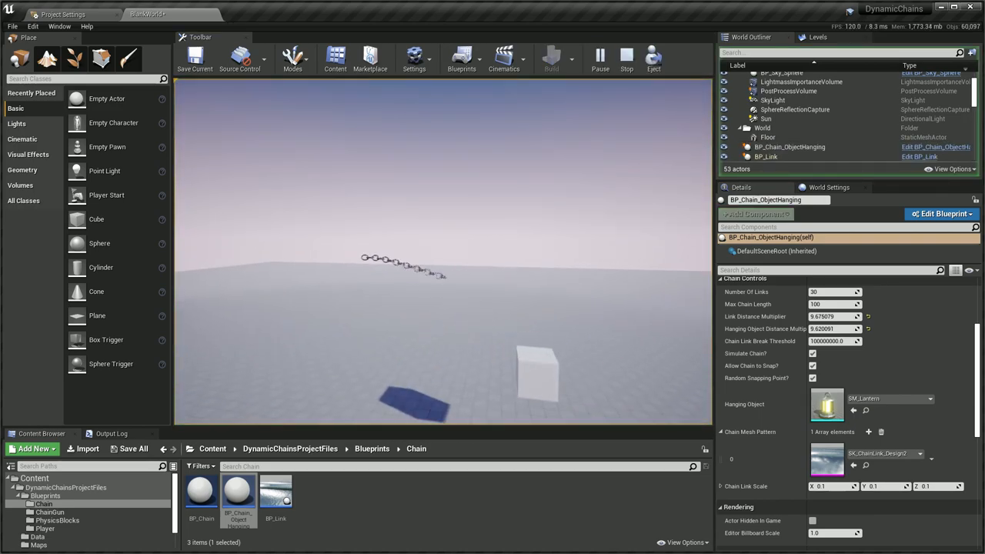
click(621, 58)
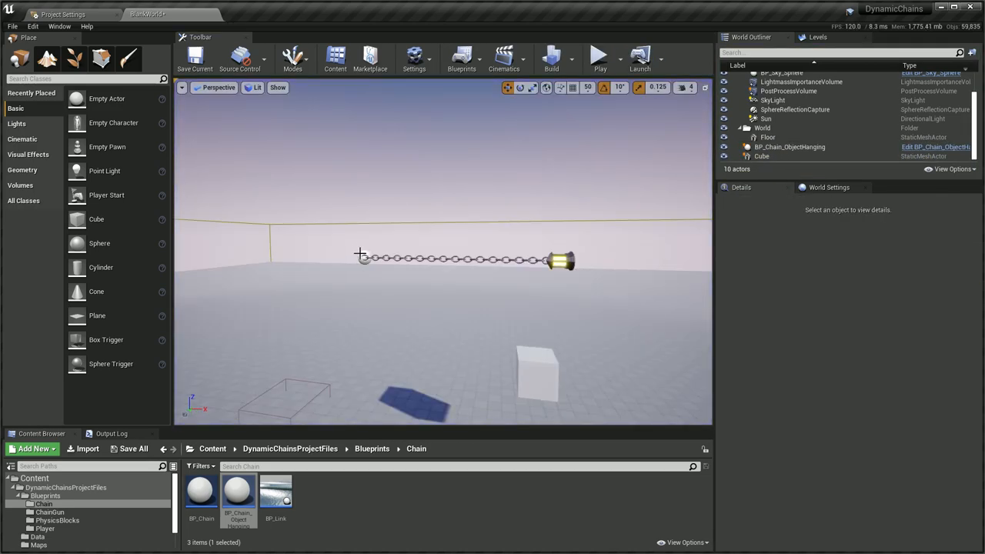
Stand the lantern chain upright and push the Cube into it during a play session.
click(788, 148)
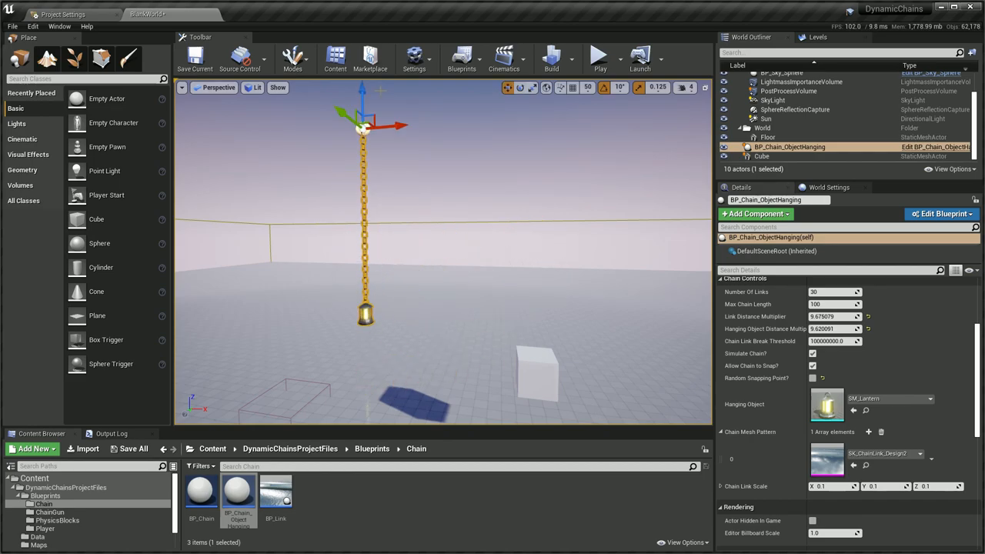
click(596, 57)
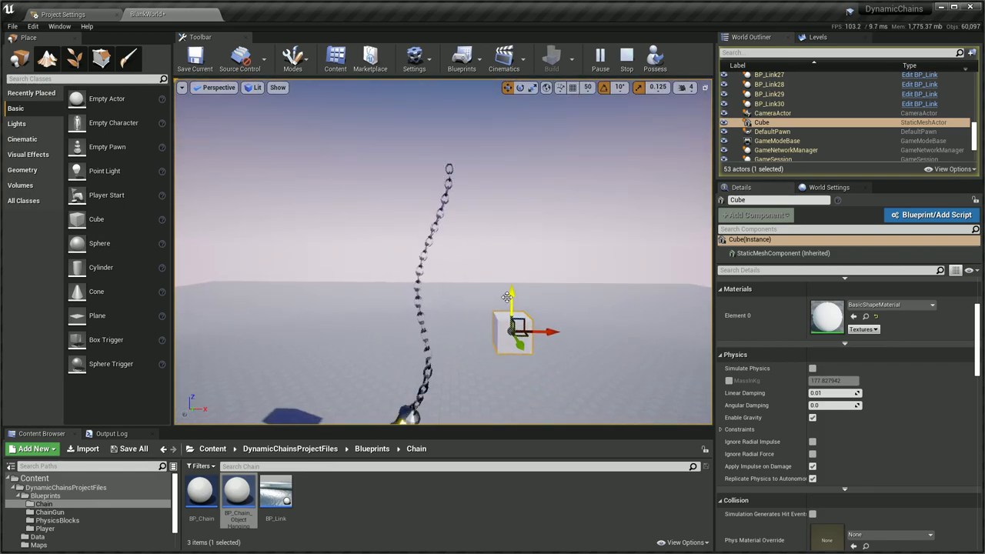
drag(515, 331, 422, 331)
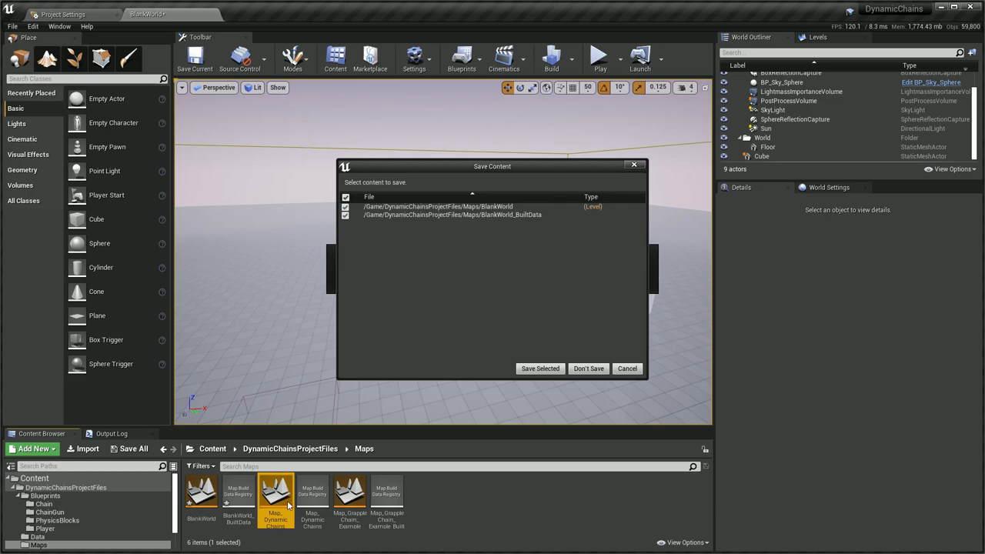
Load the four-pillar example map, choosing Don't Save for the current level.
click(343, 493)
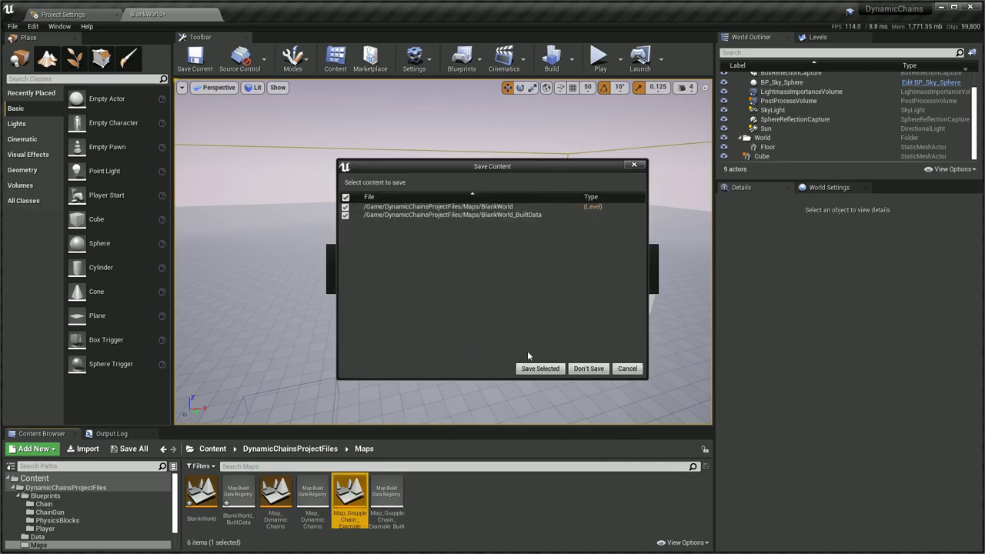
click(539, 368)
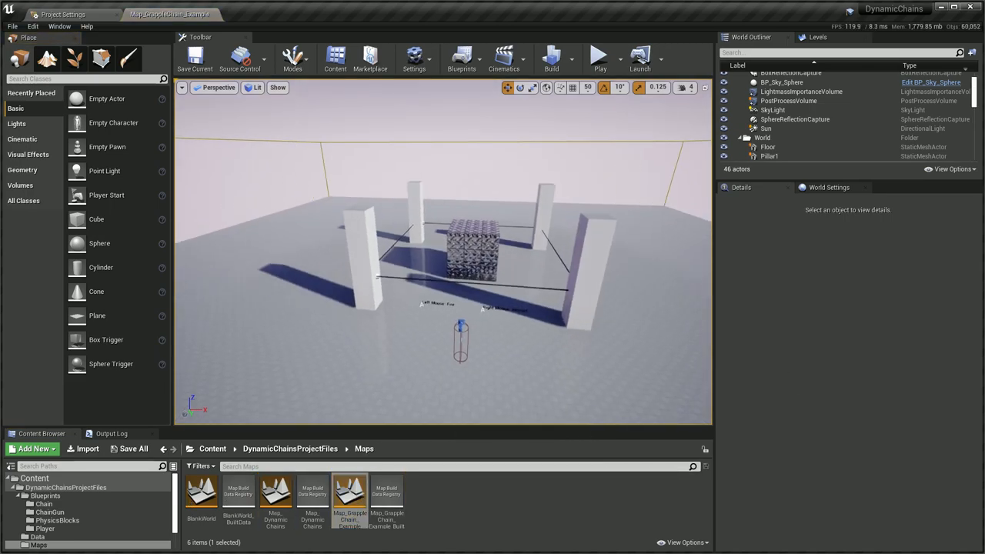
click(596, 58)
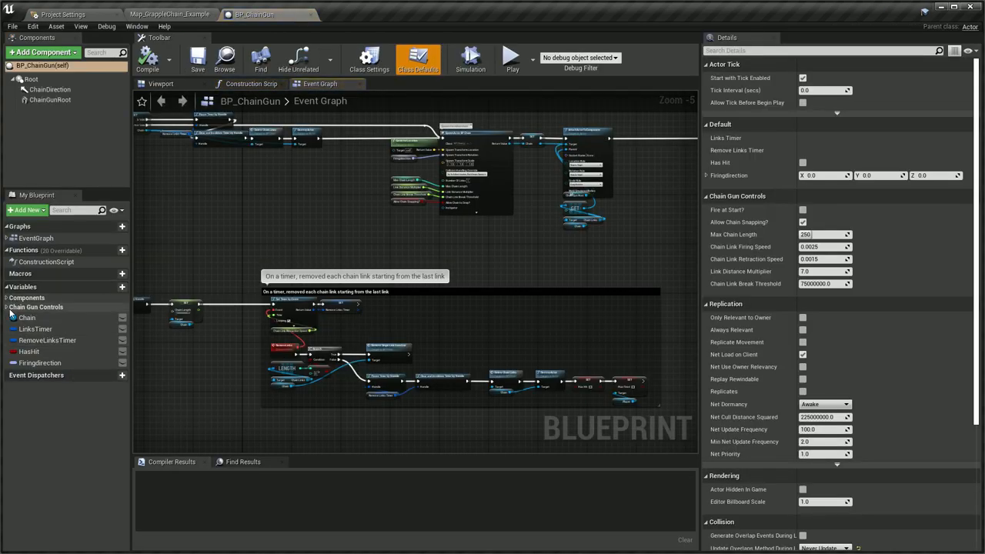
Review BP_ChainGun's ChainLinkFiringSpeed, ChainLinkRetractionSpeed and LinkDistanceMultiplier variables.
click(56, 363)
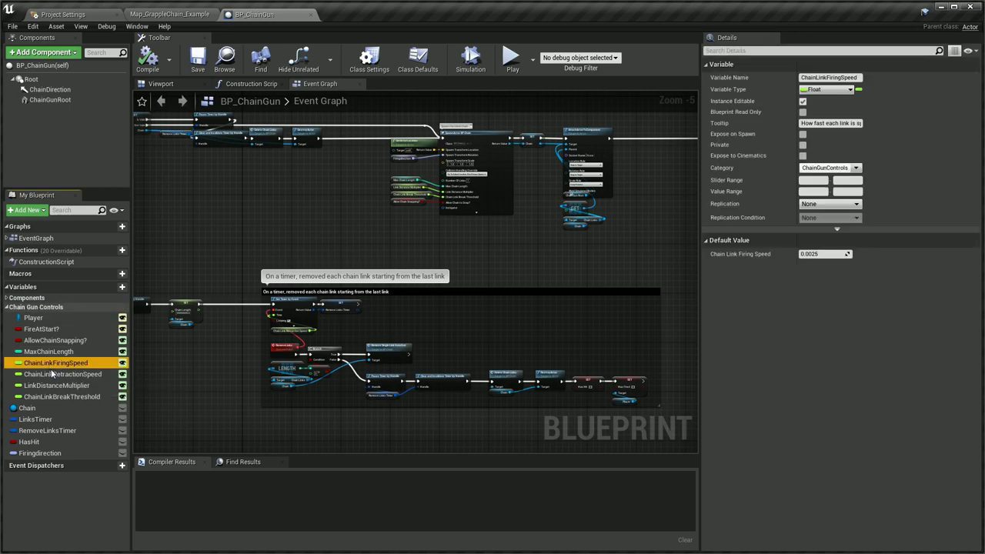
click(62, 374)
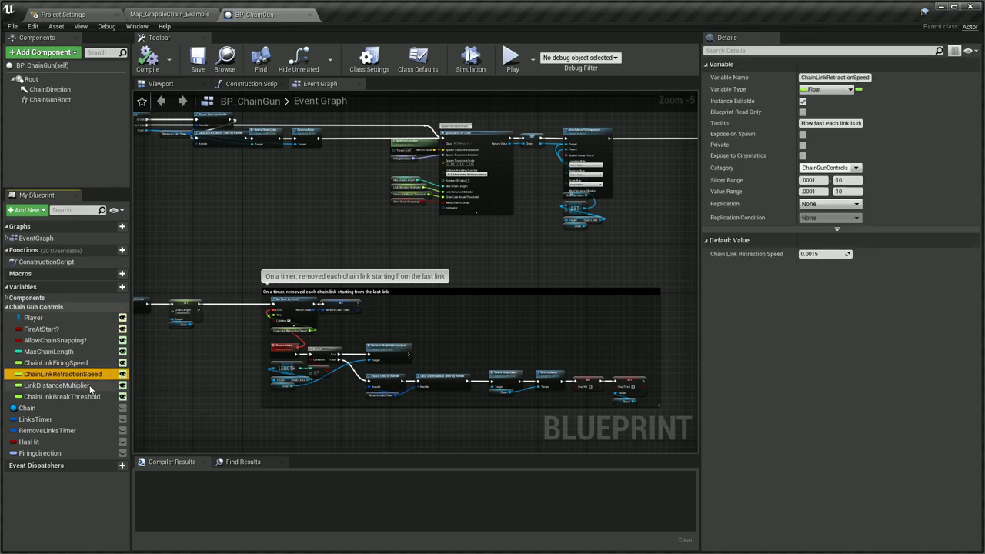
click(56, 385)
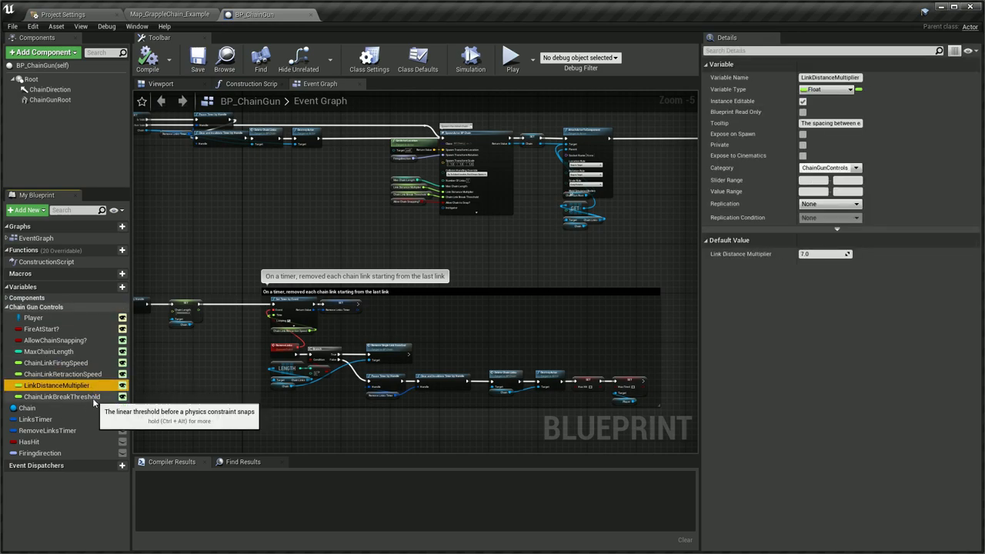
mouse_move(84, 398)
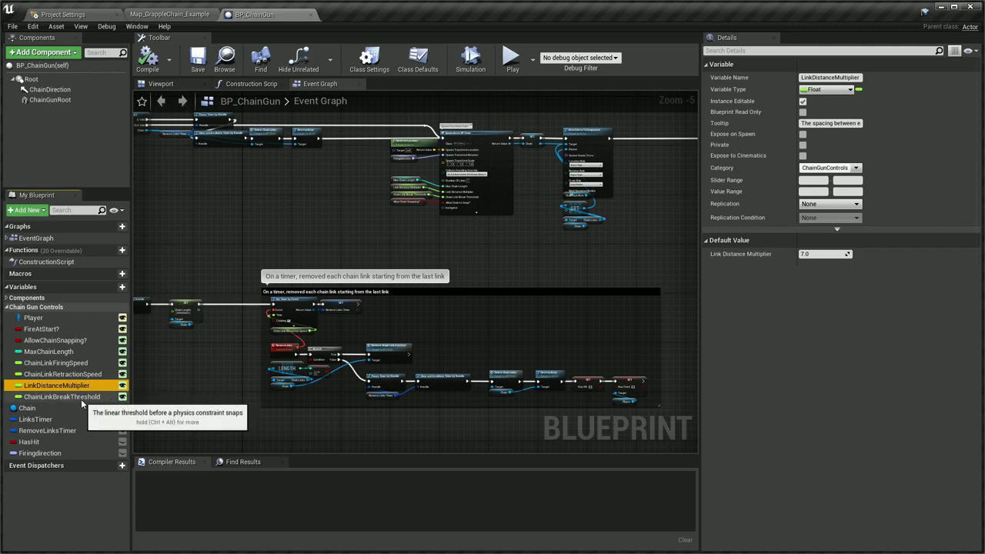
click(48, 351)
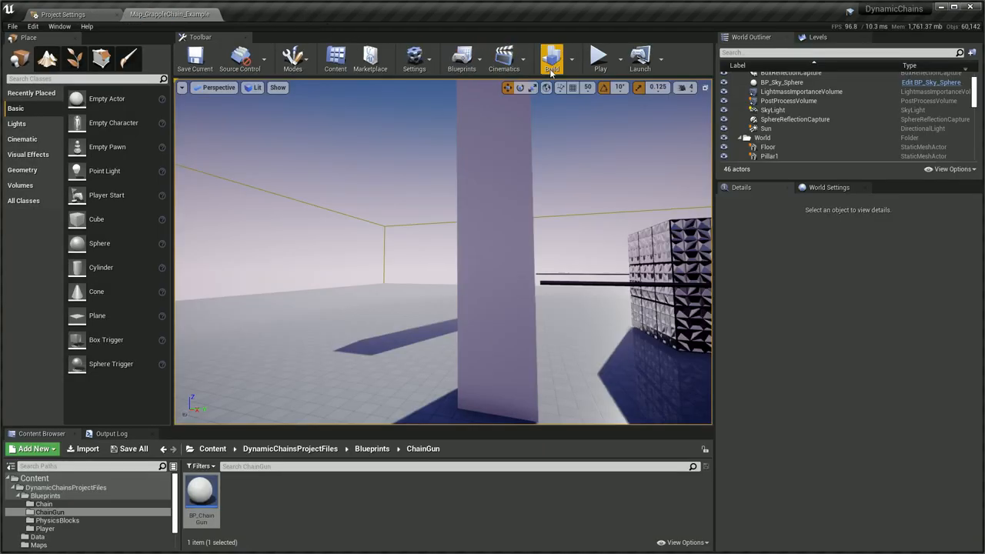
click(594, 58)
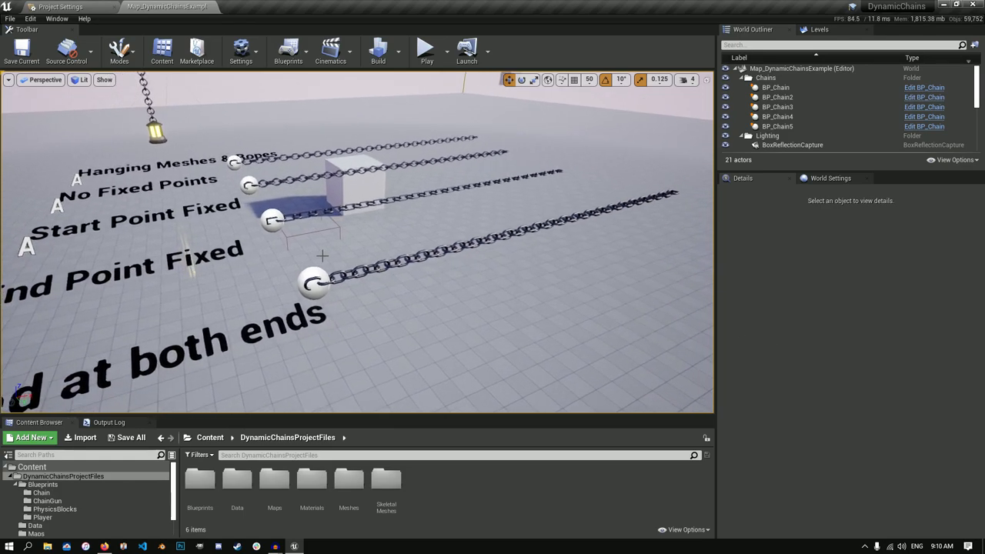
Simulate so the chains fall and settle, eject from the player, and select a BP_Chain.
click(426, 51)
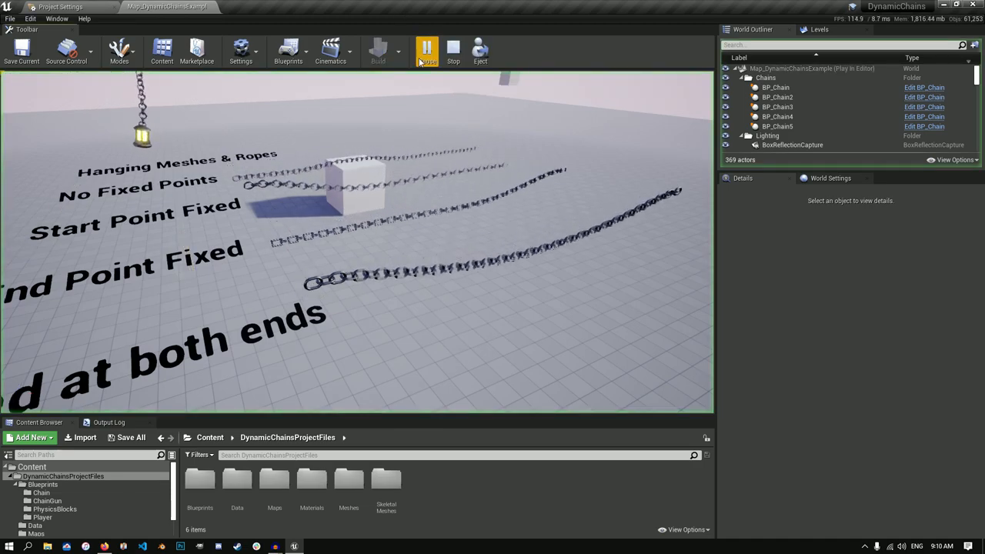
click(481, 48)
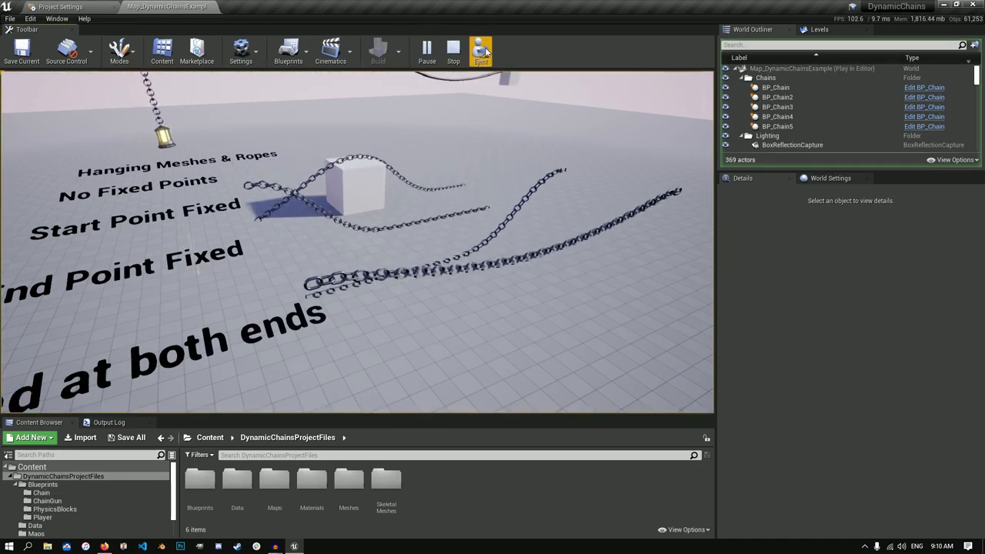
click(481, 49)
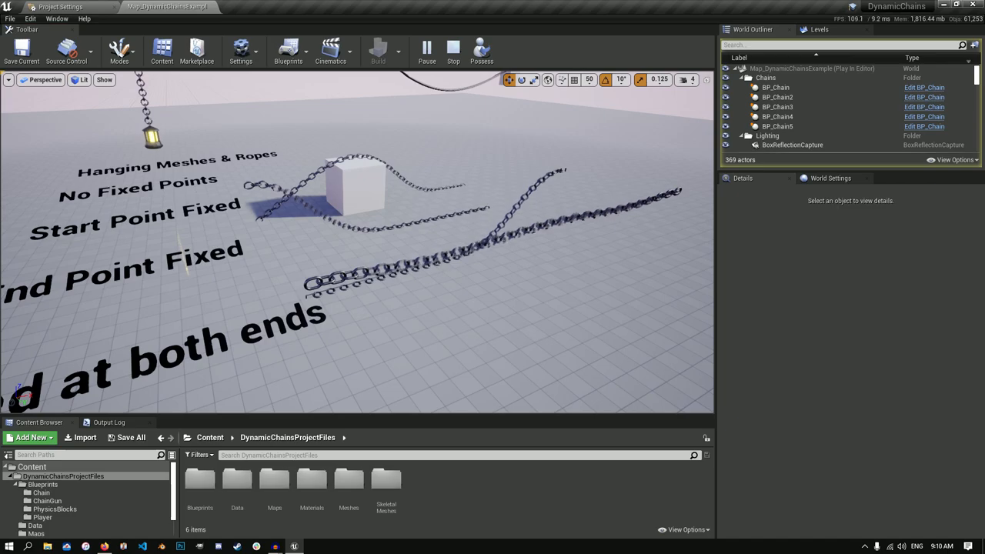
click(413, 259)
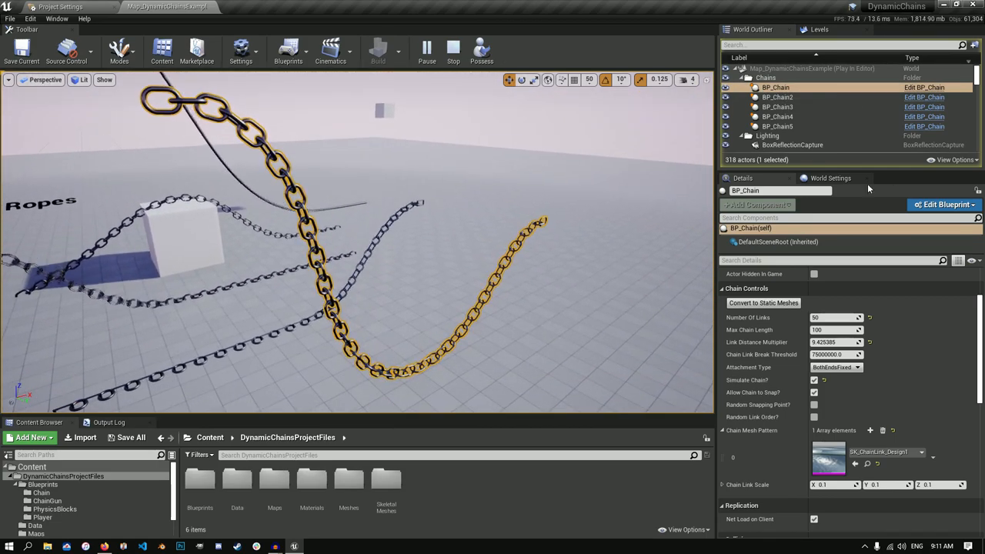
Convert the settled chain to a static mesh named Chain1 in the Meshes folder.
right_click(782, 88)
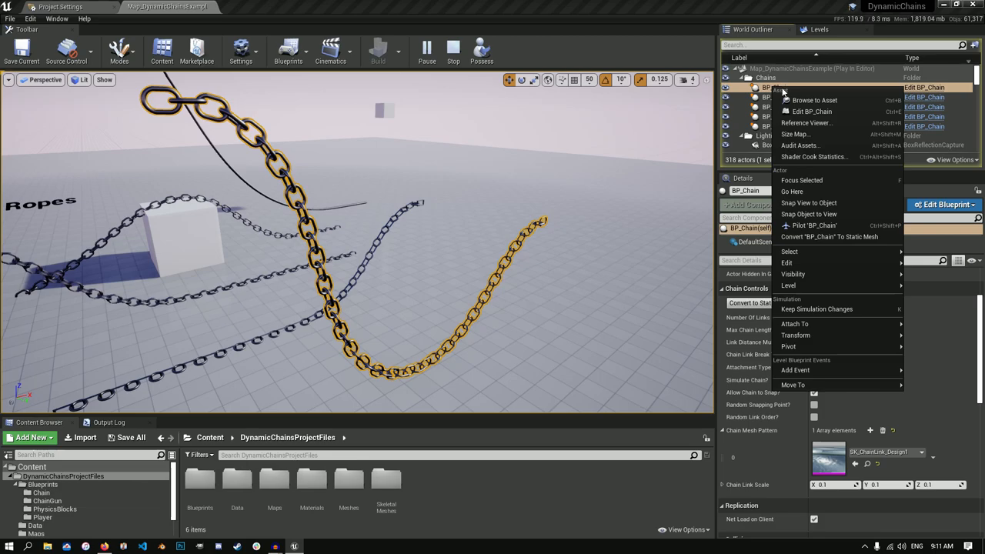
mouse_move(839, 237)
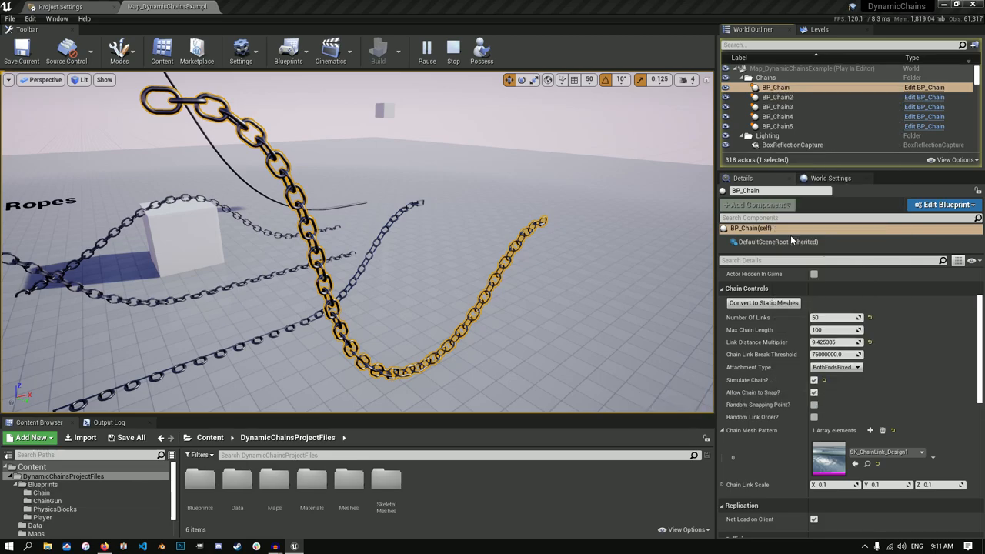
click(763, 301)
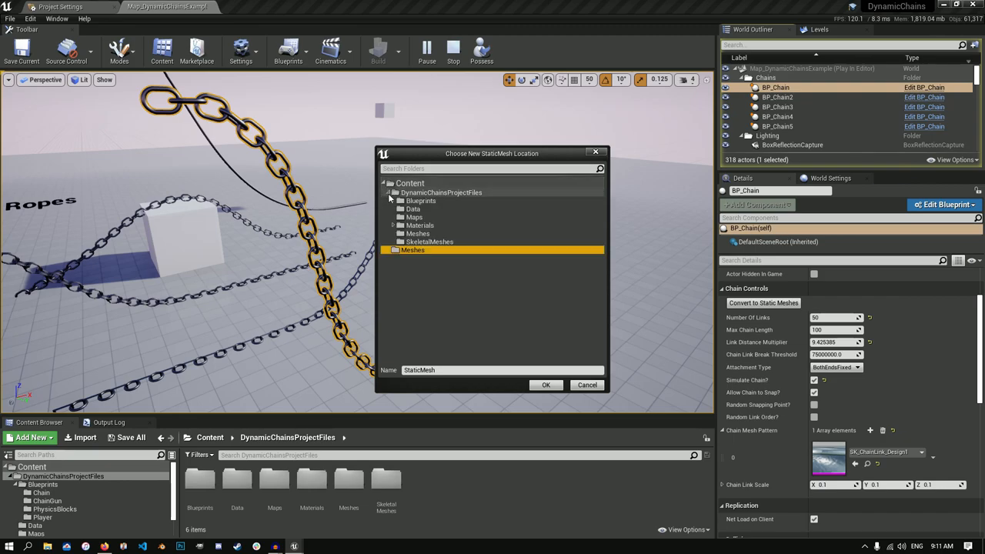
click(416, 234)
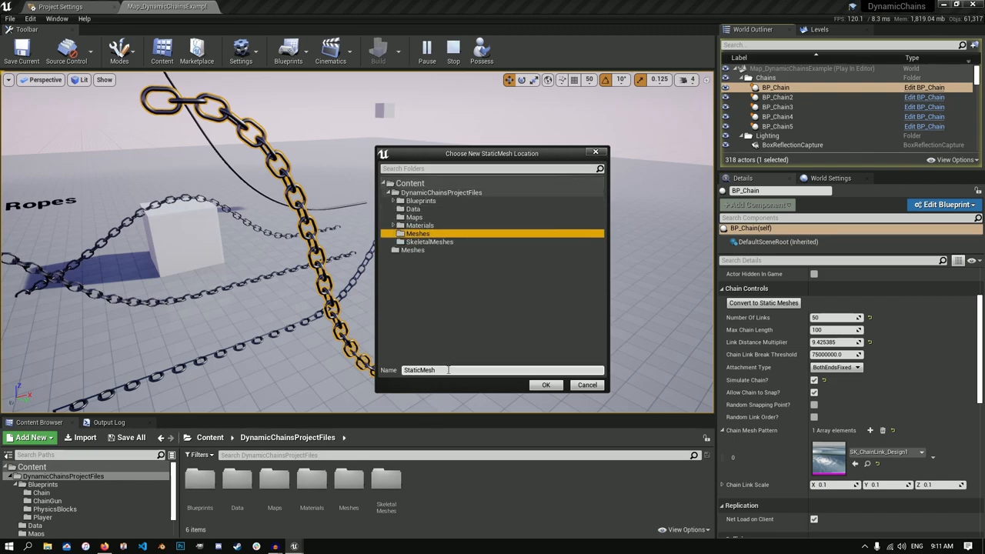
text(Chain1)
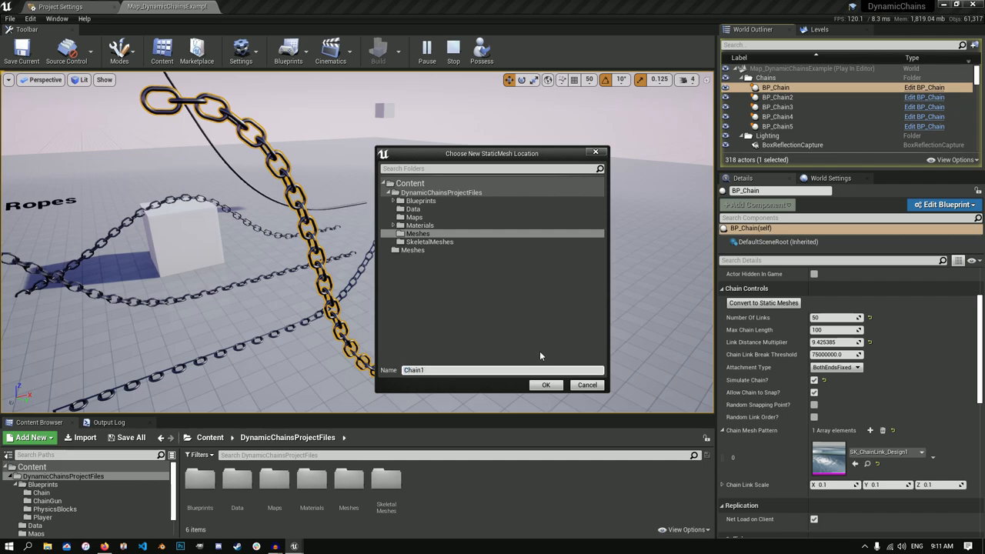
click(545, 384)
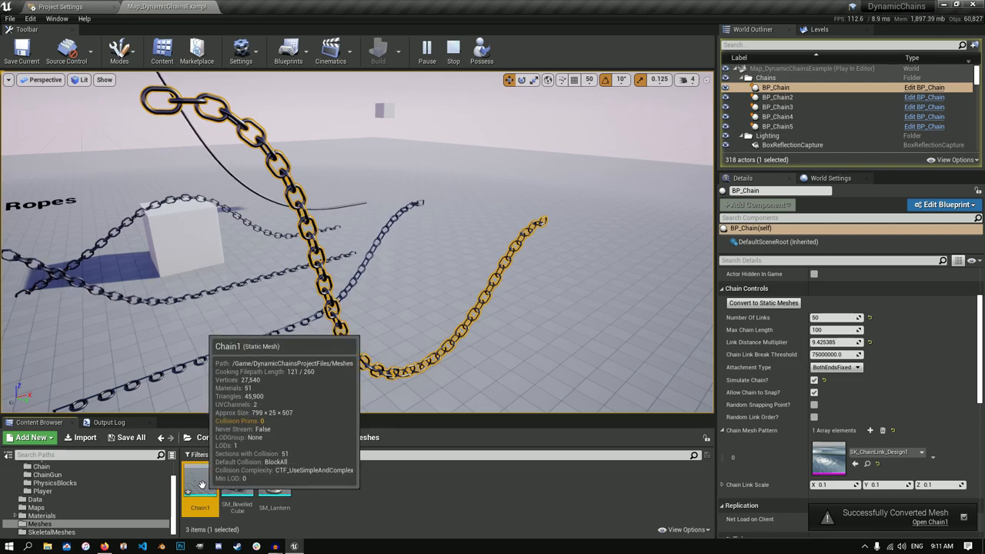
Inspect Chain1 in the Static Mesh Editor, including its metal chain material slots.
double_click(198, 490)
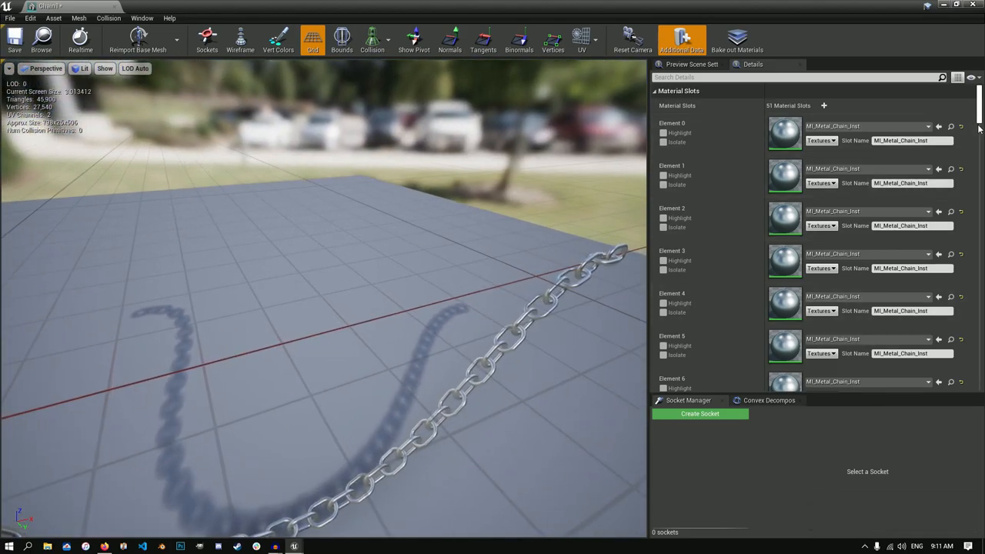
scroll(down, 3)
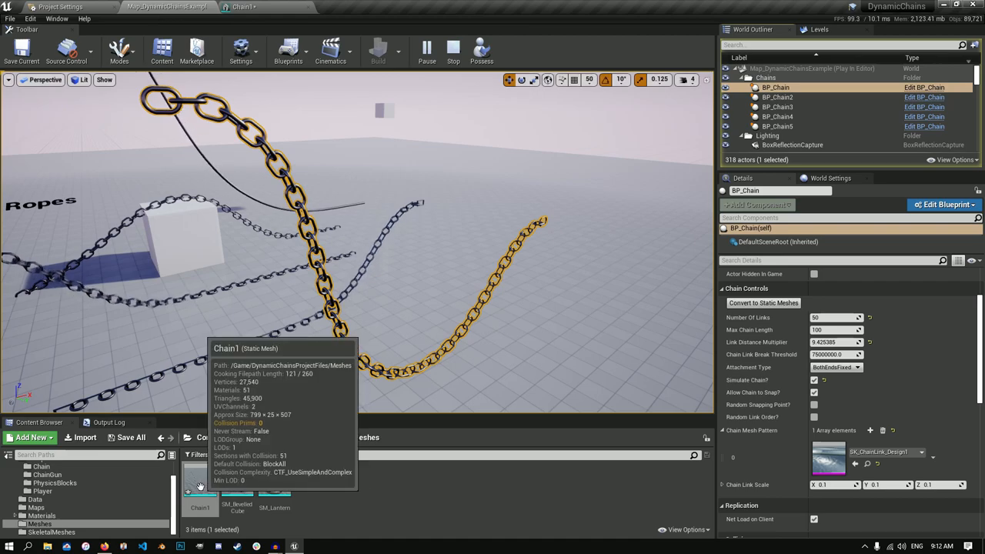
Export the Chain1 asset via Asset Actions as an FBX to the Desktop, accepting the FBX options.
right_click(200, 493)
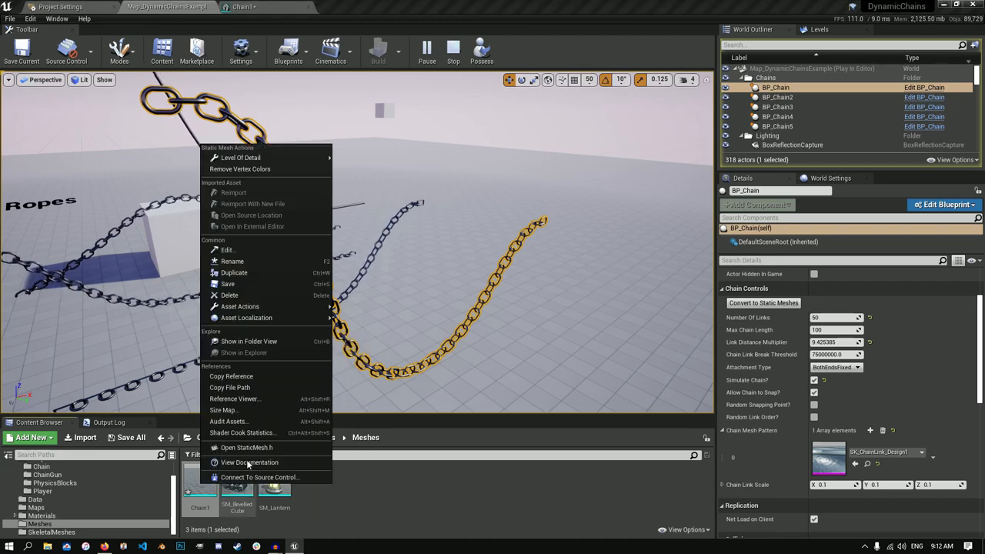
mouse_move(252, 262)
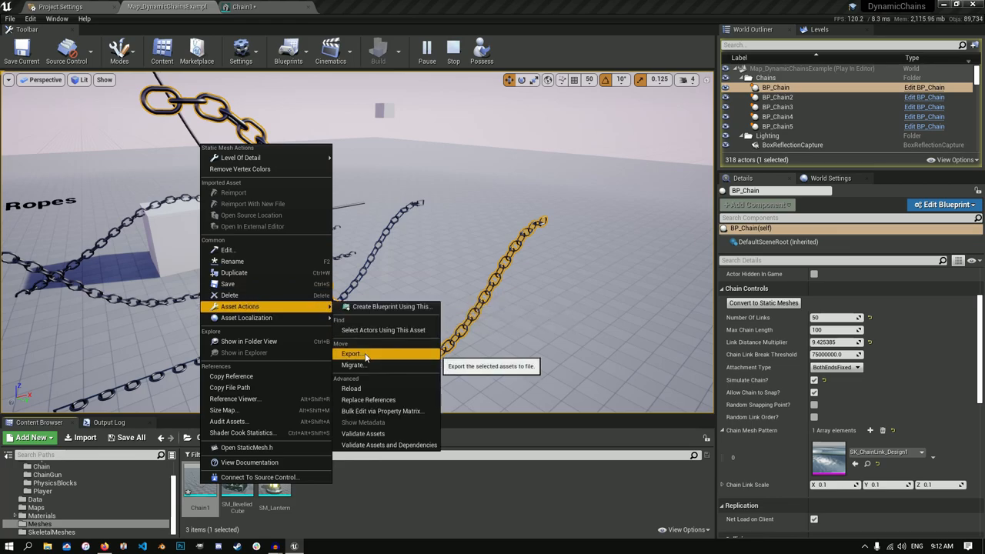
click(351, 352)
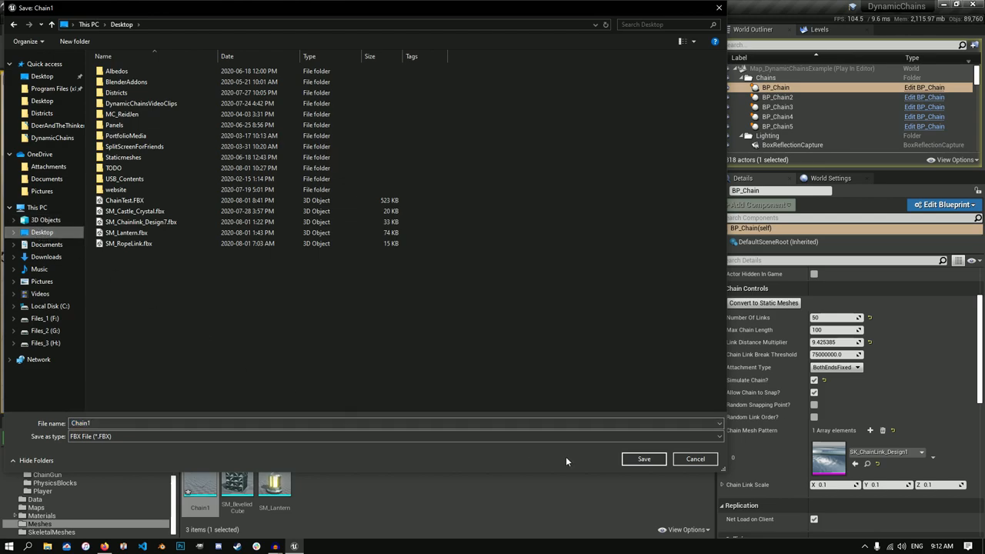
click(643, 459)
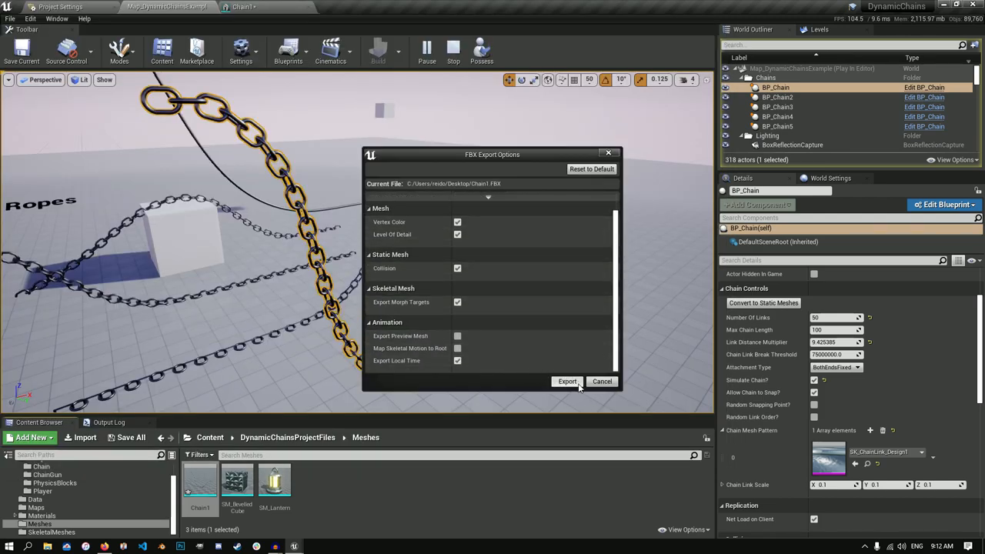
click(566, 382)
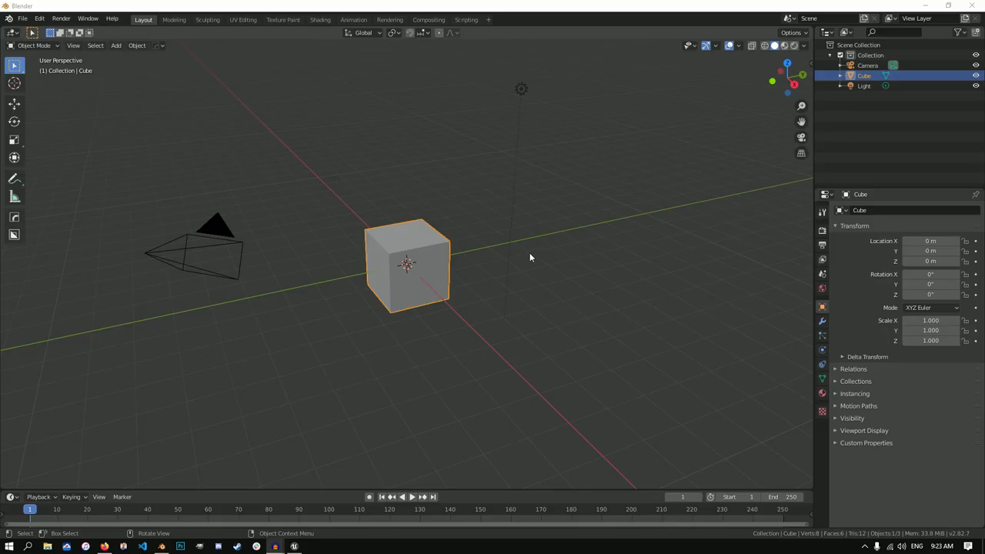
mouse_move(409, 6)
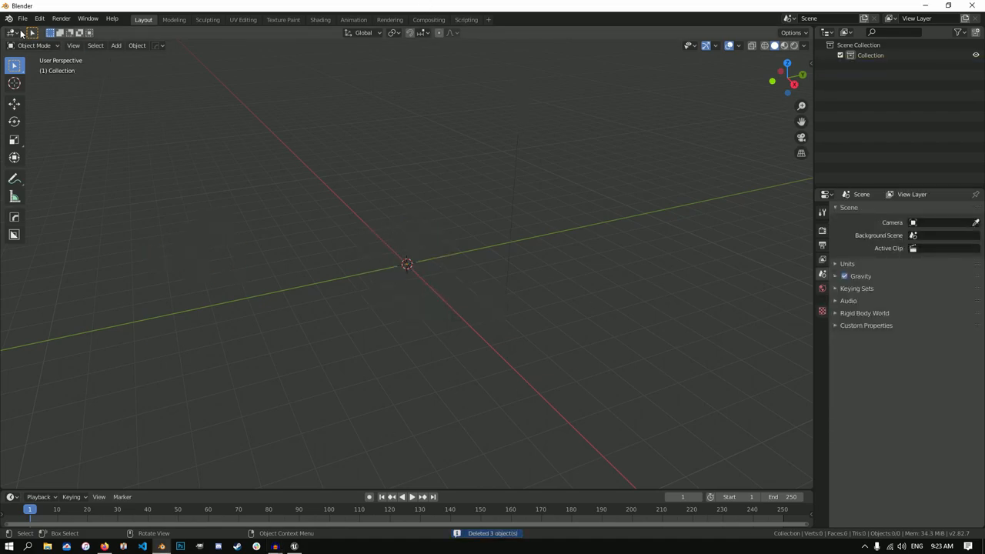
Import Chain1.FBX from the Desktop into the emptied Blender scene.
click(30, 18)
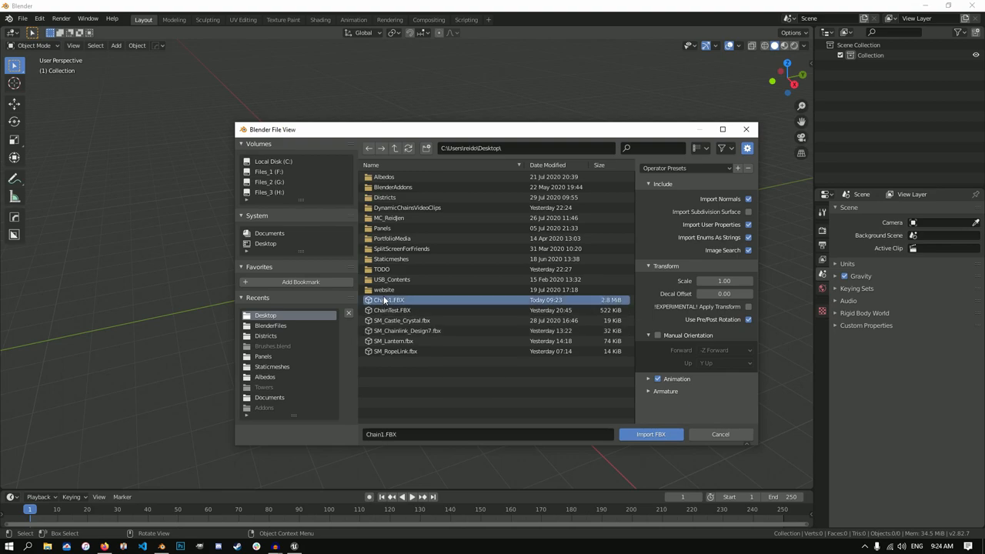
click(650, 434)
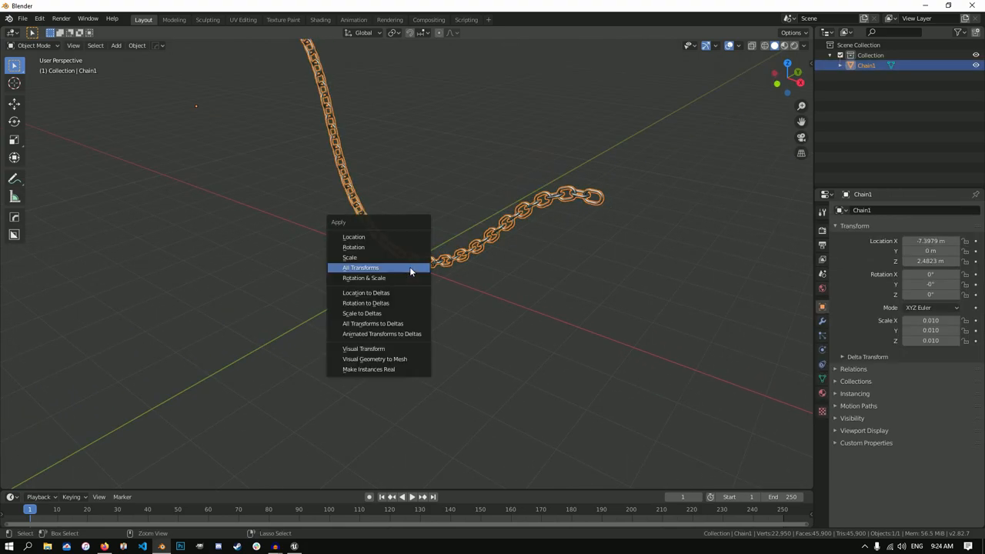
Apply all transforms to Chain1 and briefly inspect its mesh in Edit Mode.
click(361, 267)
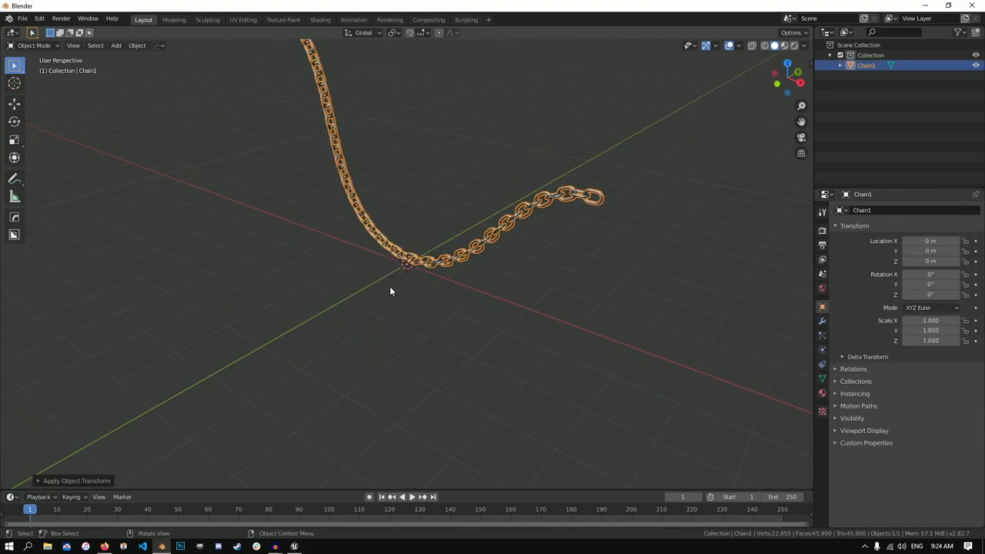
drag(391, 291, 415, 219)
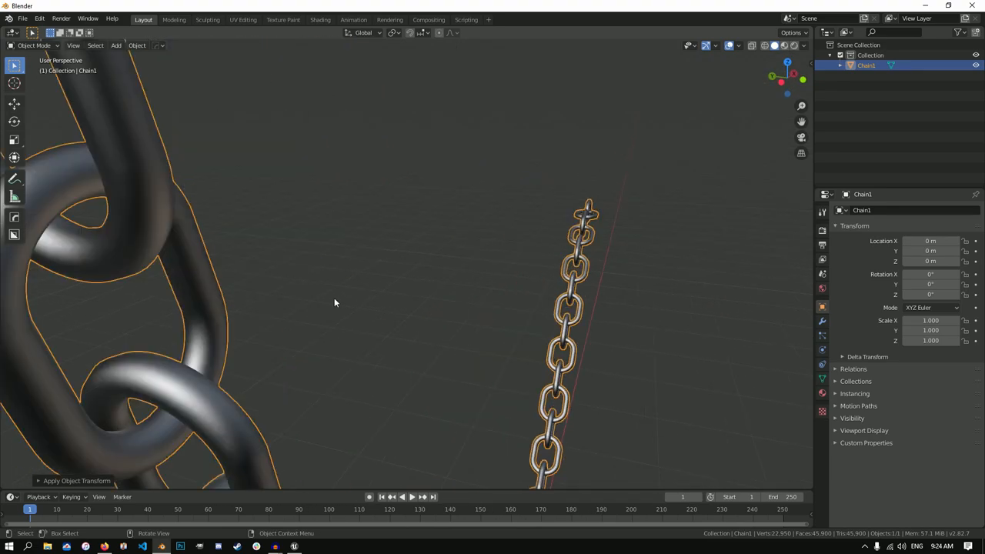
key(Tab)
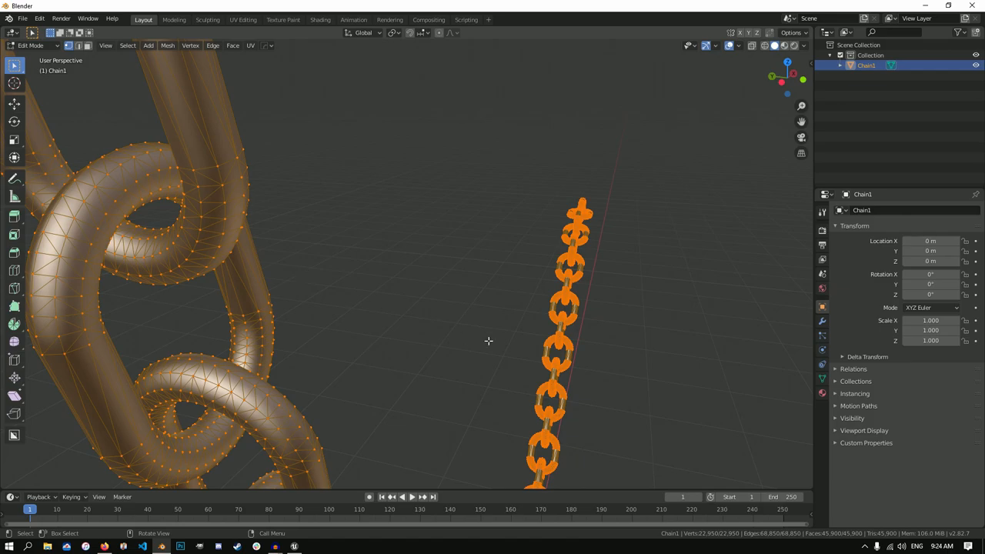
key(Tab)
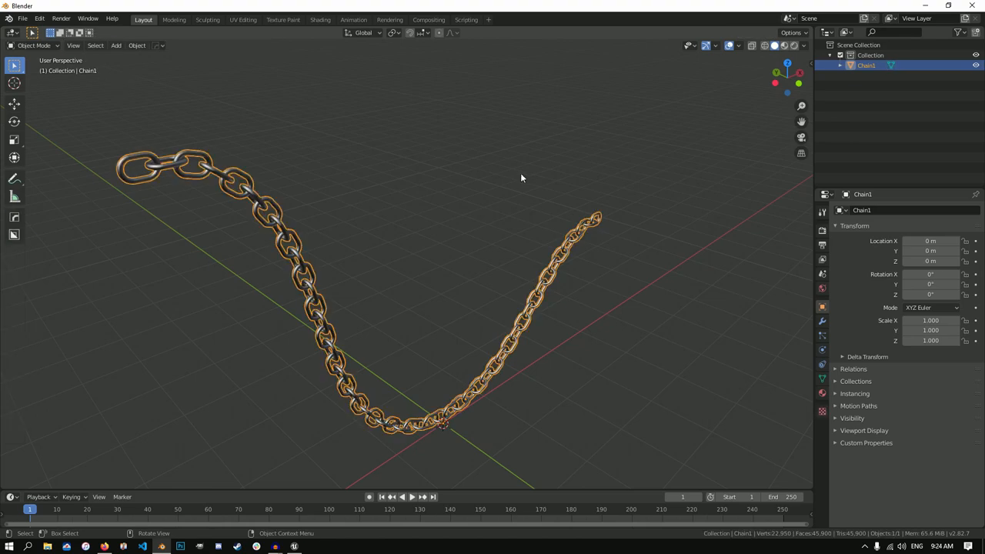
Add a Decimate modifier to Chain1 and lower its ratio to reduce the face count.
click(822, 320)
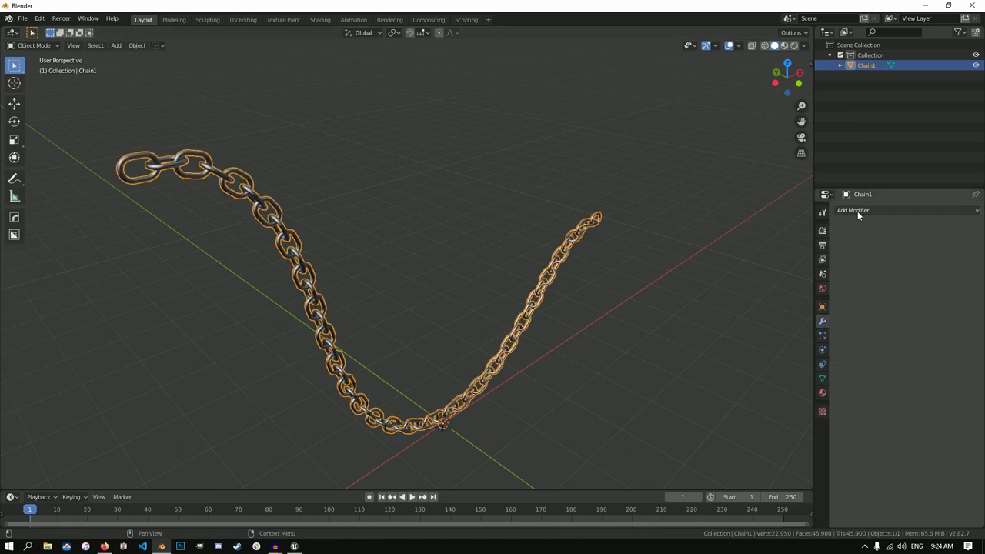
click(859, 209)
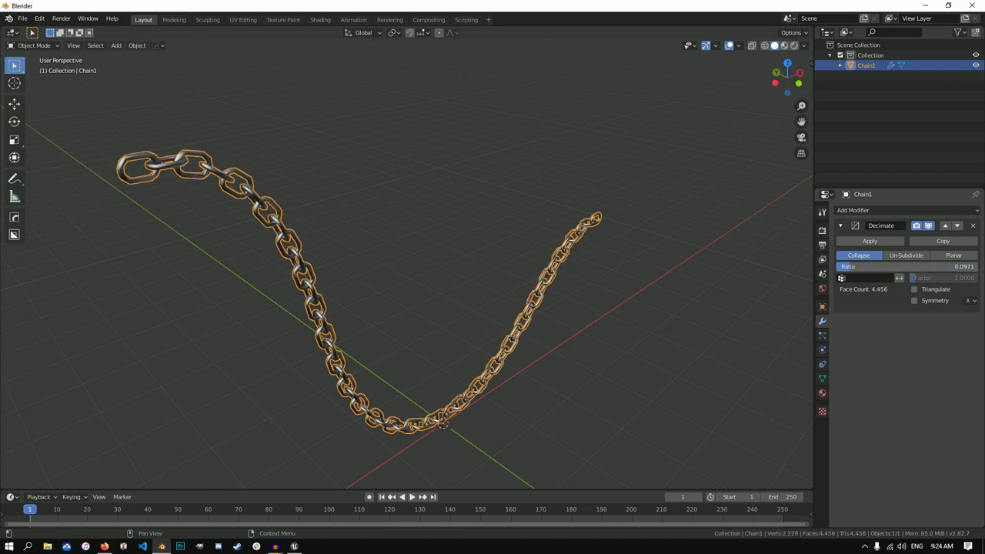
drag(862, 266, 893, 266)
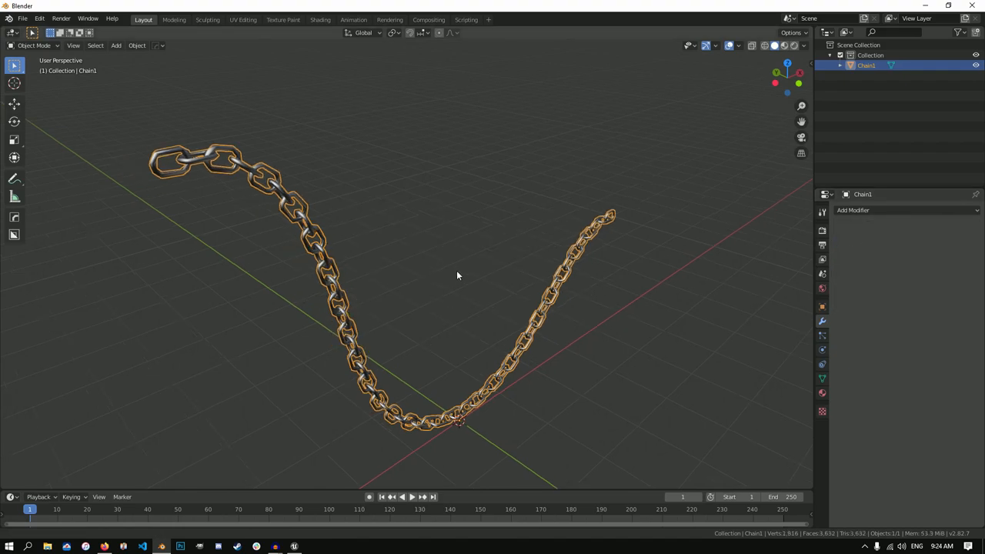
In Edit Mode, merge Chain1's overlapping vertices by distance and set its face shading.
key(Tab)
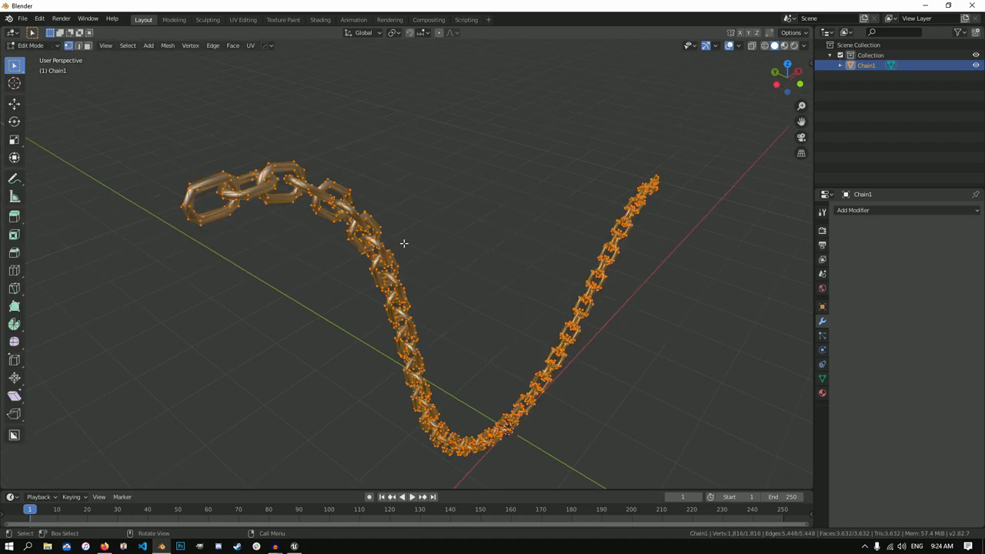
click(169, 45)
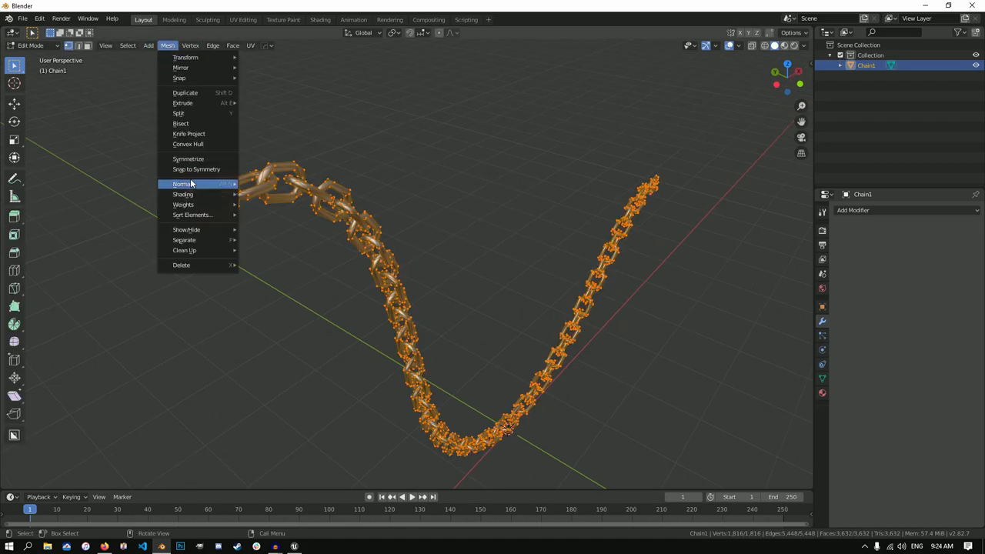
mouse_move(183, 183)
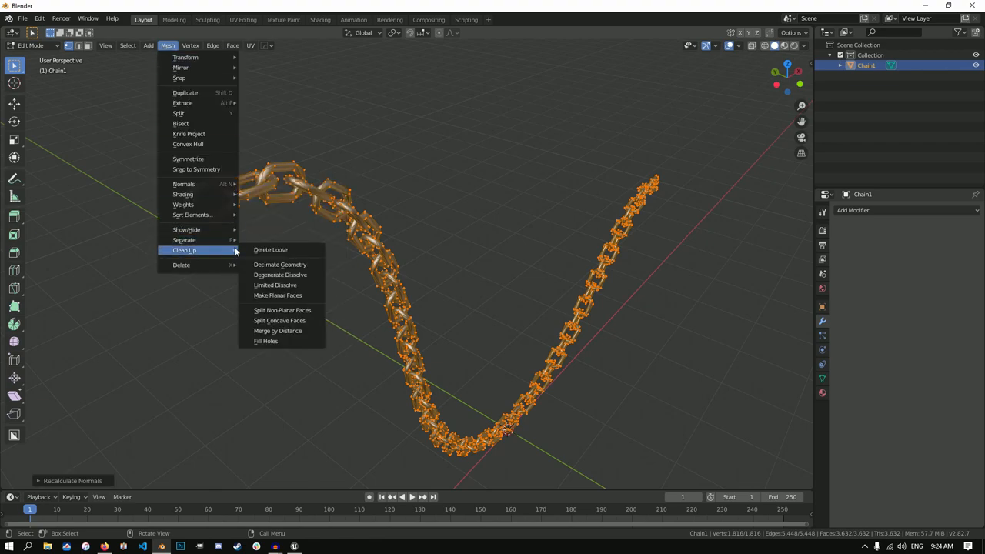
click(277, 330)
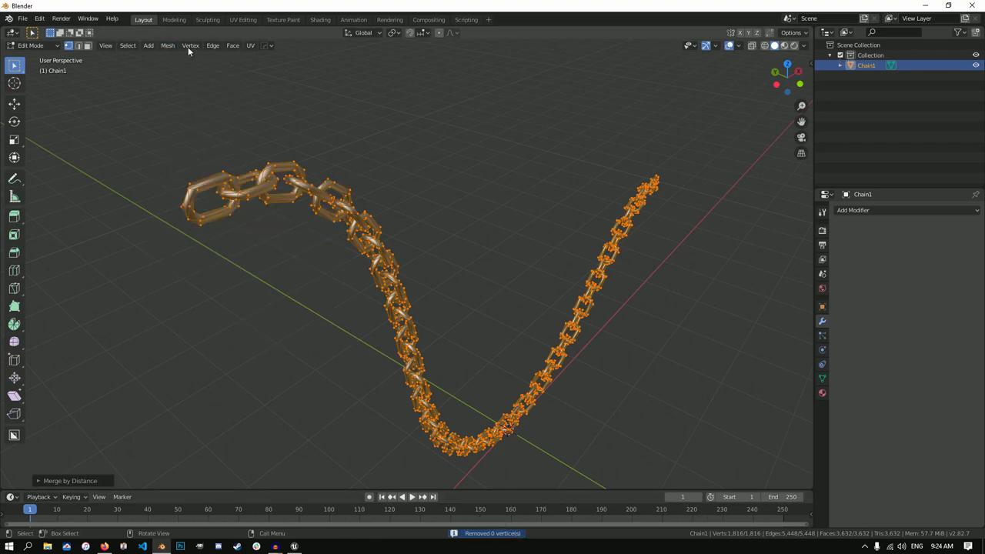
click(166, 45)
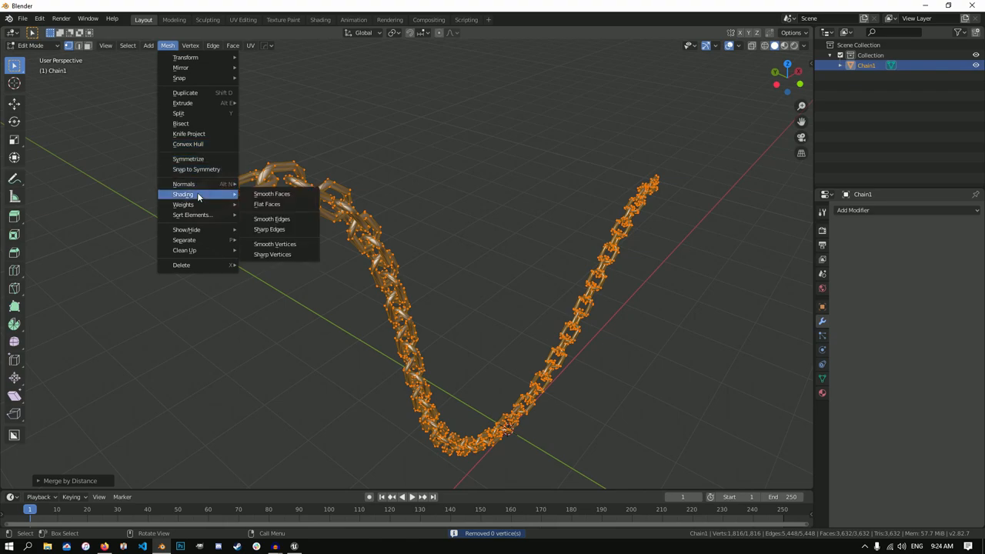
click(271, 194)
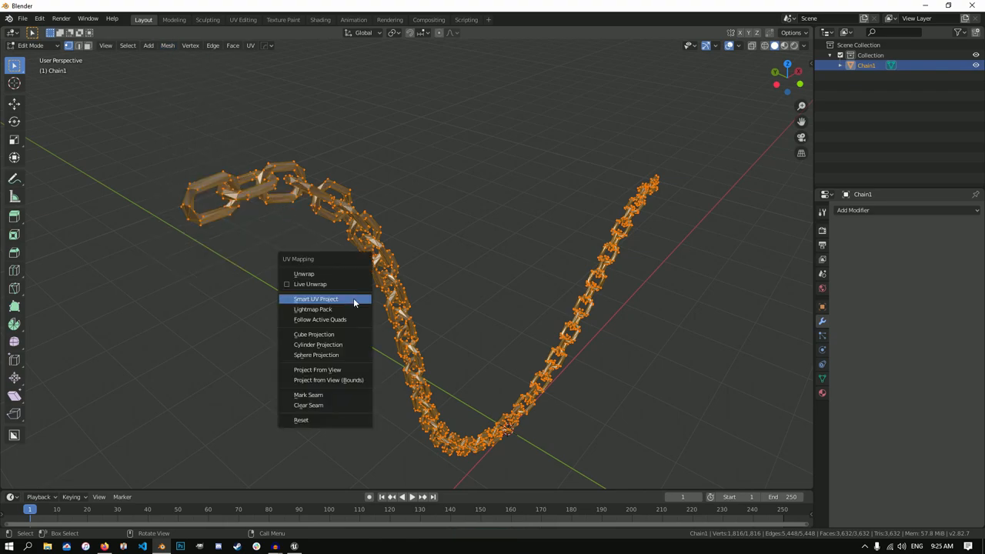
Unwrap the chain with Smart UV Project, adjusting the island margin.
click(315, 299)
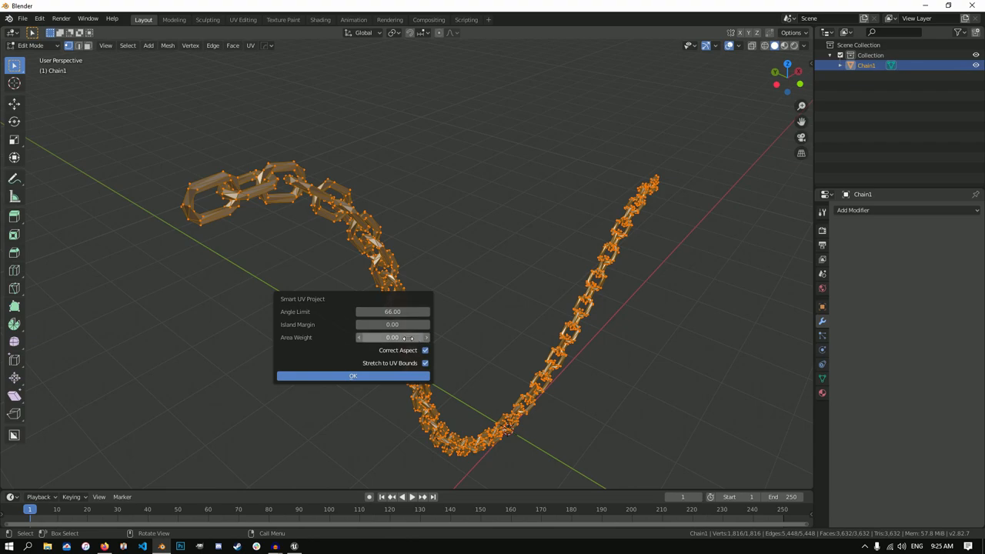
click(391, 325)
text(0.1)
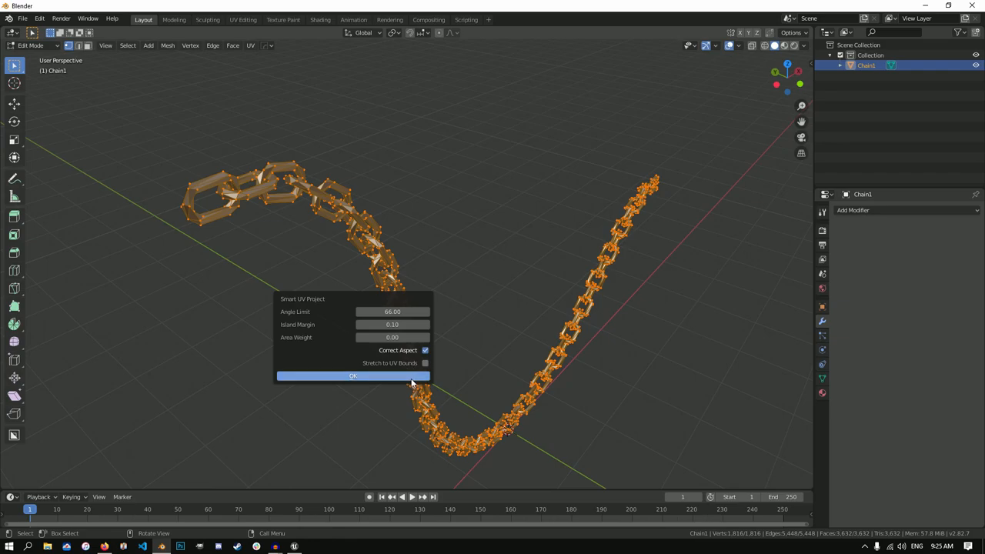
click(351, 375)
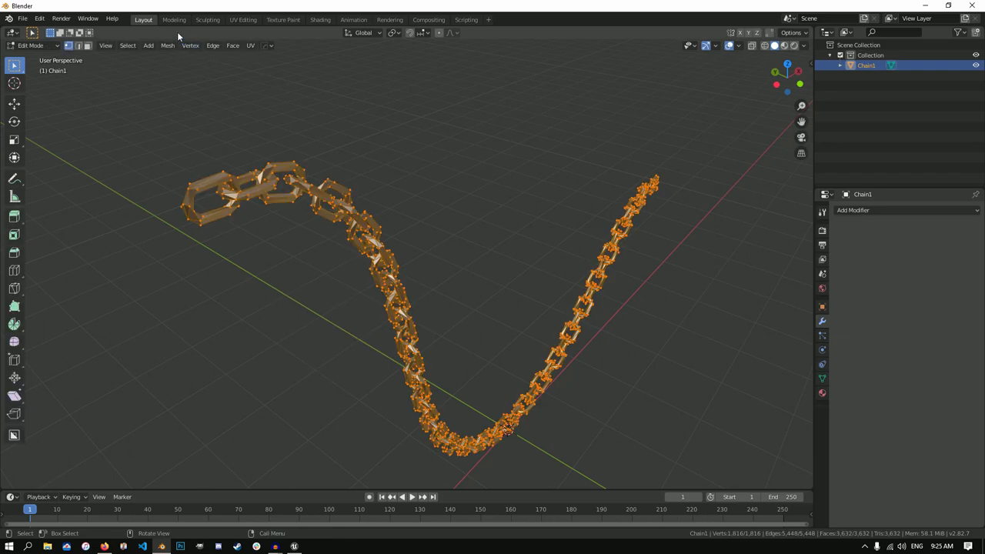
Review the chain's UVs in the UV Editing workspace, return to Object Mode and the Layout workspace.
click(243, 19)
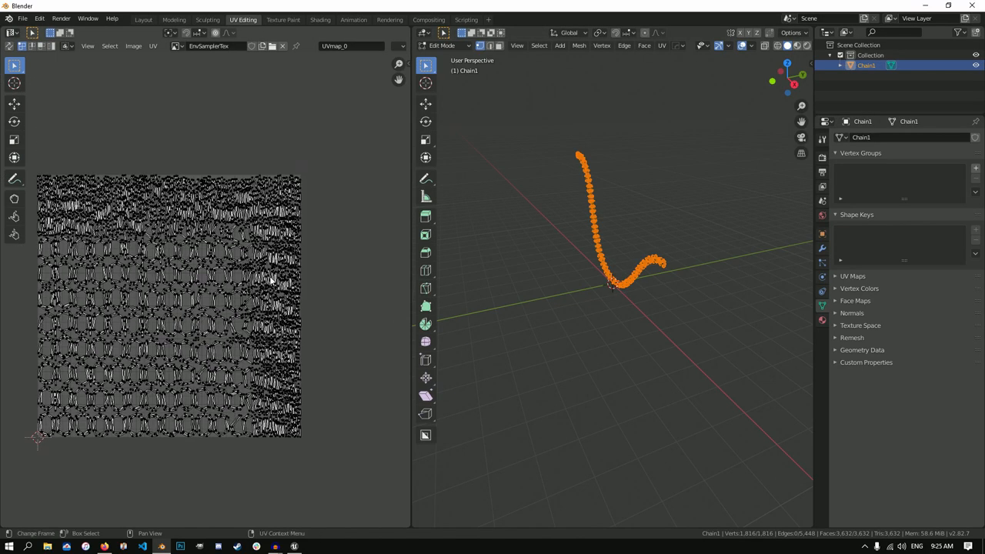
key(Tab)
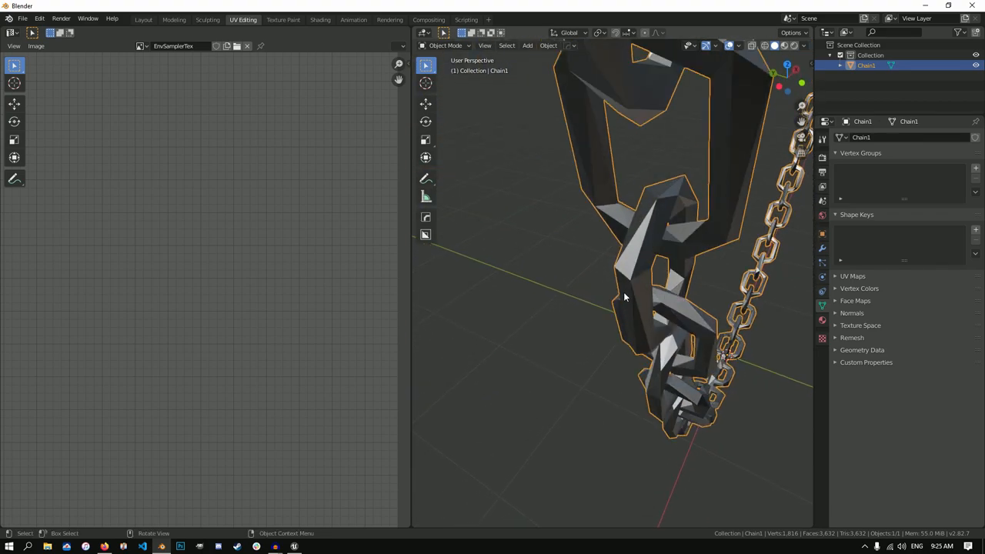
drag(624, 298, 638, 339)
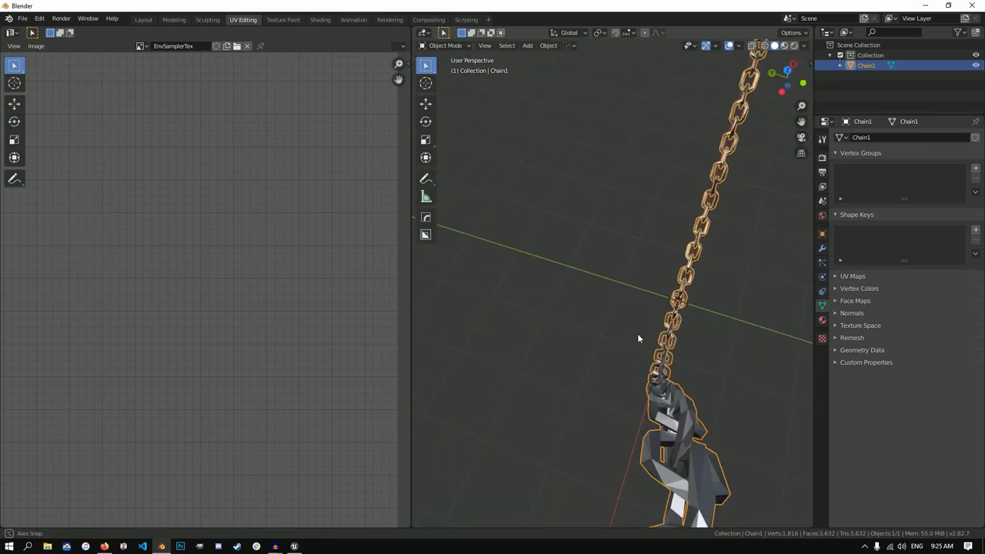
drag(639, 339, 624, 315)
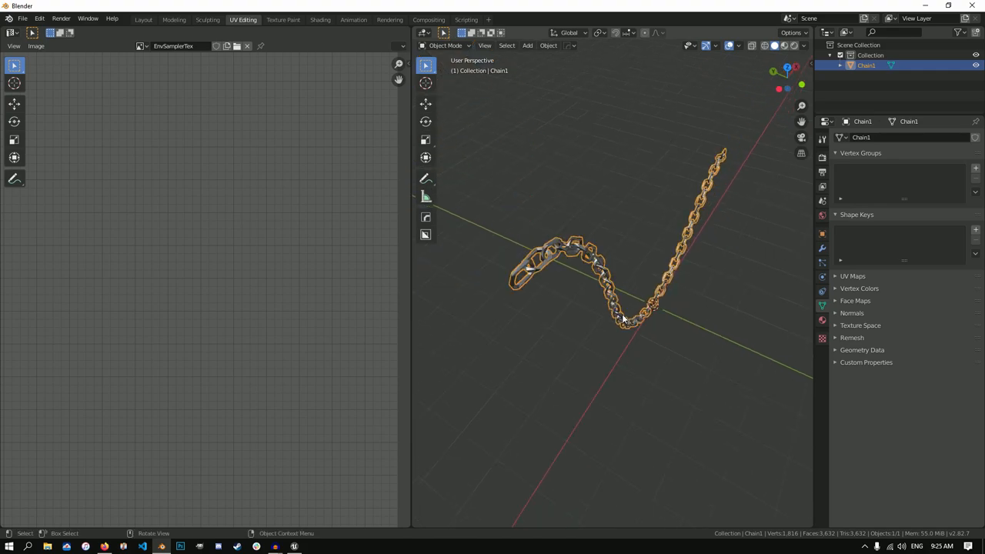
click(155, 18)
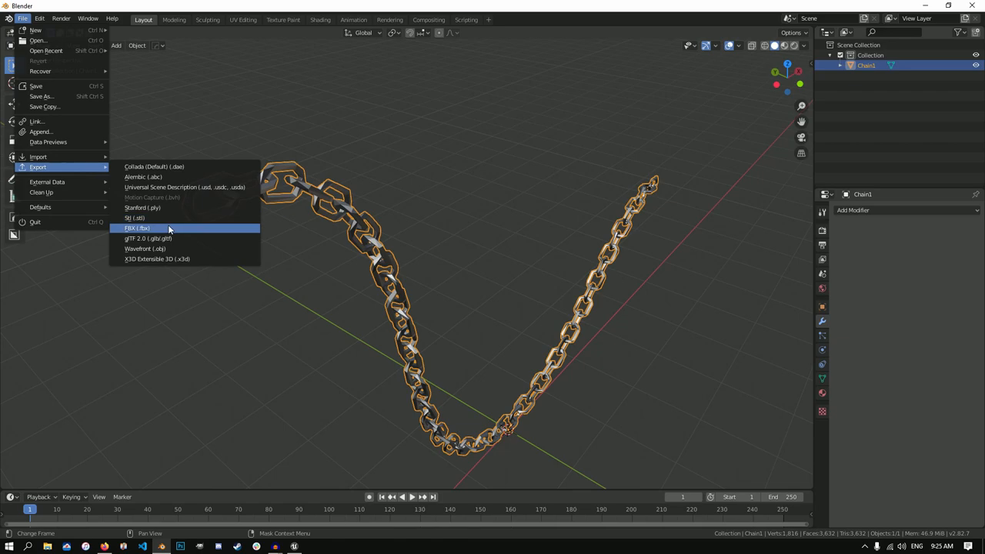
Export the chain from Blender as NewChain.fbx to the Desktop.
click(135, 228)
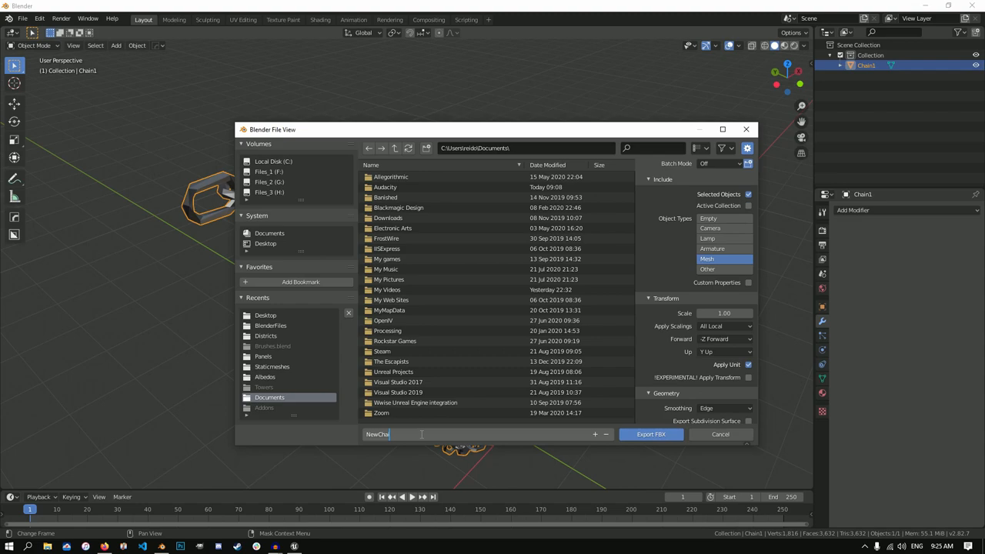
text(NewChain.fbx)
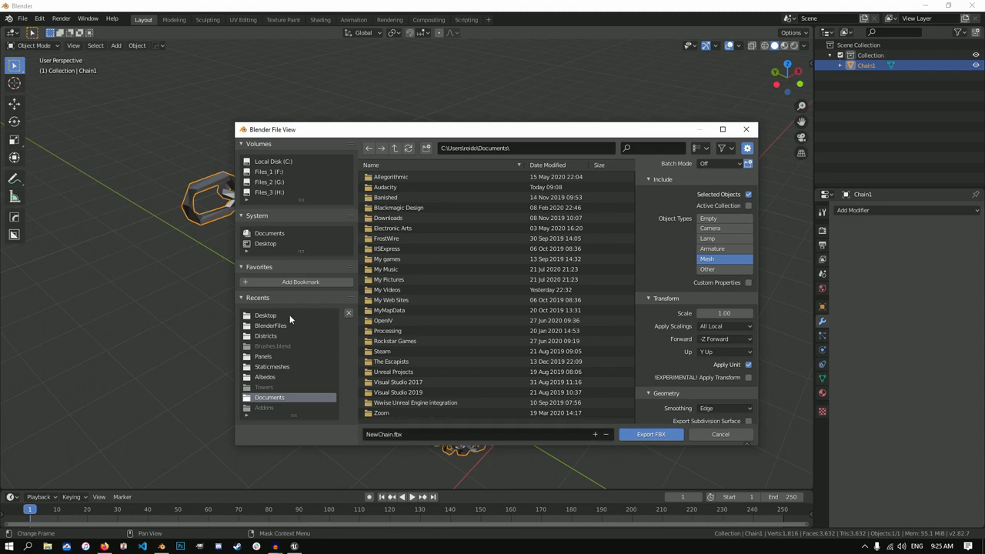
click(651, 434)
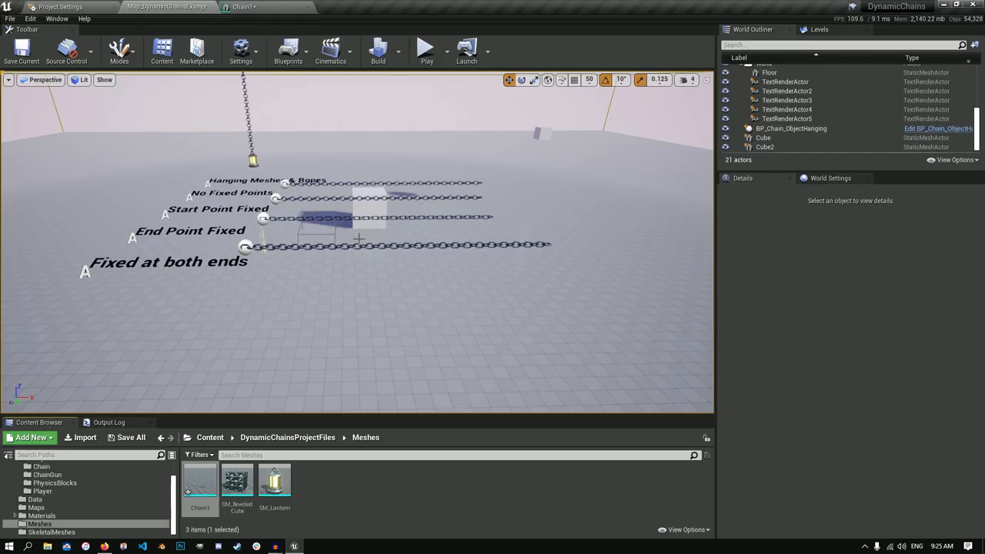
Import NewChain.fbx from the Desktop into the Meshes folder as a static mesh.
click(86, 437)
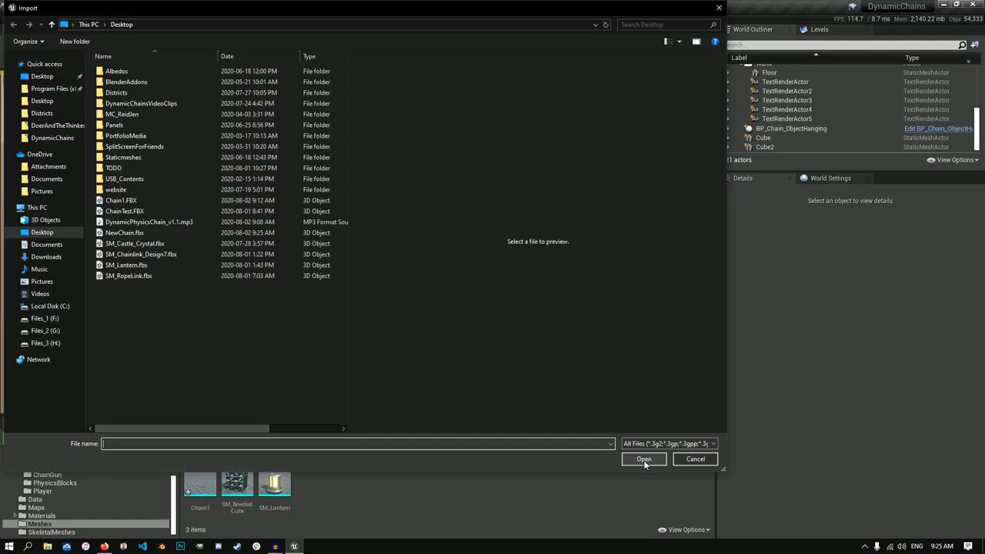
click(123, 233)
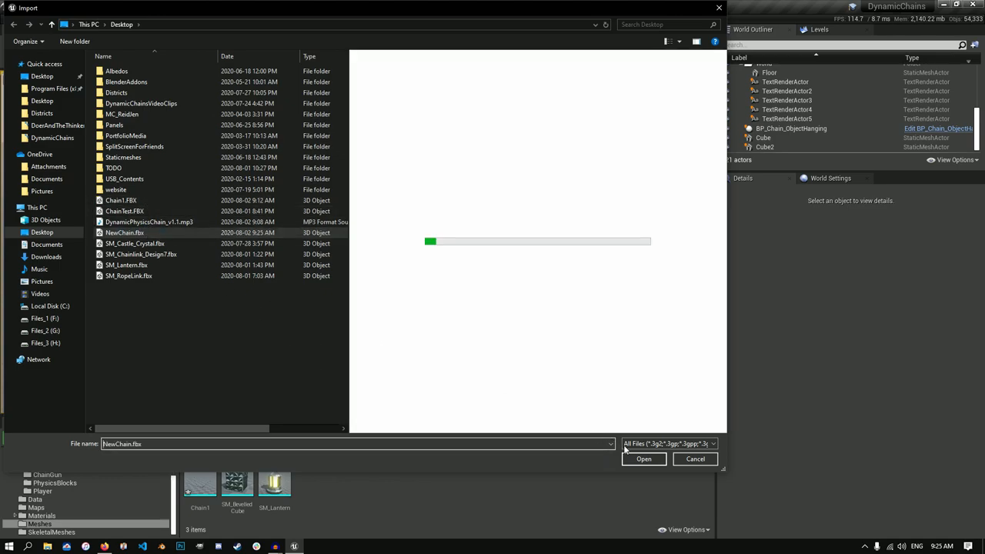
click(643, 458)
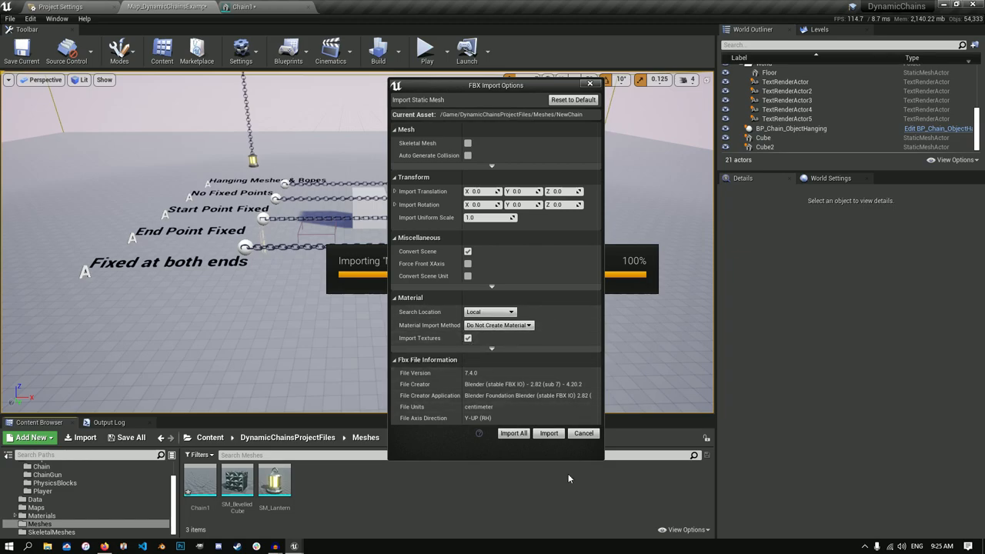
click(548, 434)
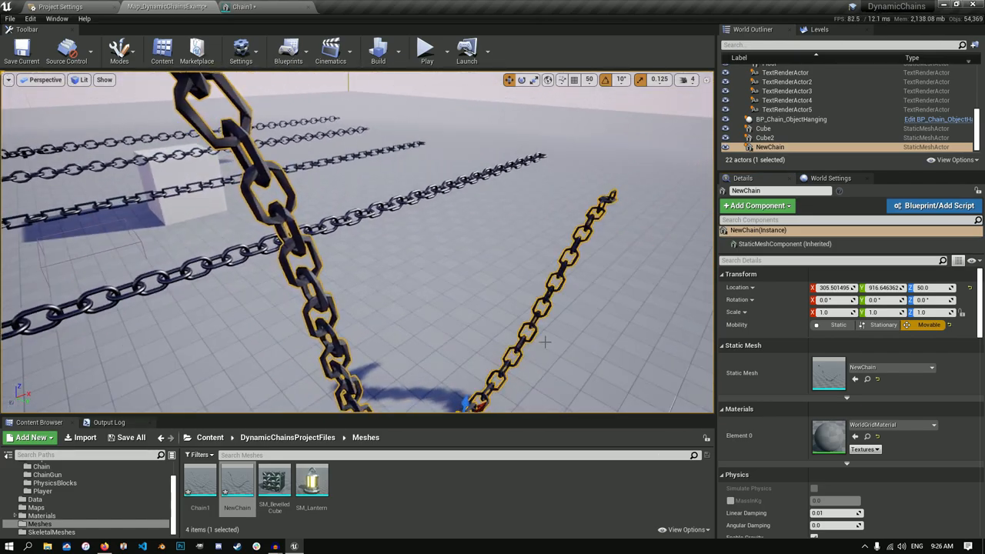
Place NewChain in the level as Movable and tweak its metal material instance parameters.
click(929, 425)
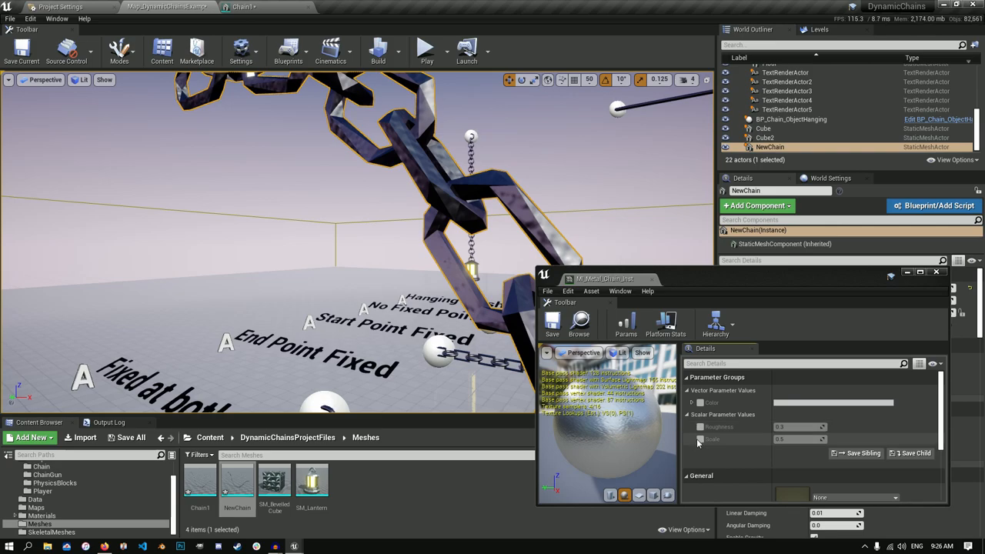
click(700, 440)
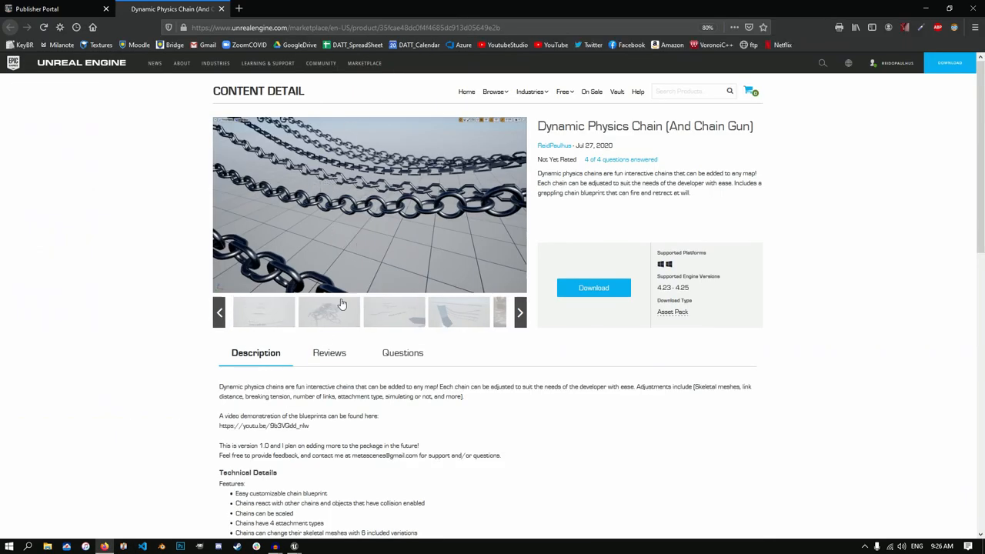
Scroll the Dynamic Physics Chain Marketplace page down to its Technical Details.
scroll(down, 3)
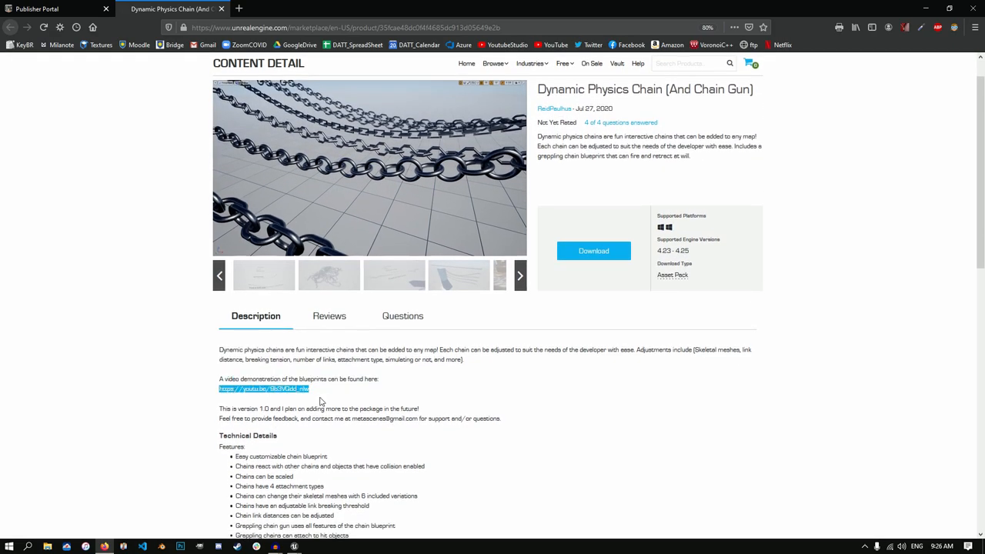
mouse_move(486, 359)
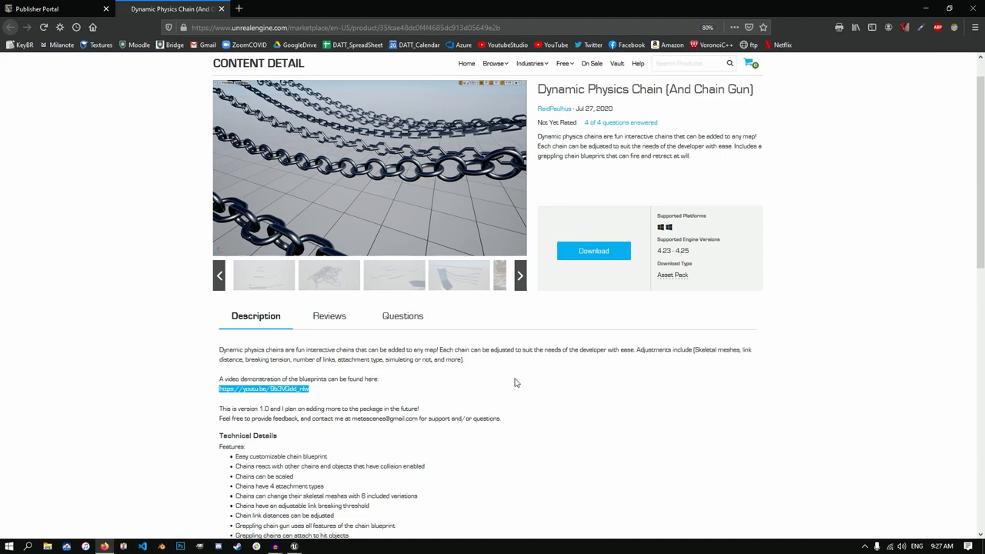
mouse_move(416, 334)
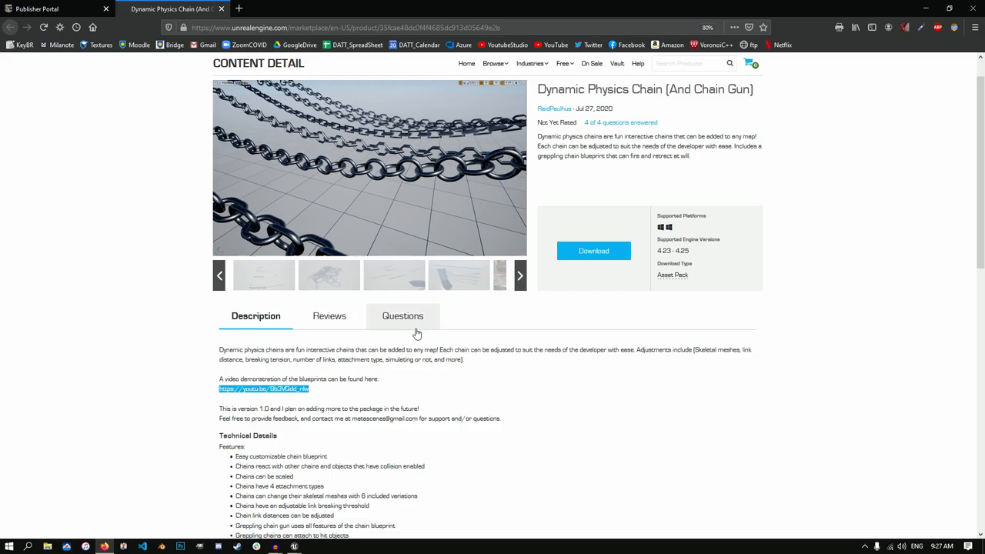
scroll(down, 3)
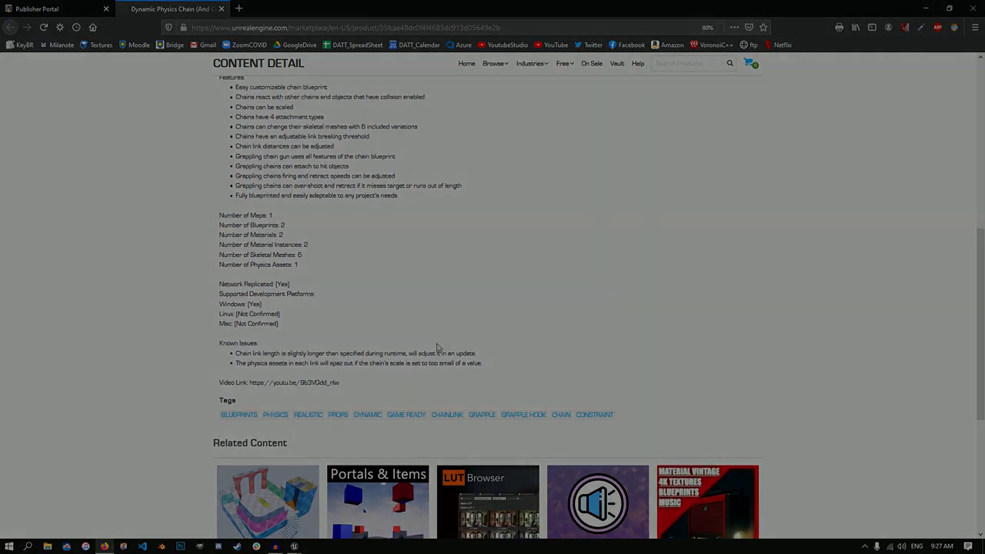